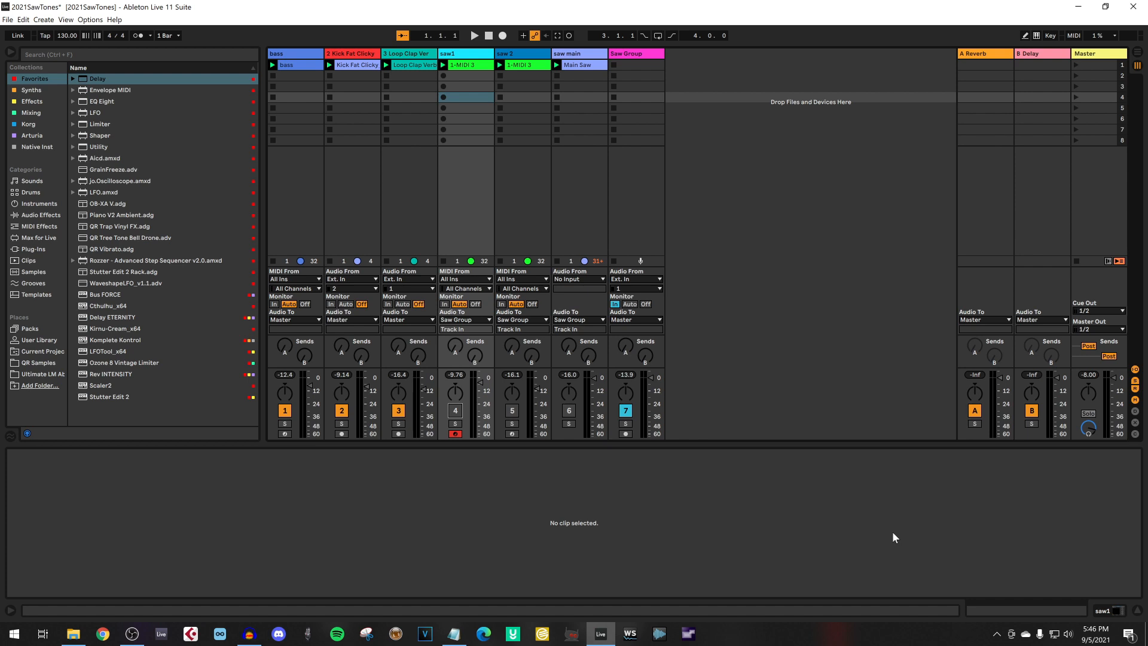
pyautogui.moveTo(530, 237)
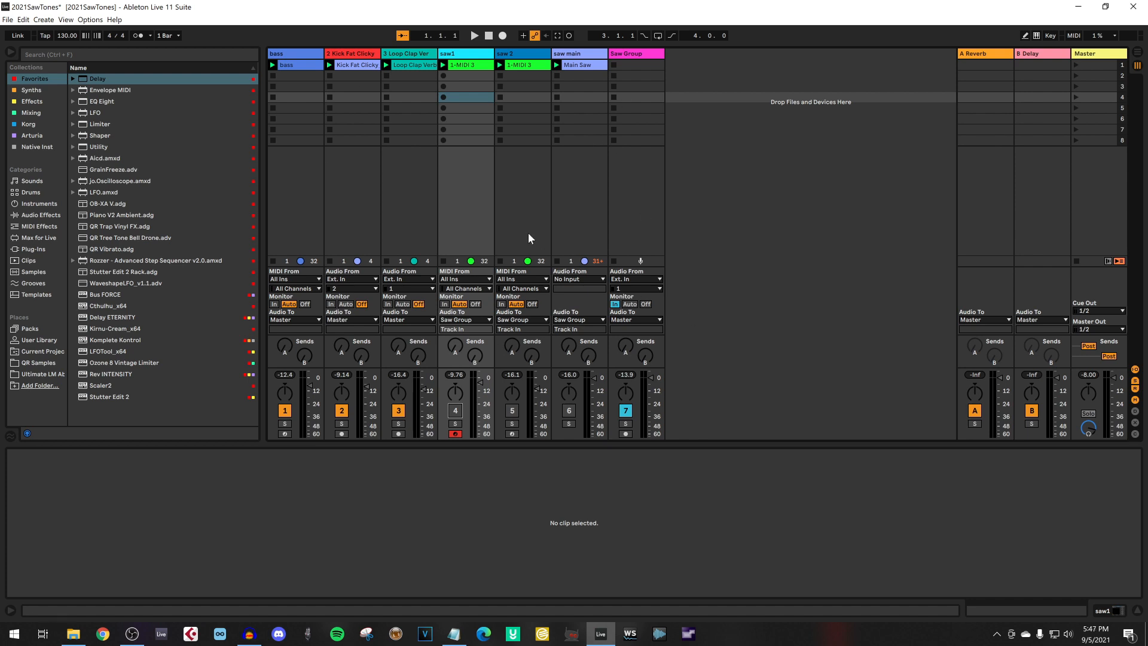
pyautogui.moveTo(475, 134)
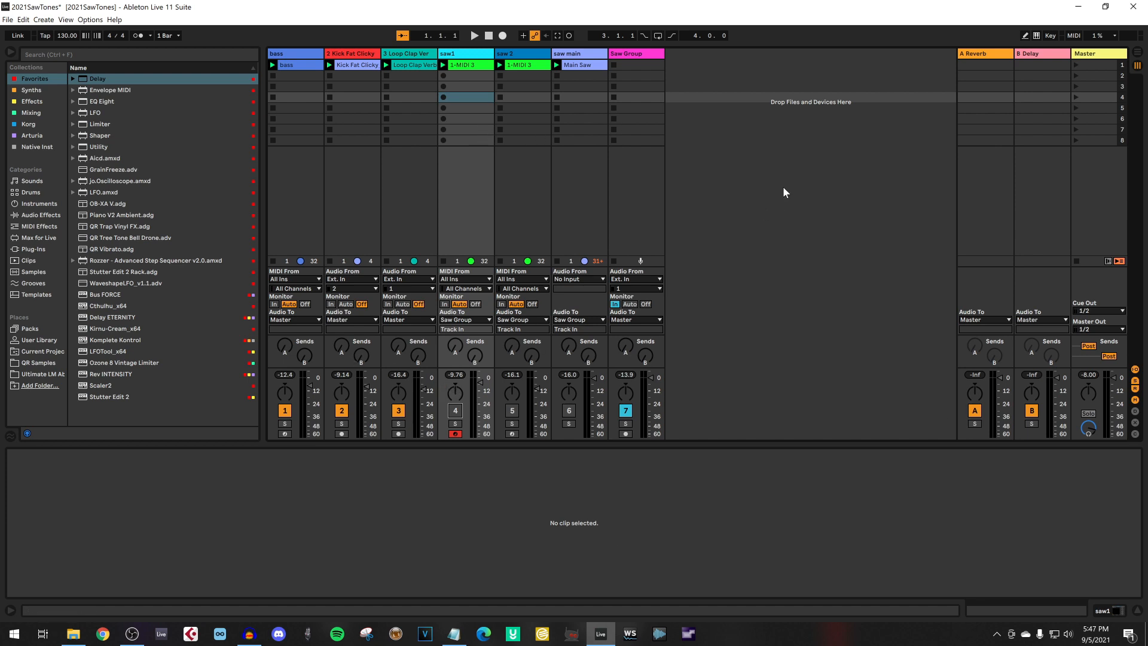
pyautogui.moveTo(98, 22)
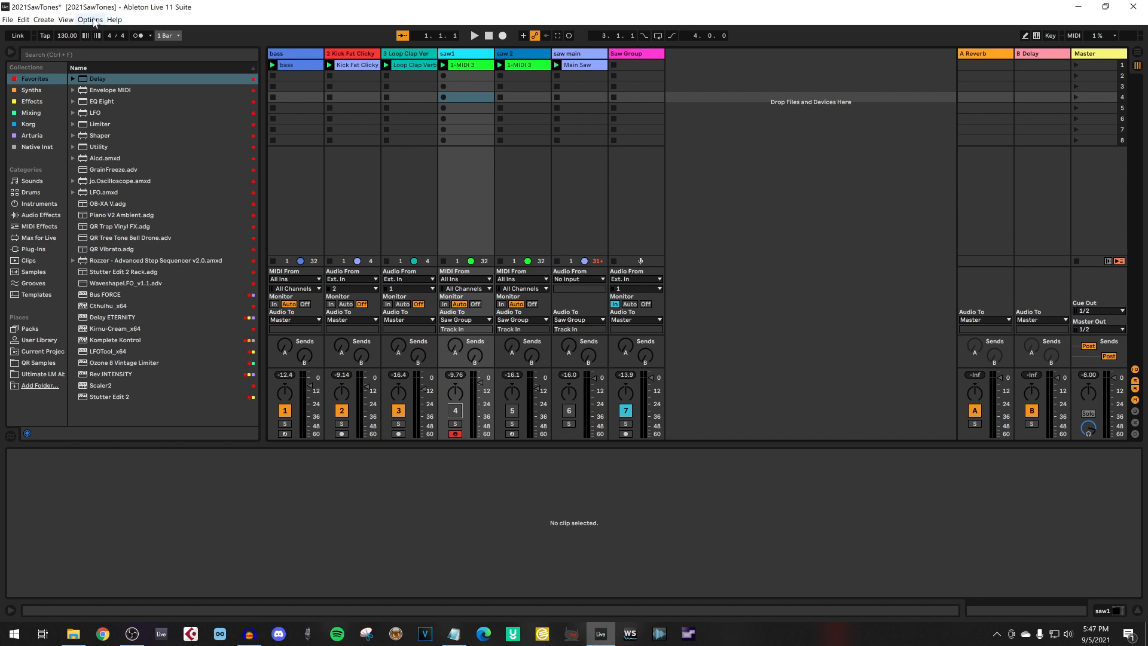
# Reach the Link, Tempo and MIDI preferences listing the wavestate1 ports with their Track/Sync/Remote boxes
pyautogui.click(98, 19)
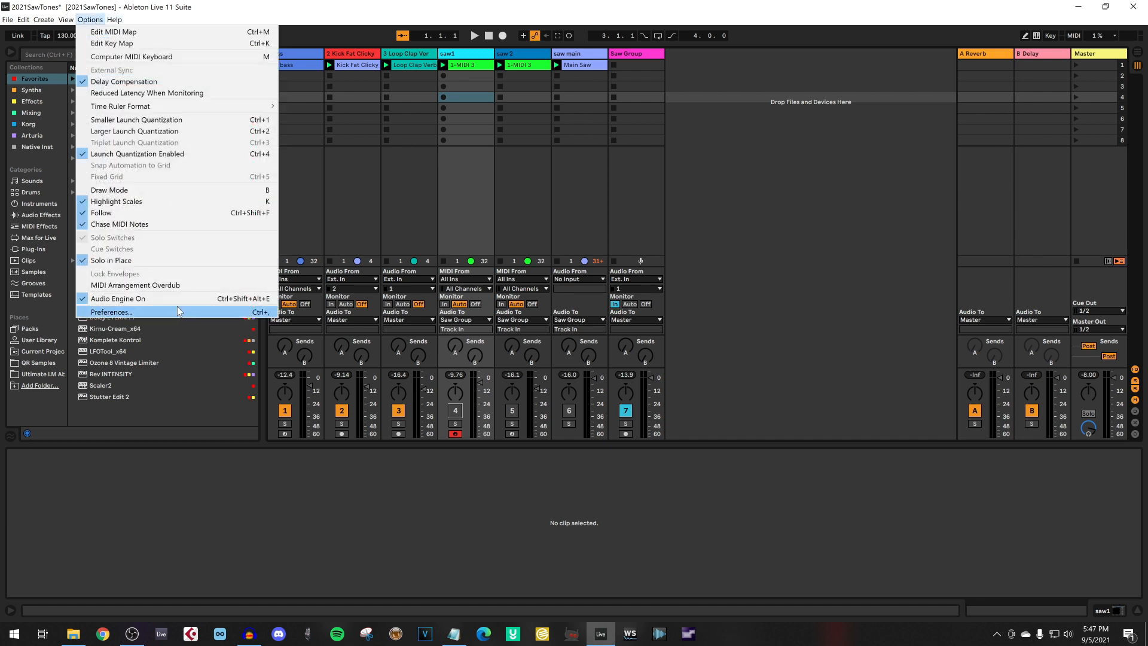
pyautogui.click(111, 311)
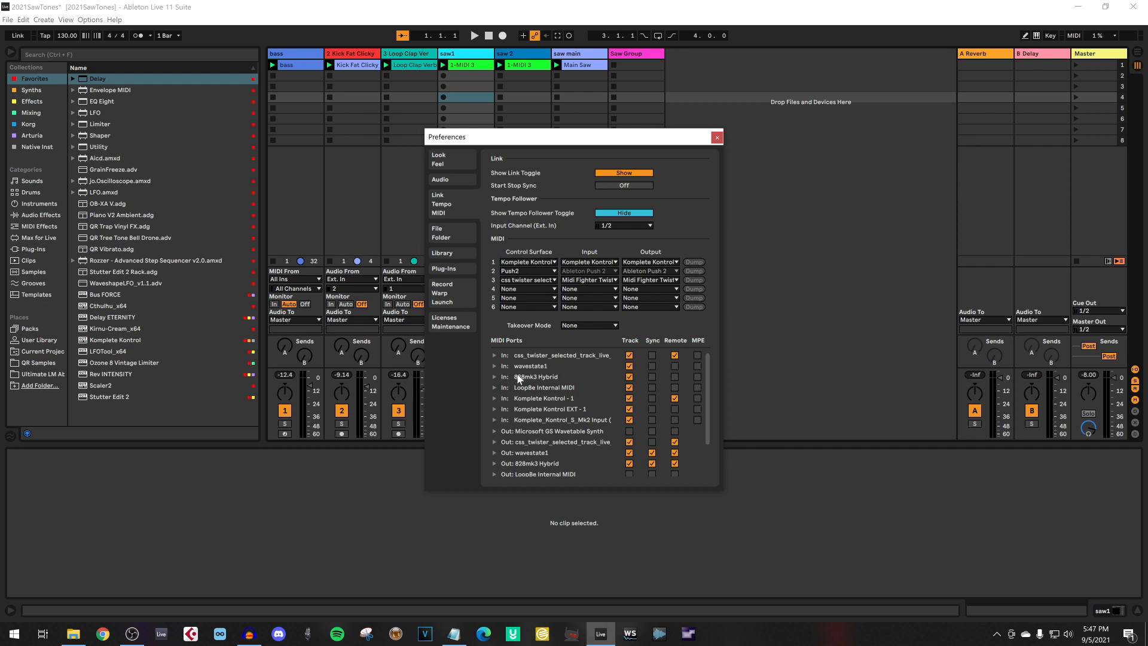
pyautogui.moveTo(626, 255)
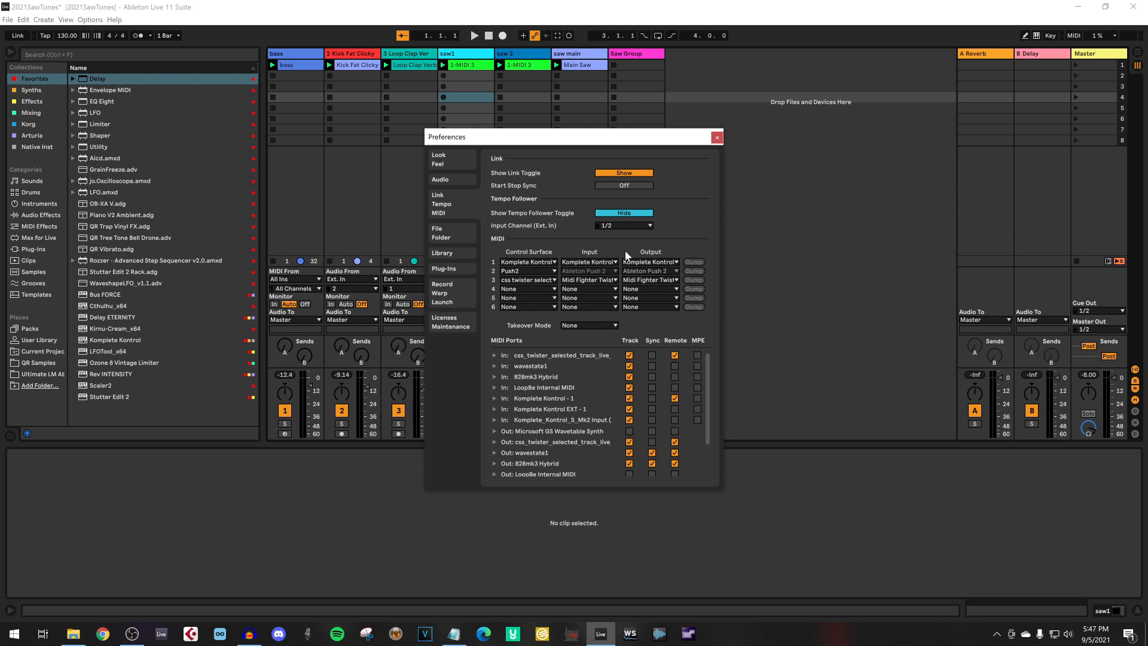
pyautogui.moveTo(439, 215)
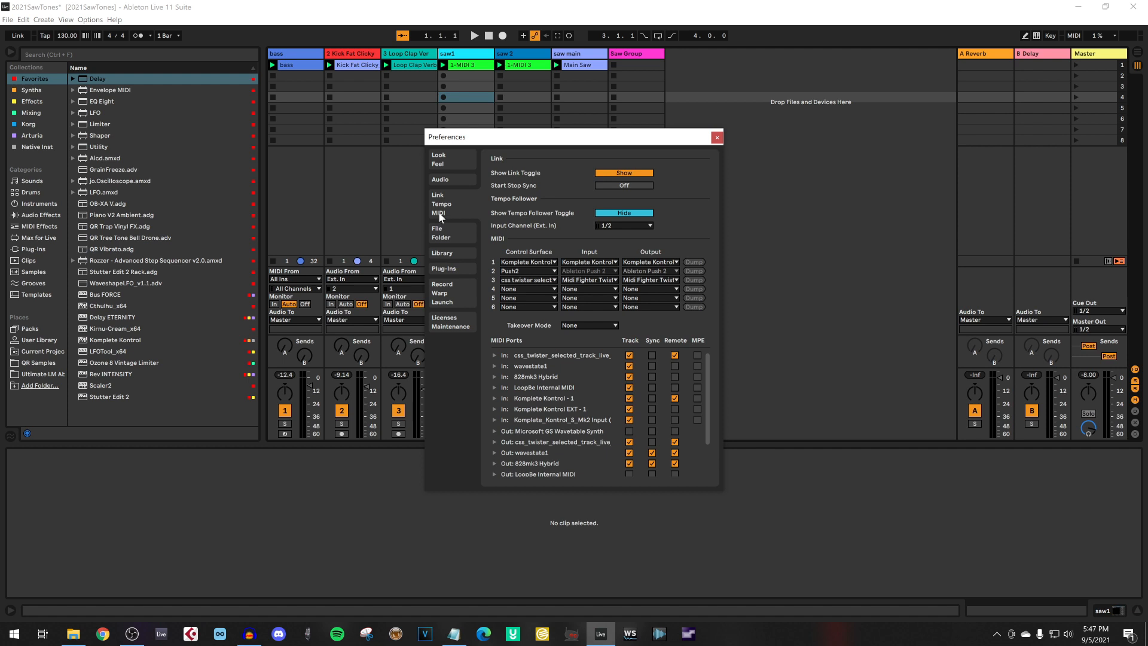
pyautogui.moveTo(547, 371)
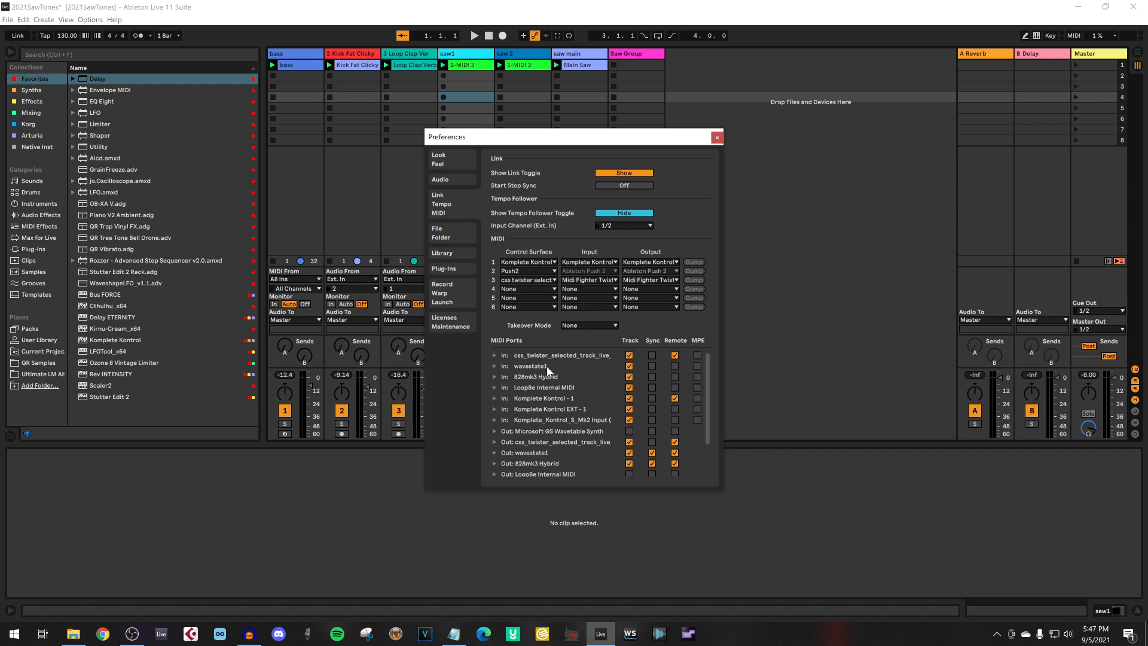
pyautogui.moveTo(541, 367)
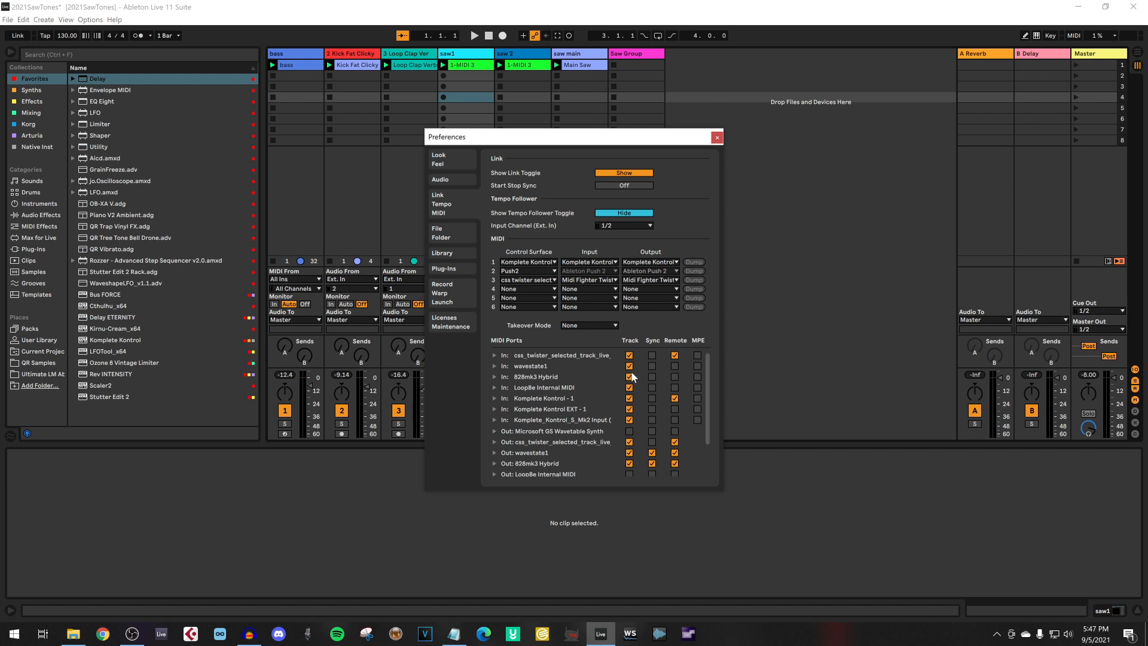
pyautogui.click(629, 376)
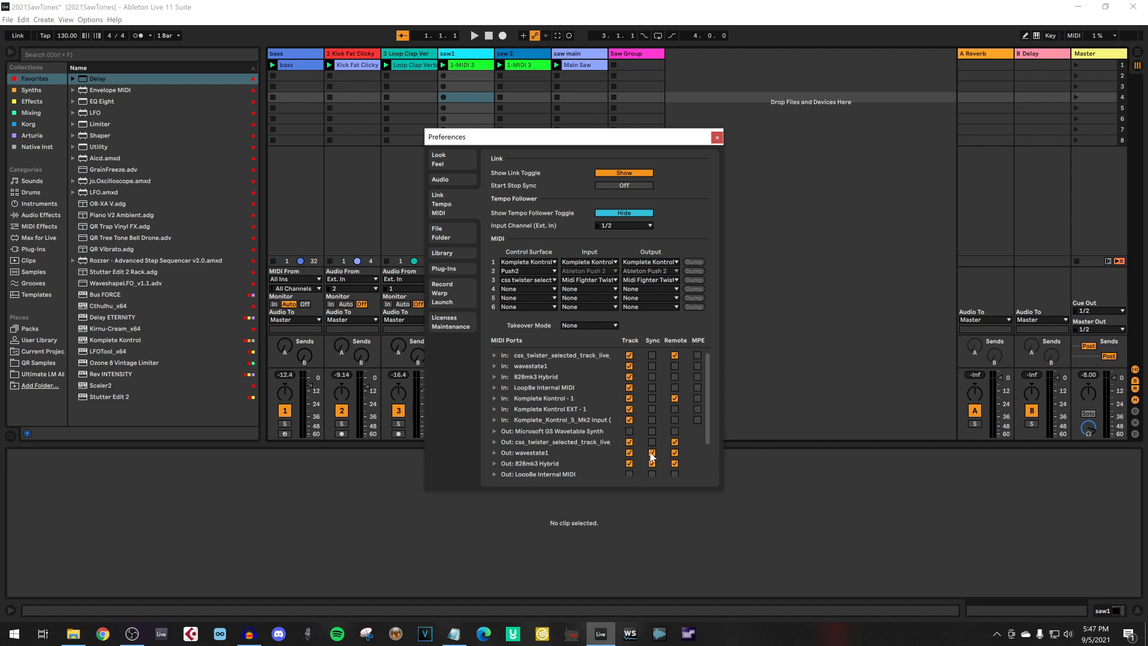
pyautogui.click(651, 452)
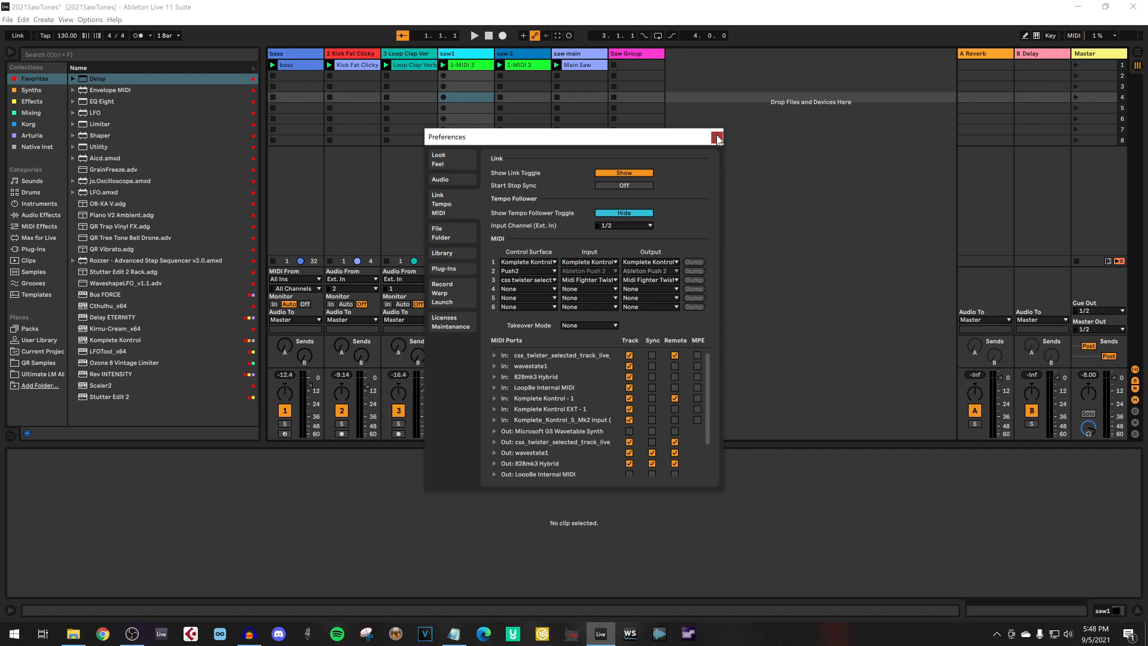
# Close the Preferences window to return to the 2021SawTones session mixer
pyautogui.click(714, 137)
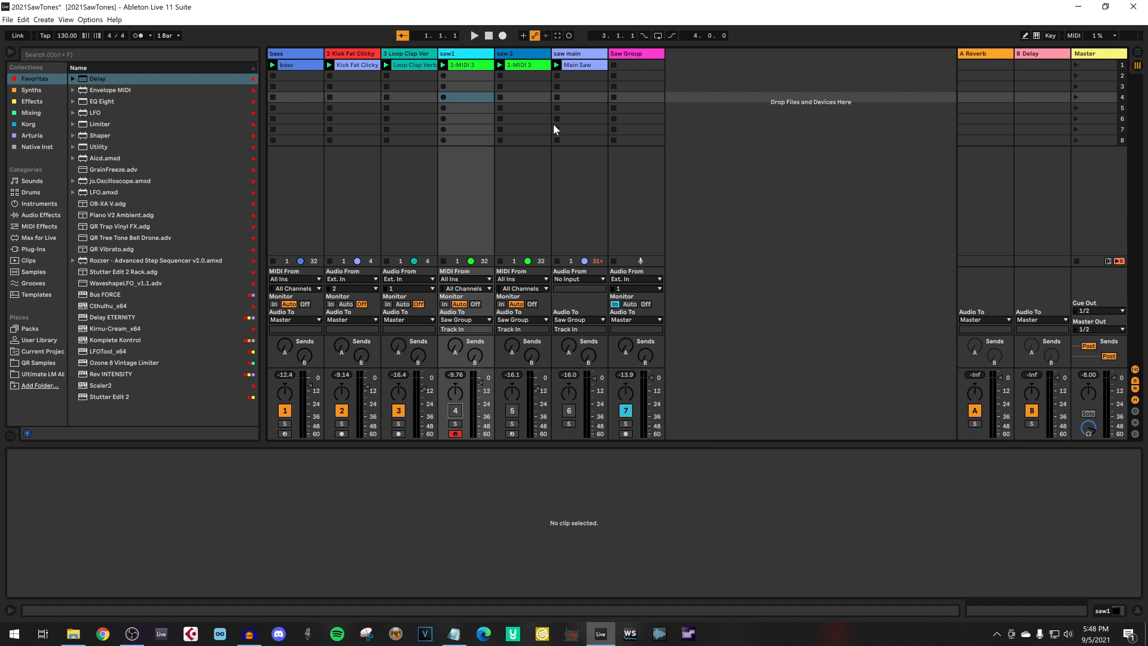
pyautogui.moveTo(658, 222)
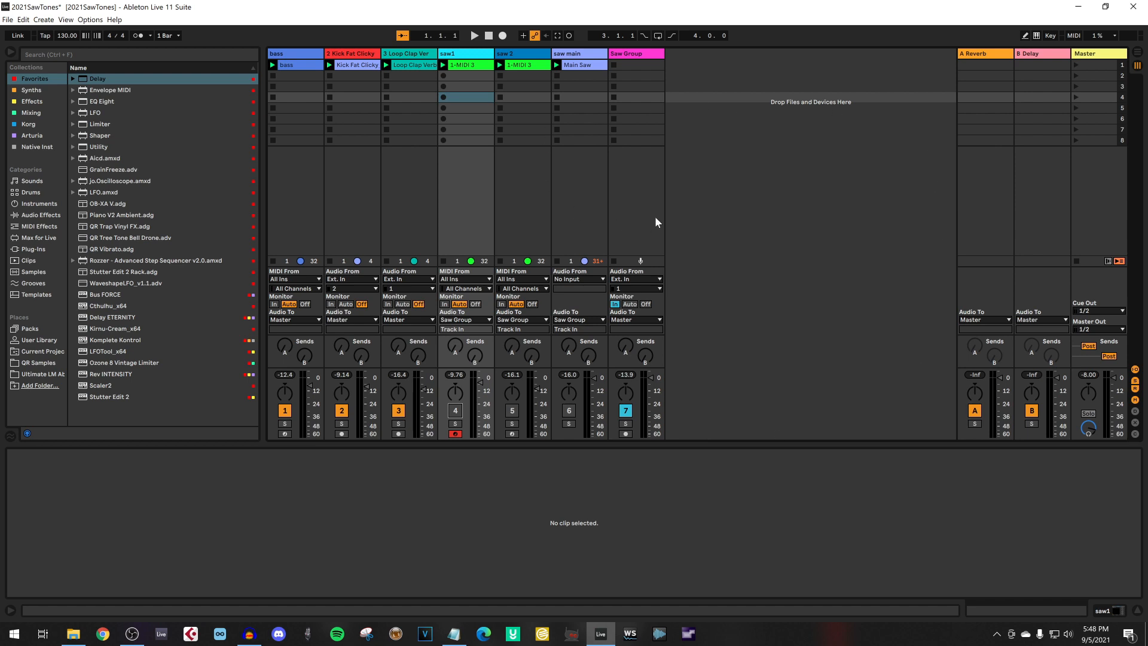
pyautogui.moveTo(708, 205)
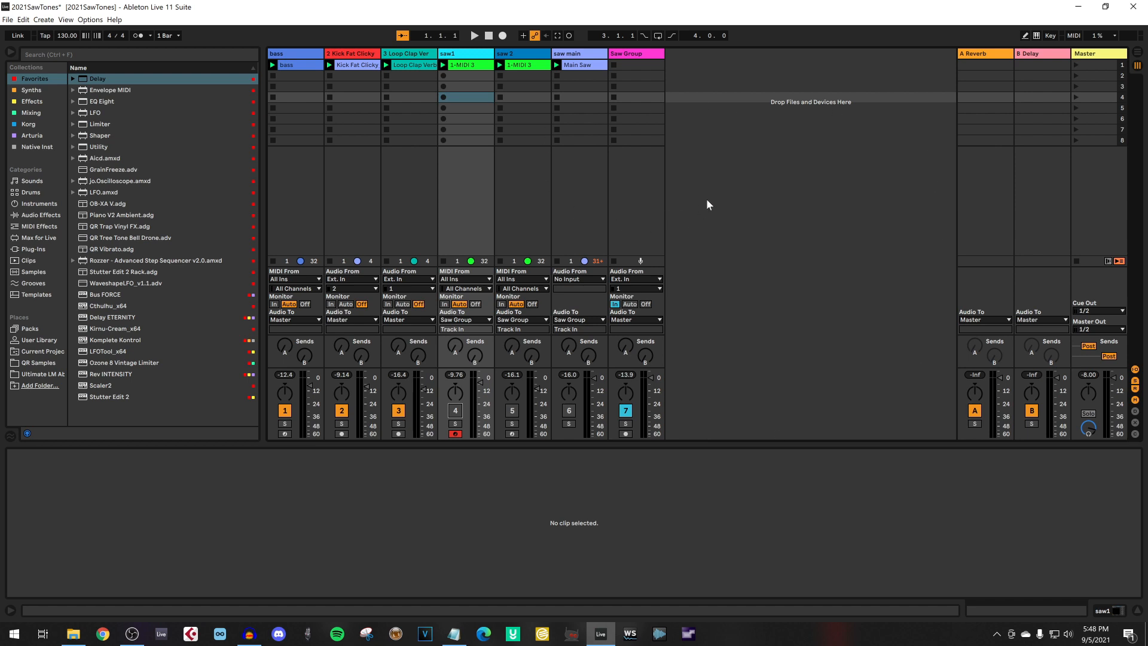
pyautogui.moveTo(887, 164)
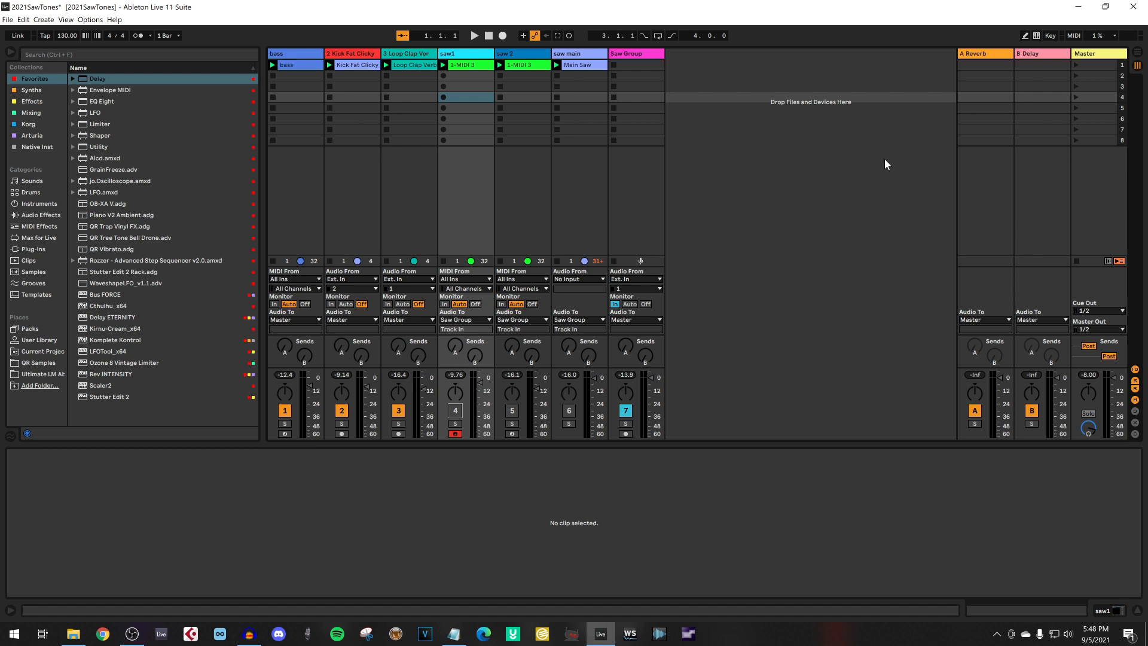
pyautogui.moveTo(780, 239)
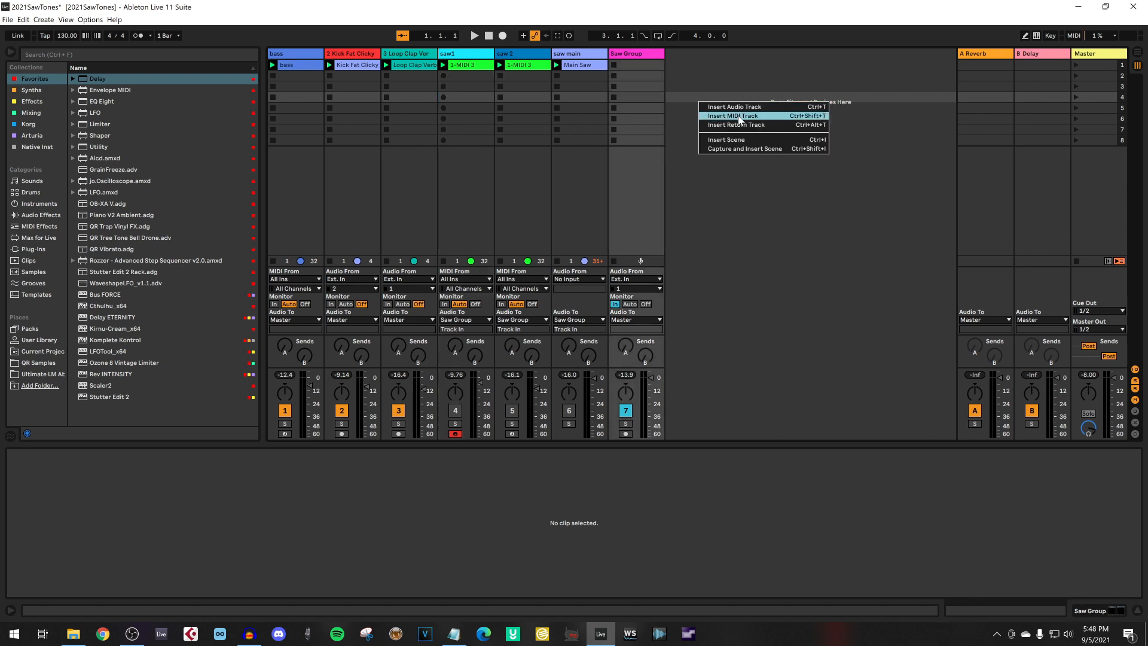
# Insert a MIDI track named Midi Wavestate and start naming the new audio track Audio Wavestate
pyautogui.click(732, 116)
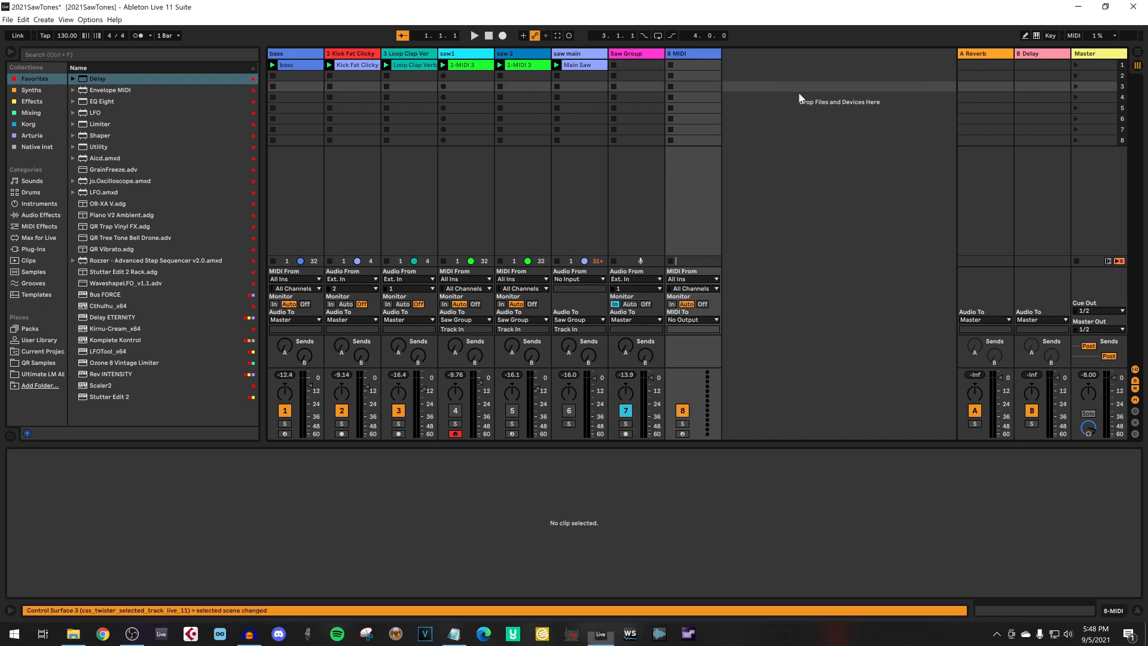
pyautogui.rightClick(749, 54)
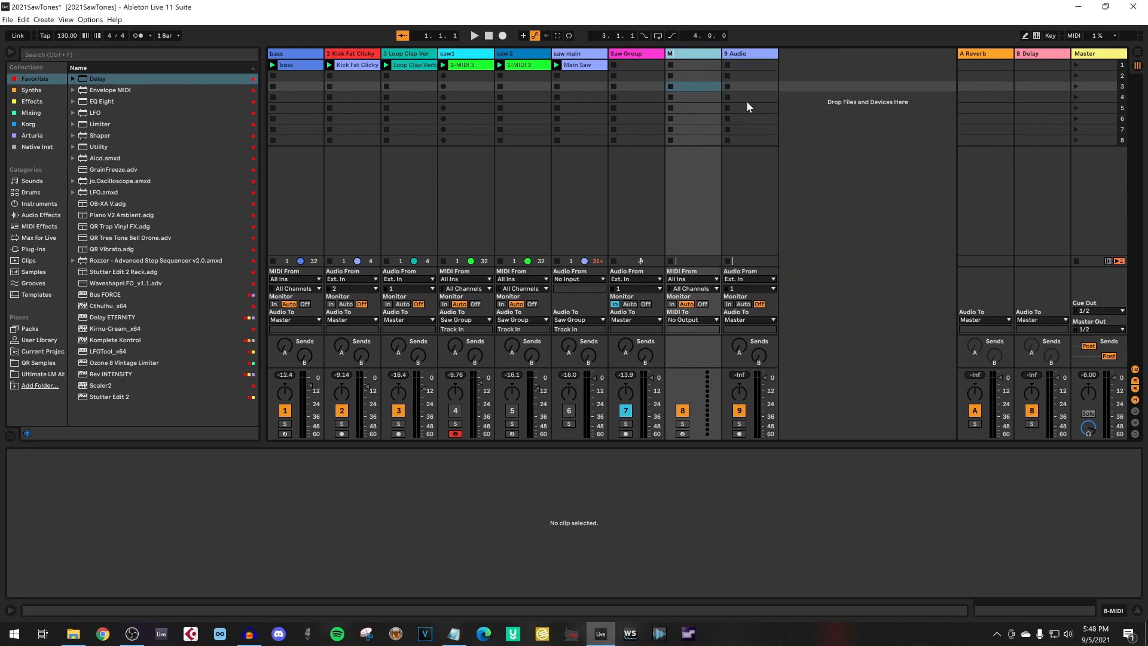
pyautogui.write('Midi Wavestat')
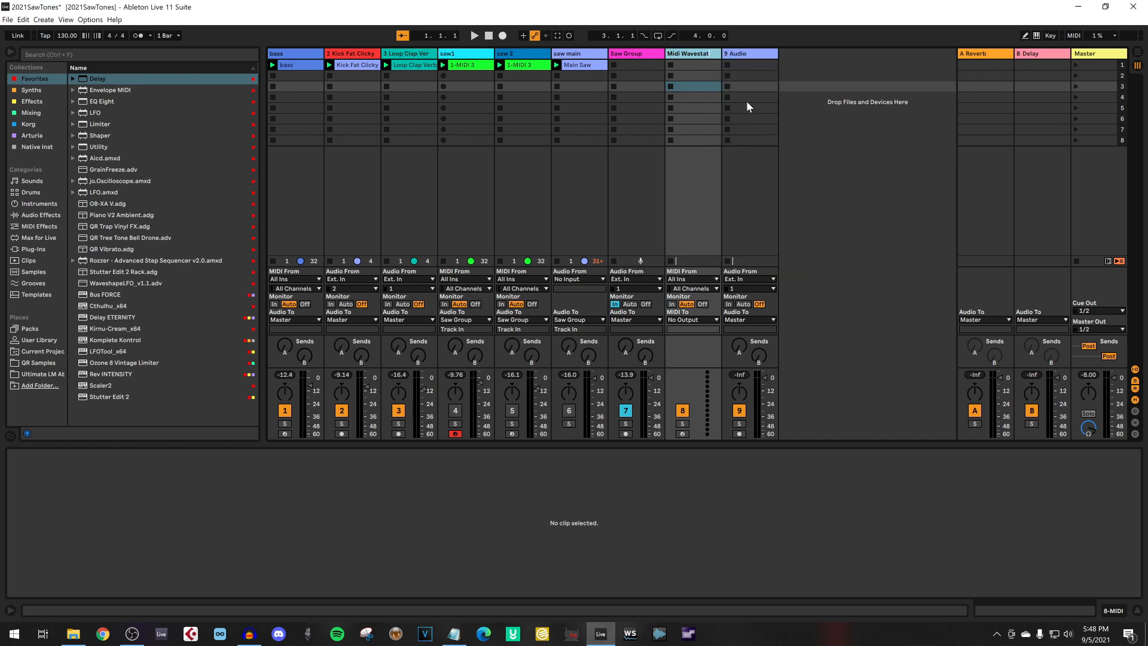
pyautogui.click(749, 54)
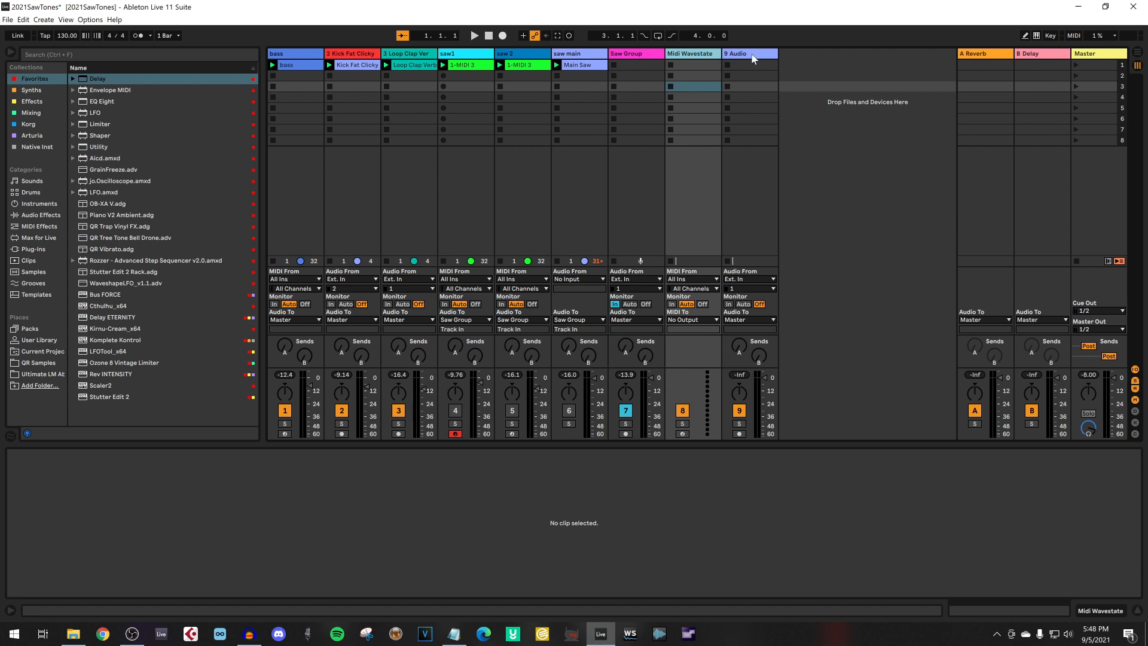
pyautogui.doubleClick(746, 54)
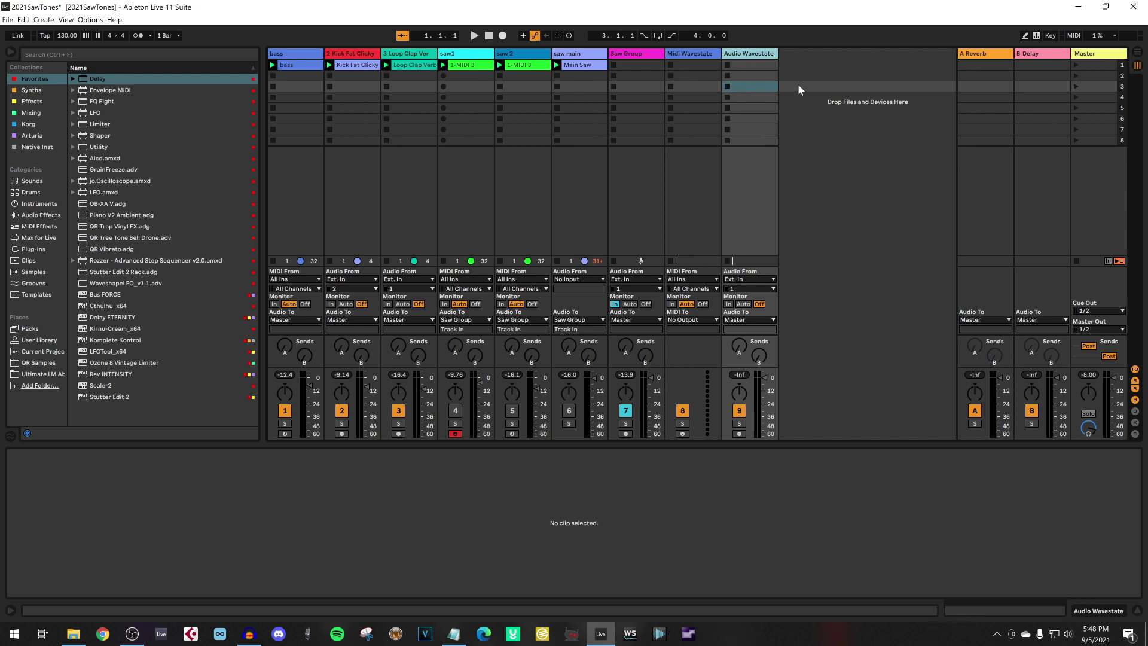
pyautogui.moveTo(727, 231)
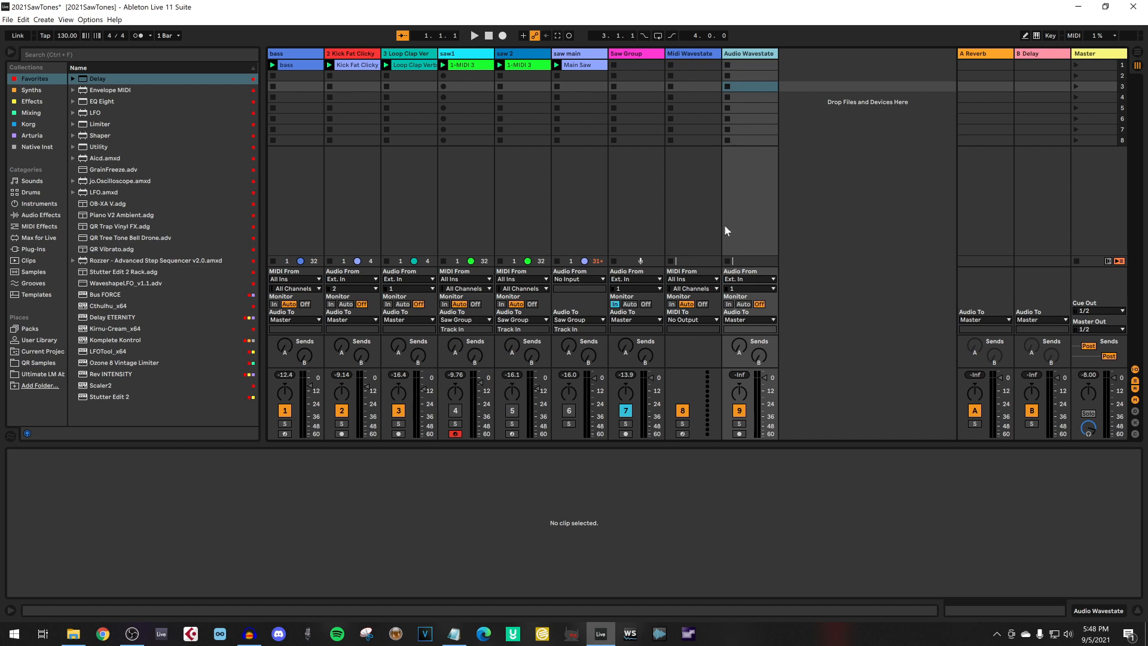
pyautogui.moveTo(796, 347)
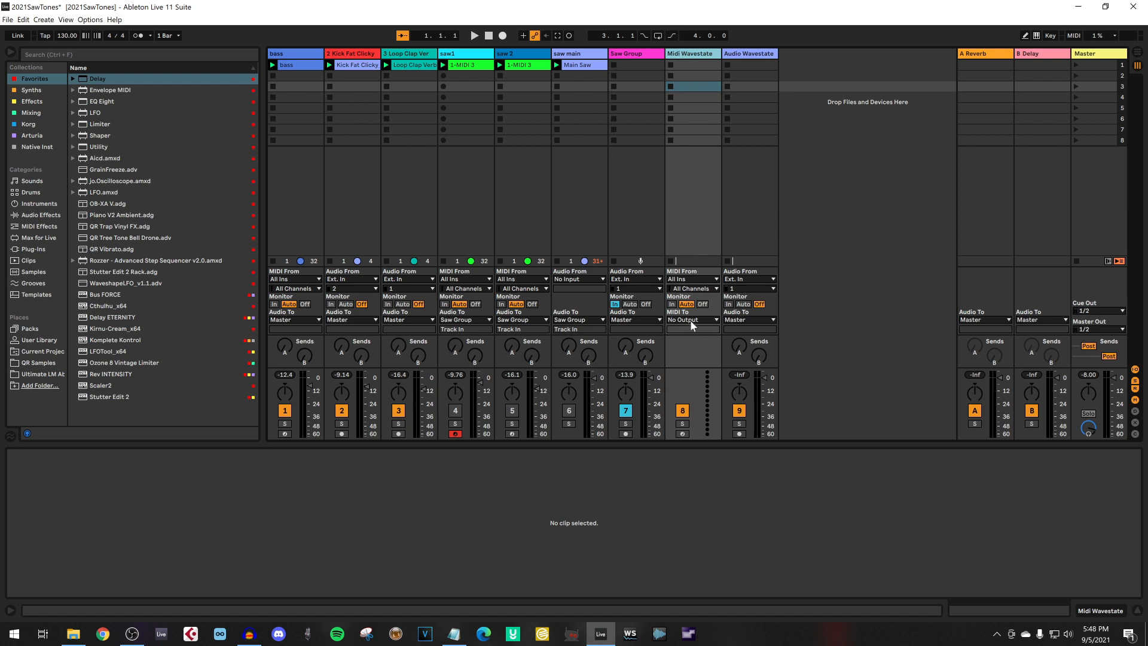
# Route Midi Wavestate's MIDI To output to wavestate1 on channel 1
pyautogui.click(692, 319)
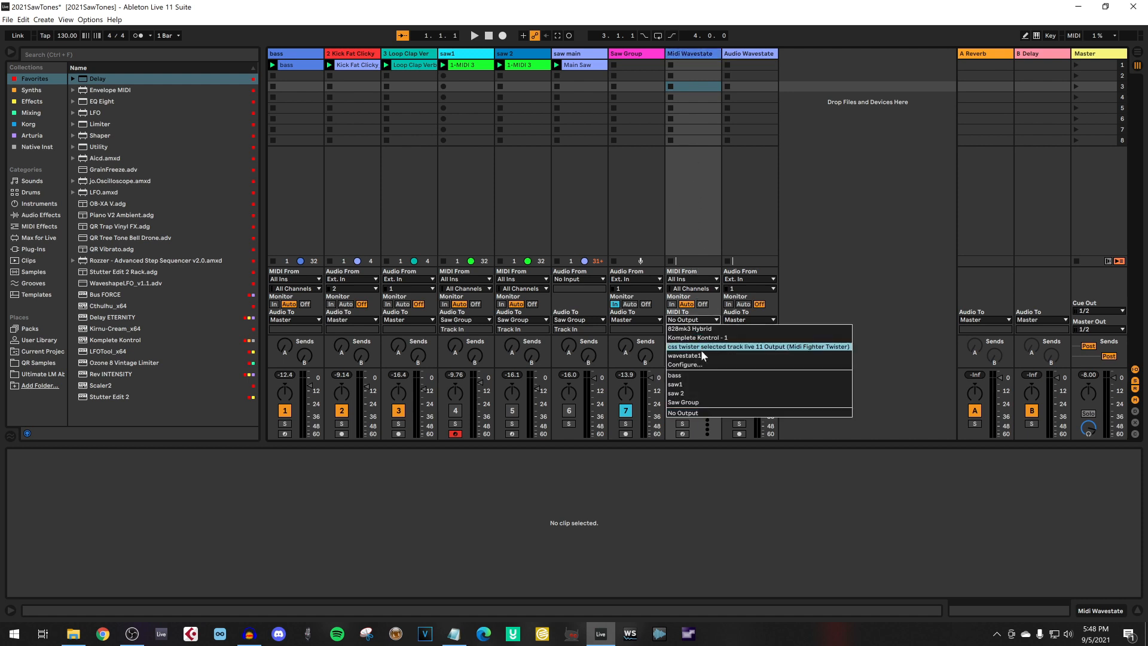
pyautogui.moveTo(700, 327)
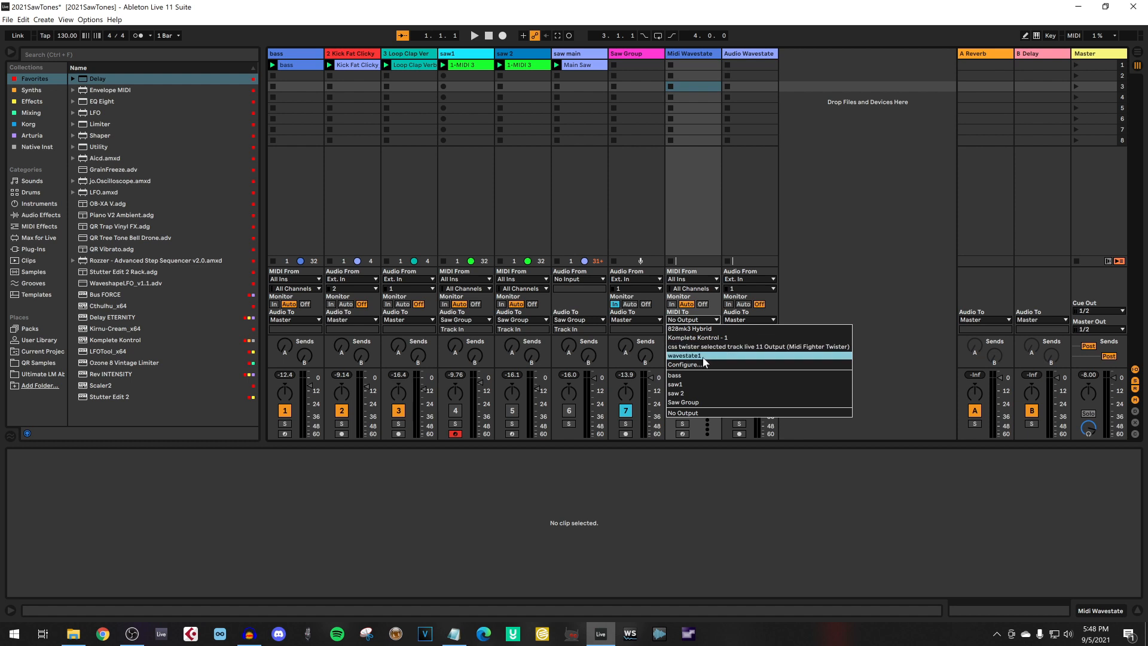
pyautogui.click(684, 355)
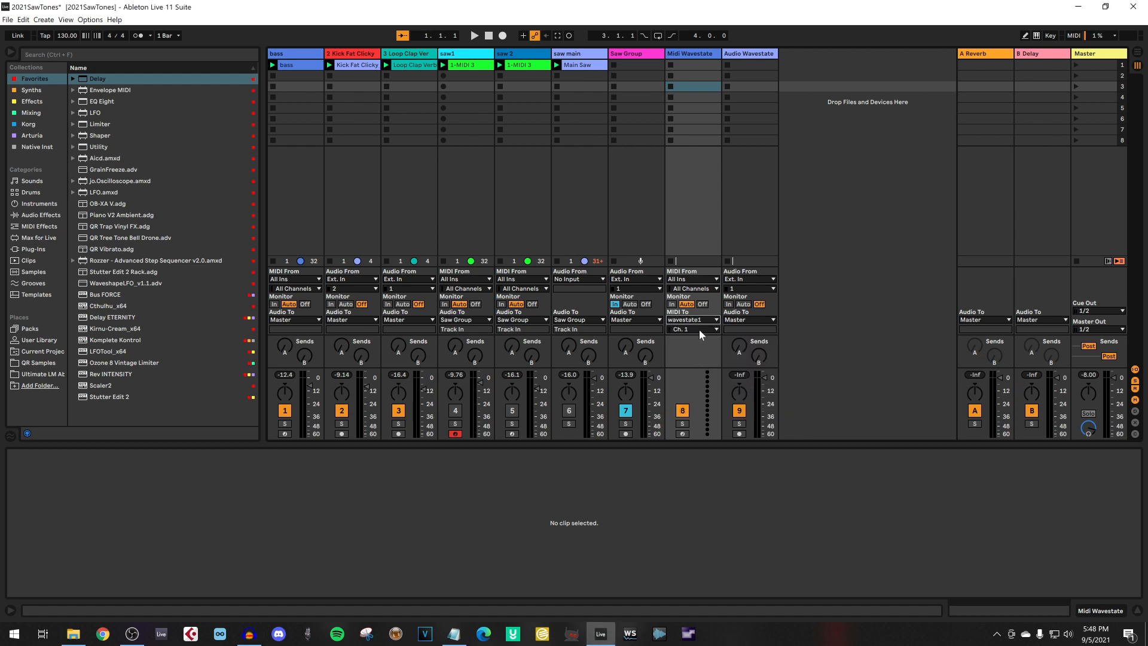
pyautogui.click(691, 329)
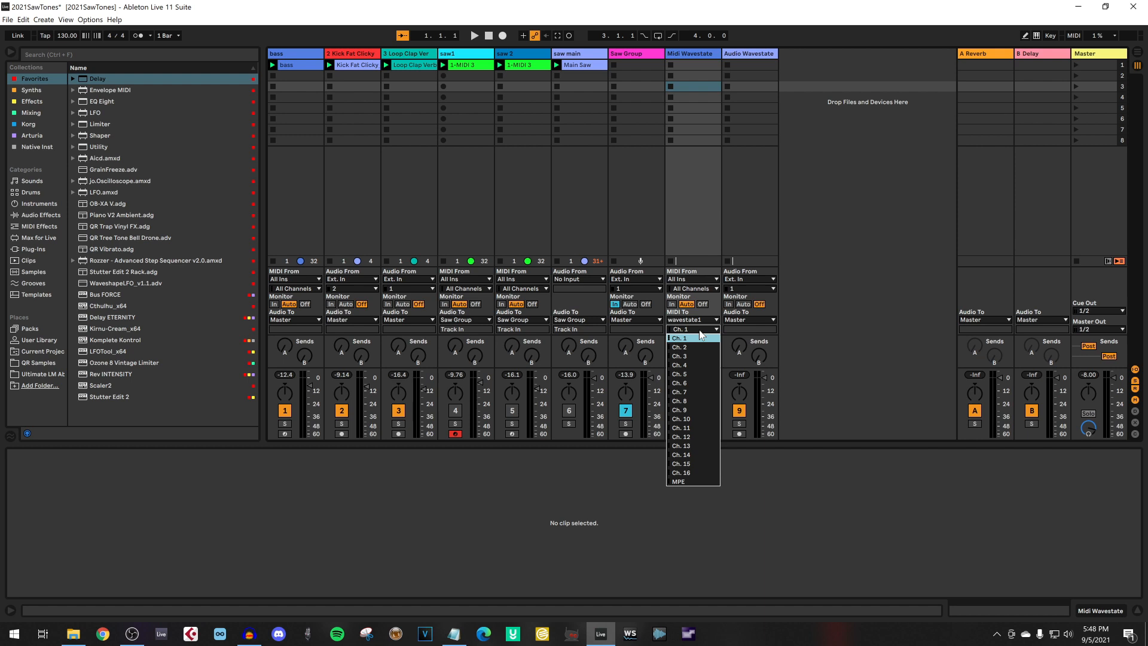
pyautogui.click(679, 337)
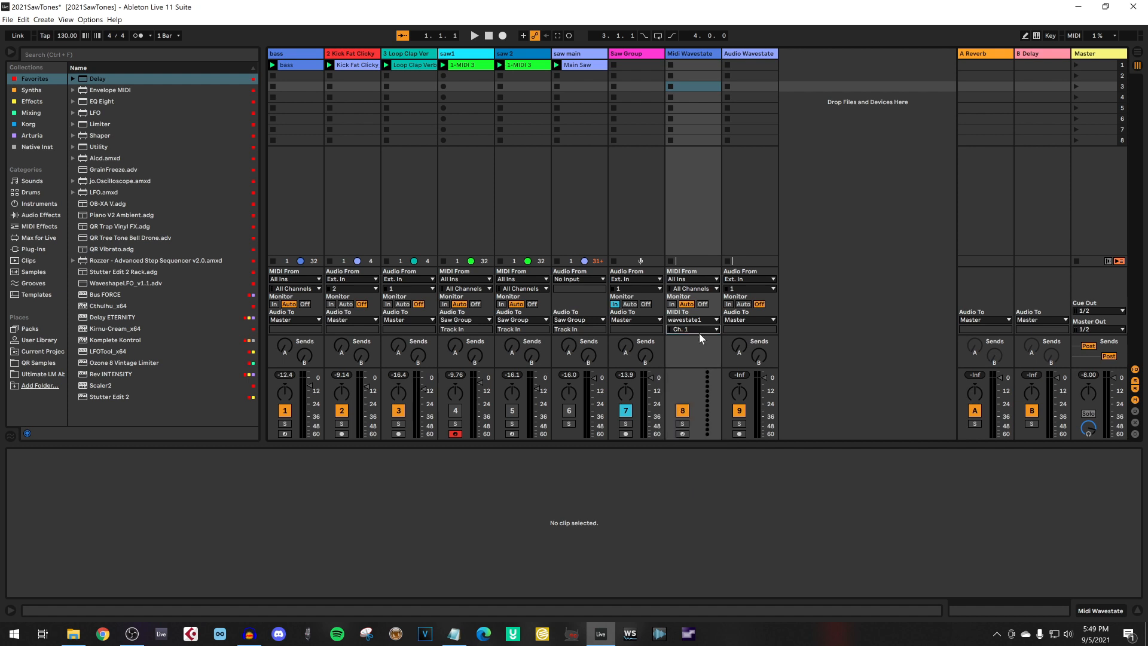
pyautogui.moveTo(770, 170)
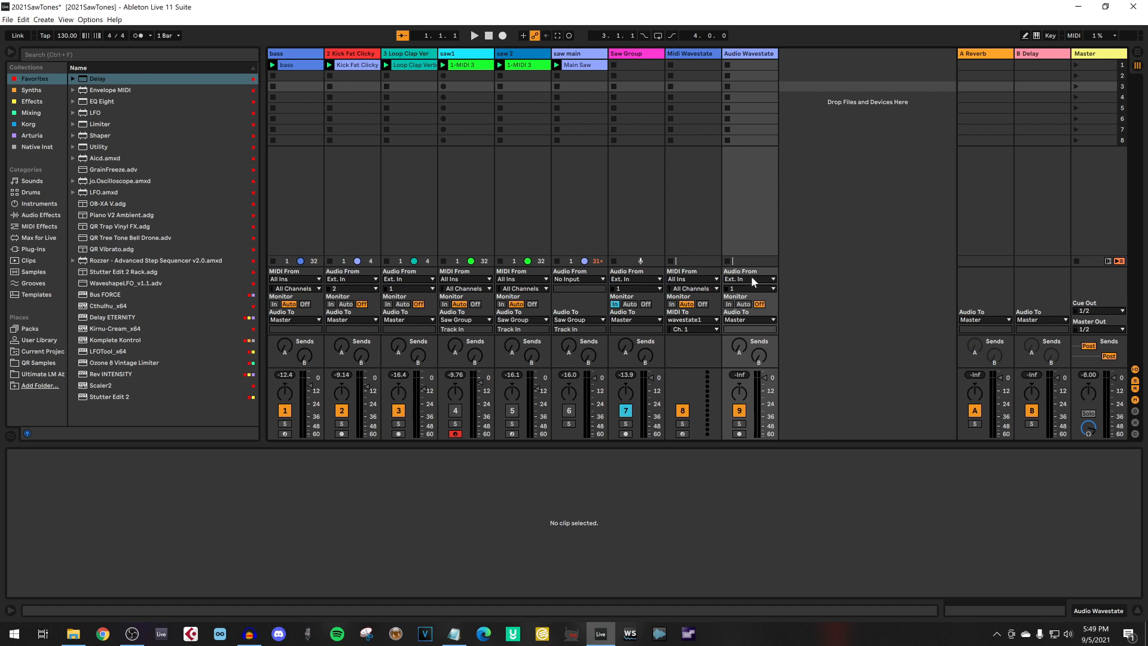
pyautogui.moveTo(774, 287)
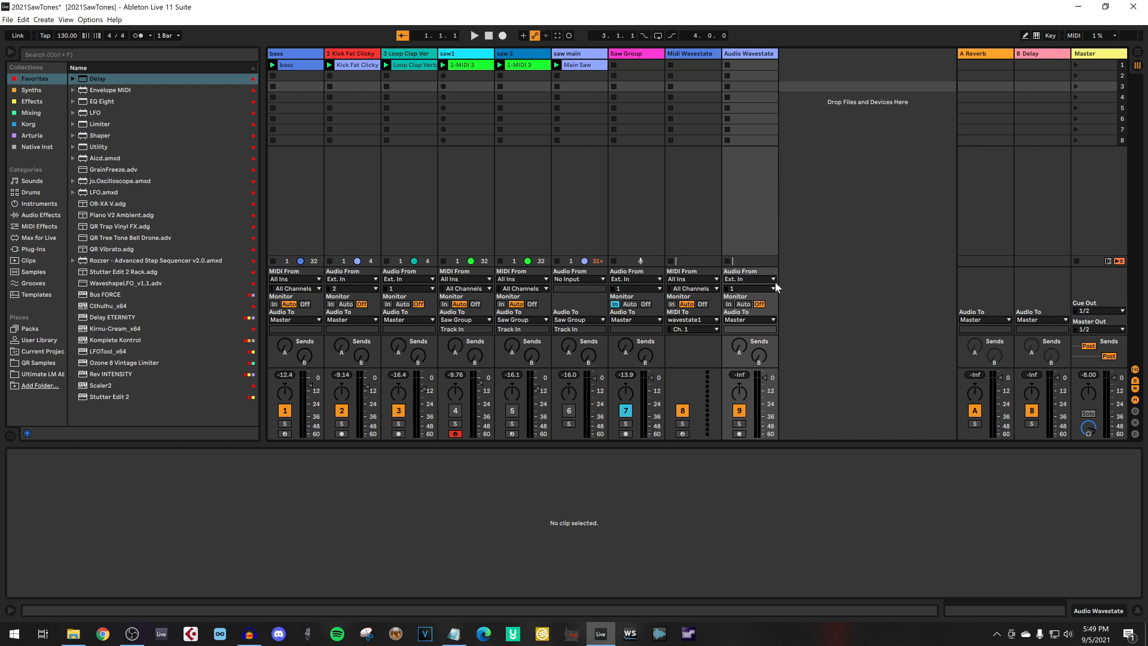
pyautogui.moveTo(769, 280)
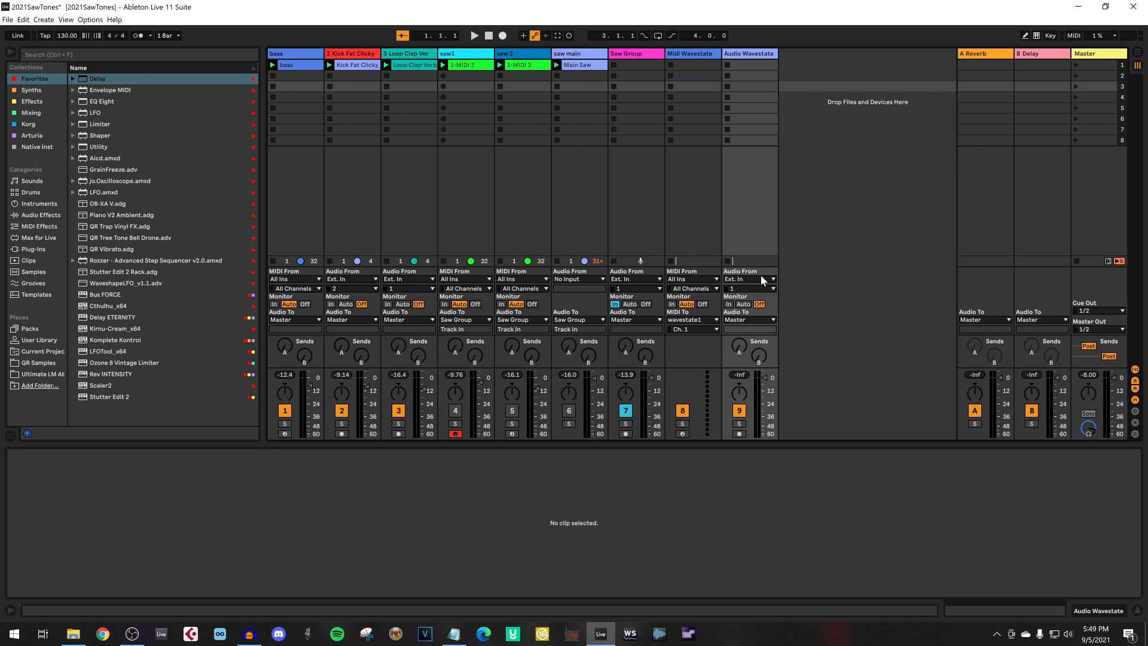
pyautogui.moveTo(761, 285)
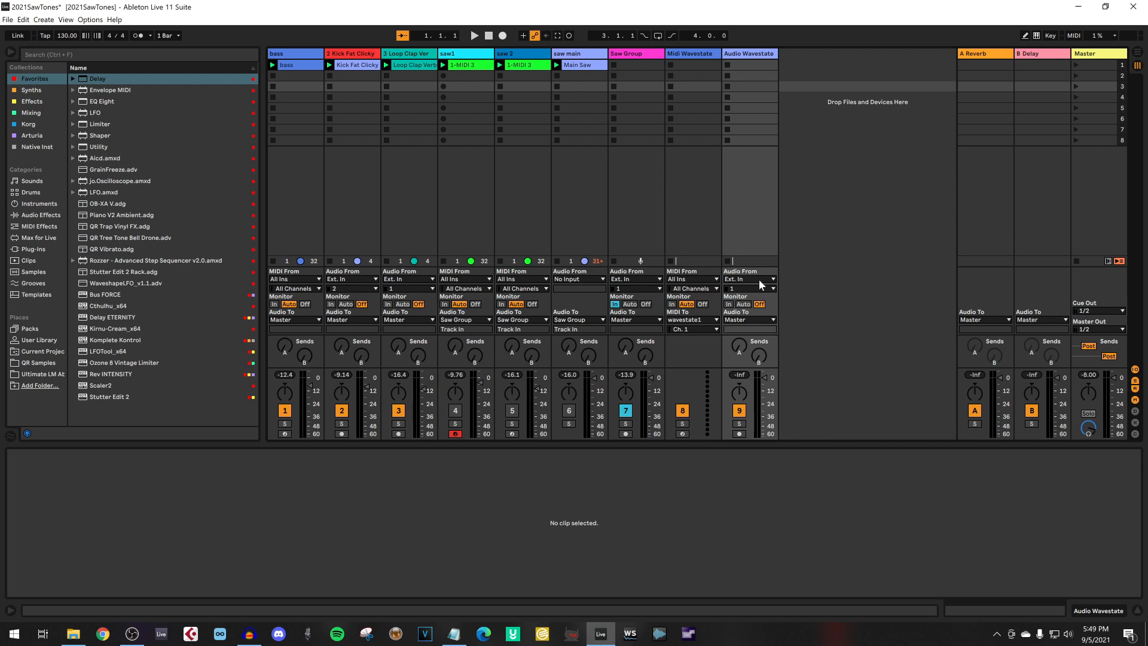
# Set Audio Wavestate's Audio From input to external channels 9/10
pyautogui.click(748, 288)
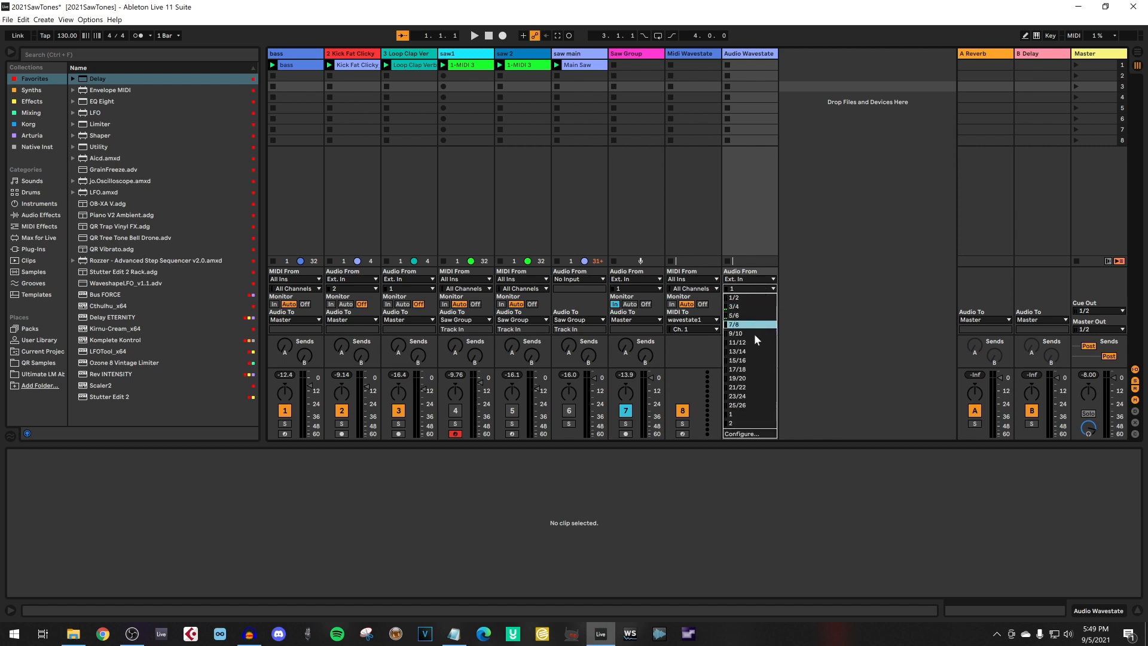
pyautogui.moveTo(760, 405)
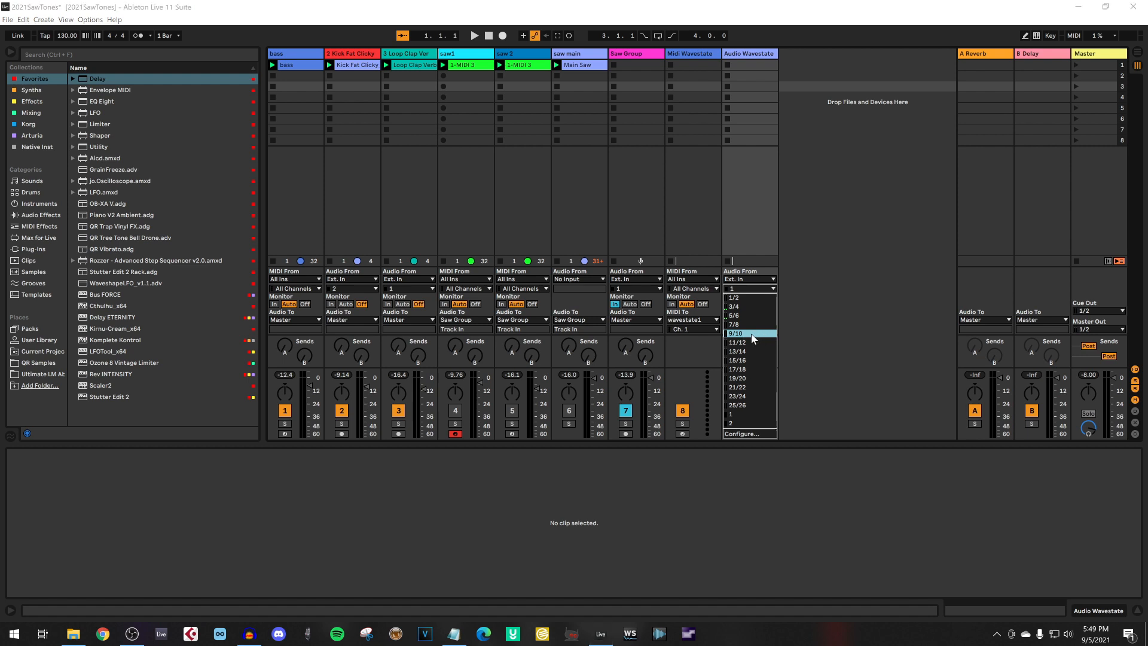
pyautogui.click(736, 333)
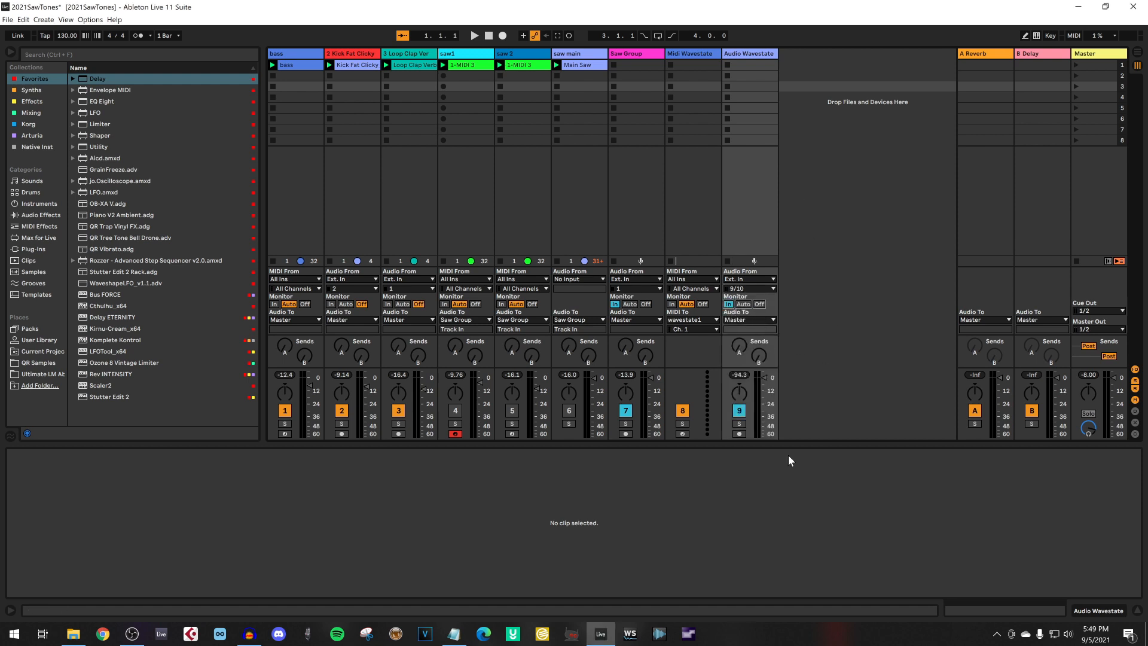
pyautogui.moveTo(797, 435)
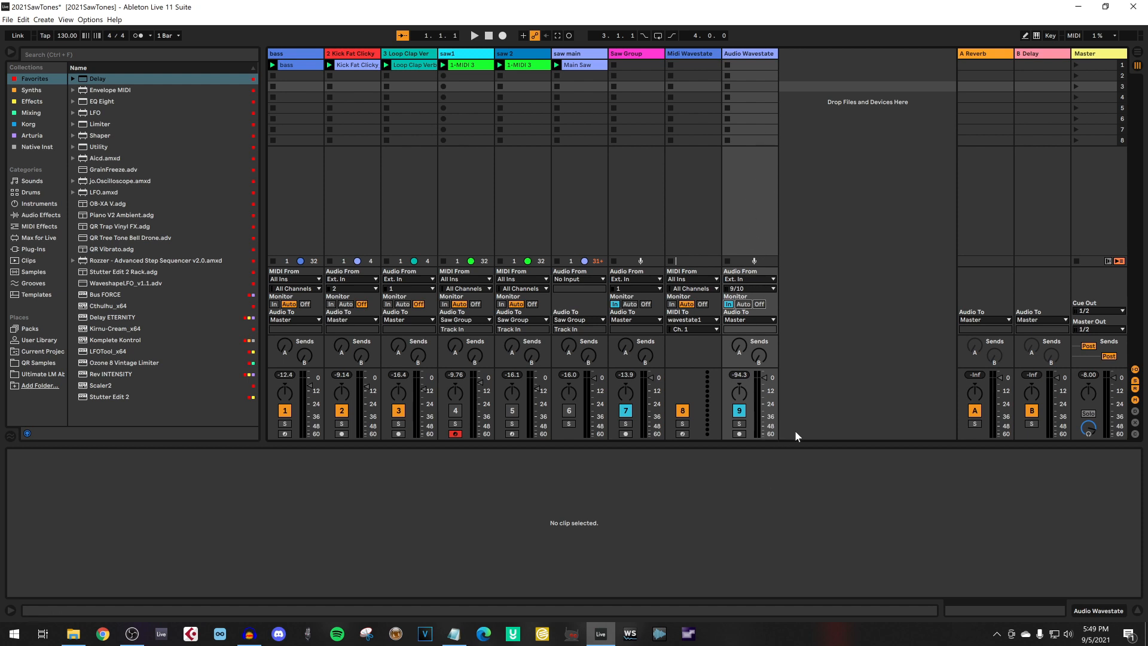
pyautogui.moveTo(883, 414)
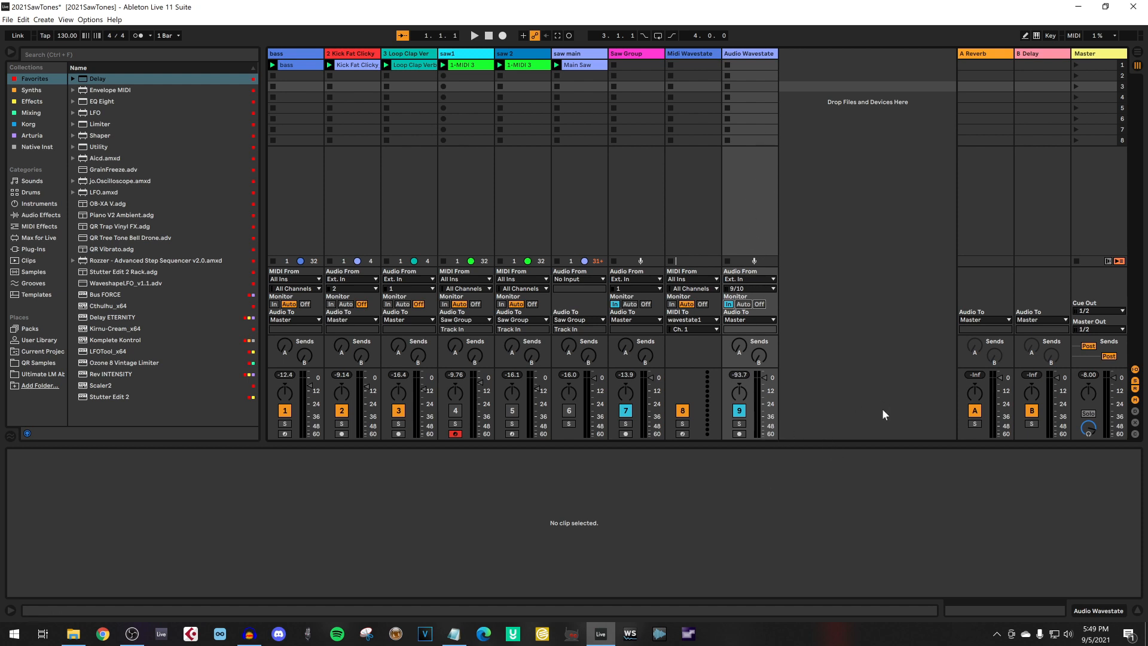
pyautogui.moveTo(718, 478)
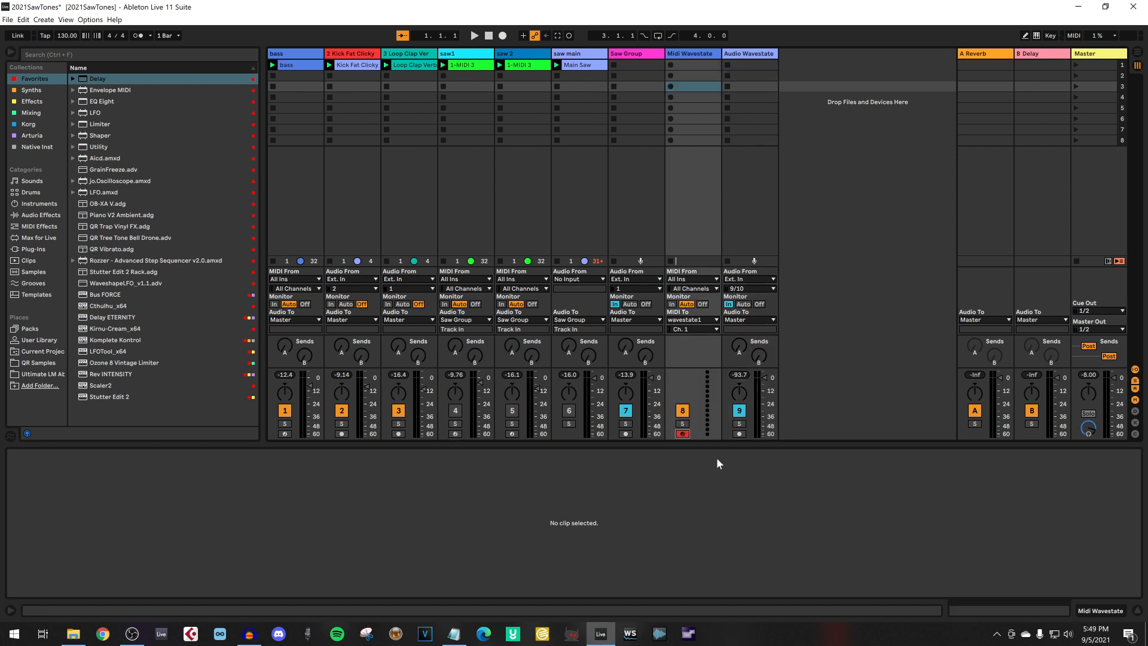
pyautogui.moveTo(698, 469)
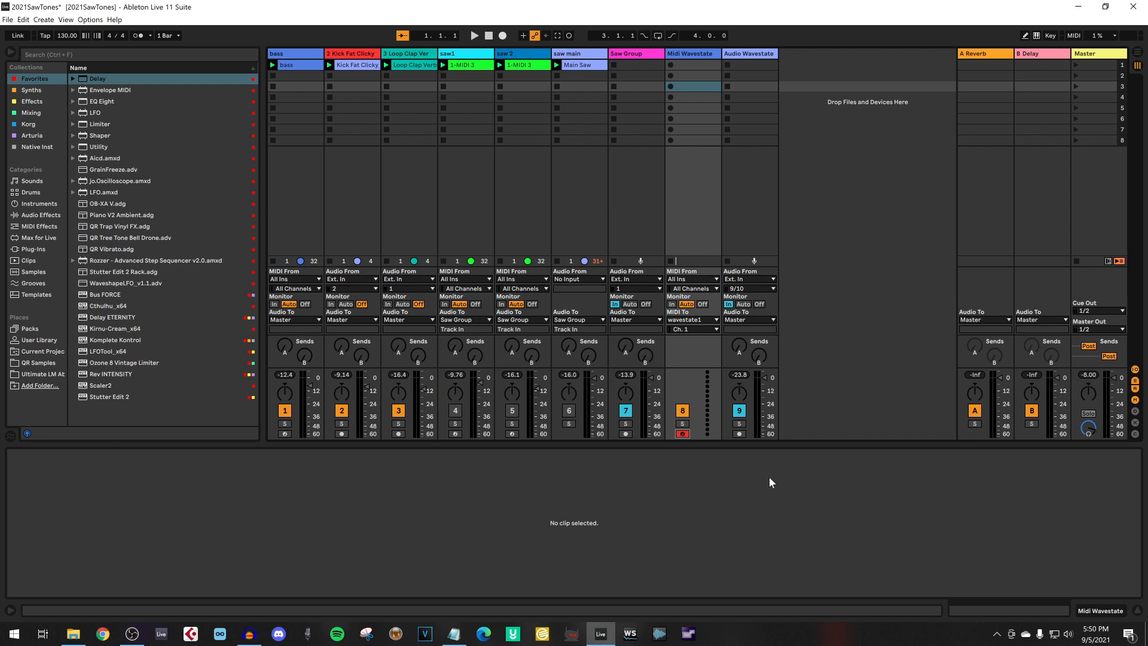
pyautogui.moveTo(762, 485)
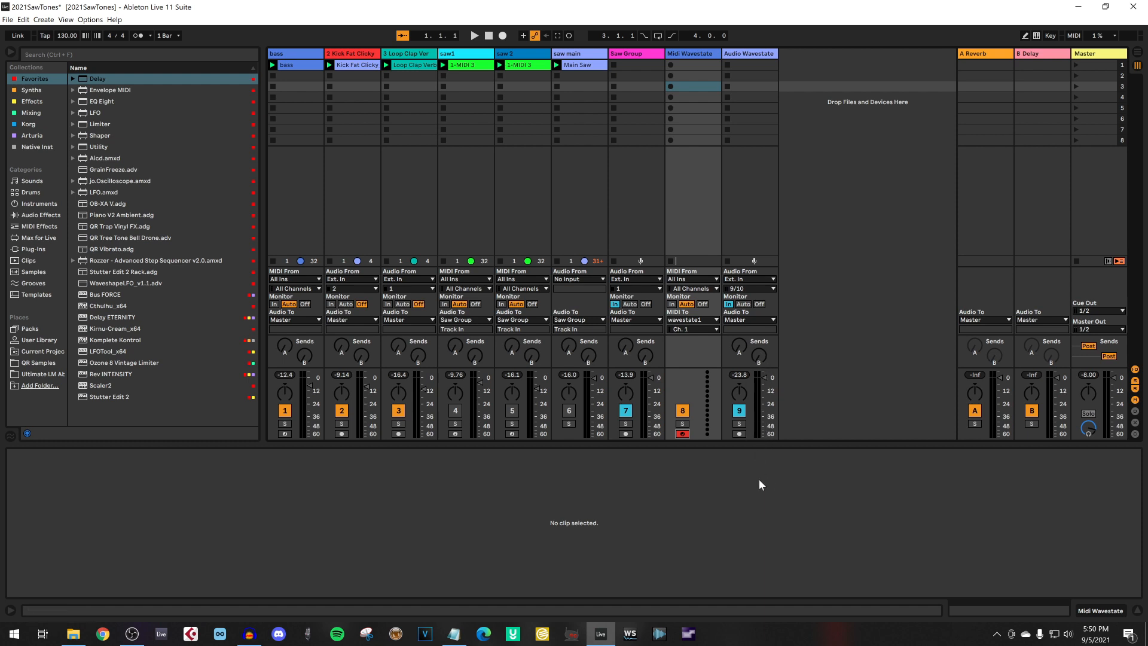
pyautogui.moveTo(839, 529)
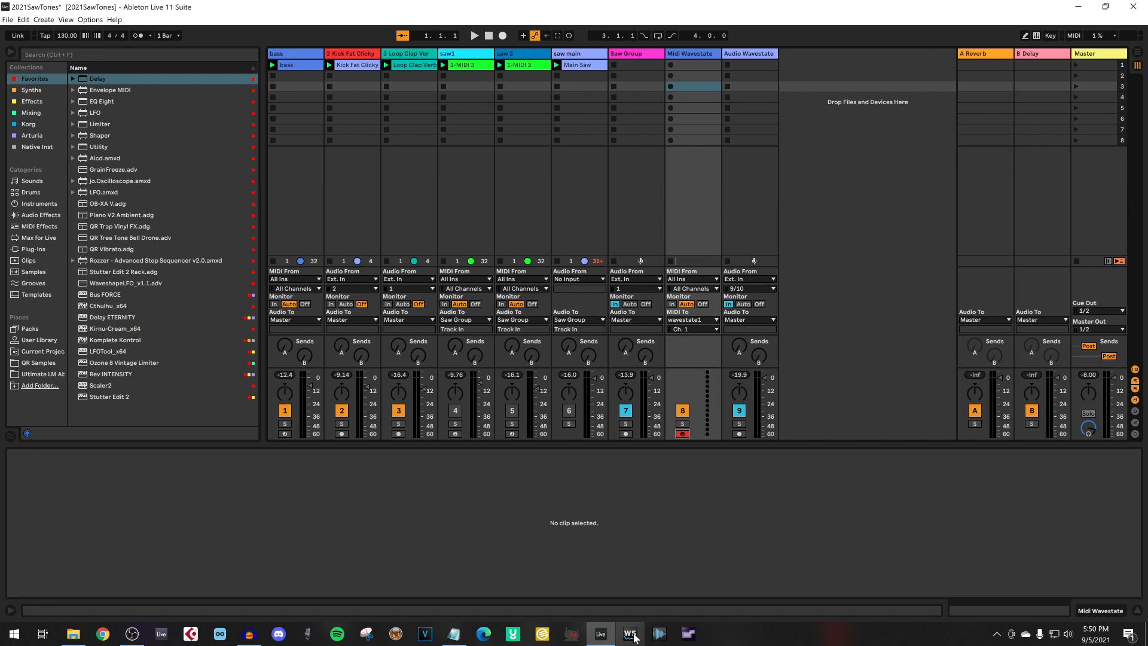
# In the Wavestate Editor's Select Performance list, load QR Love Saw and play a note to hear it
pyautogui.click(629, 634)
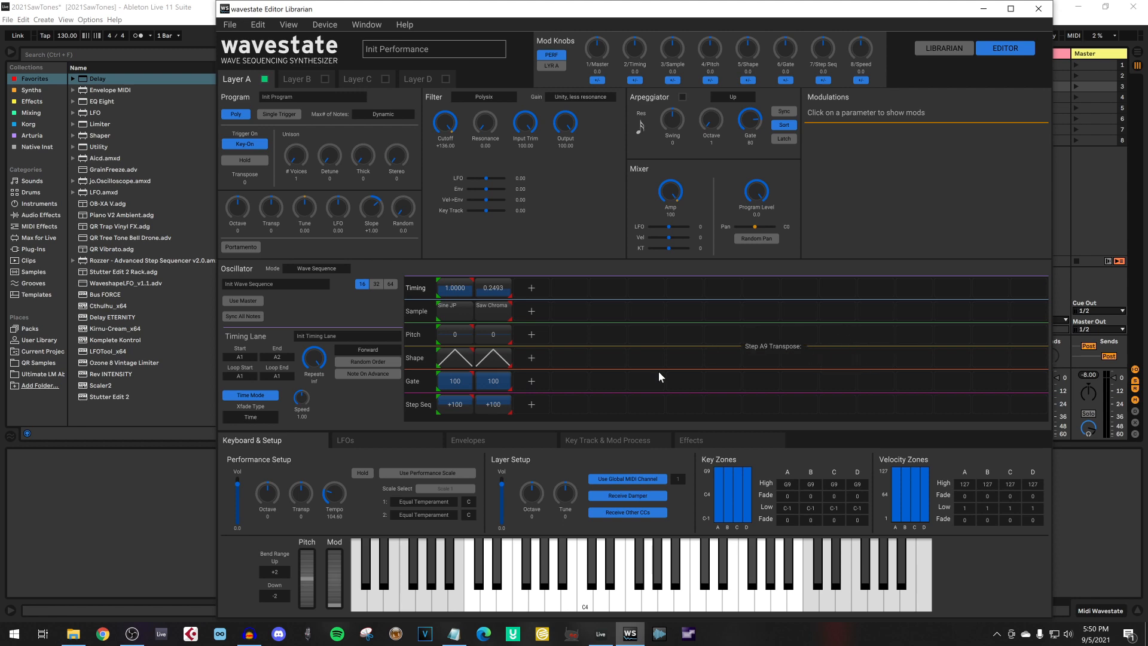
pyautogui.moveTo(430, 56)
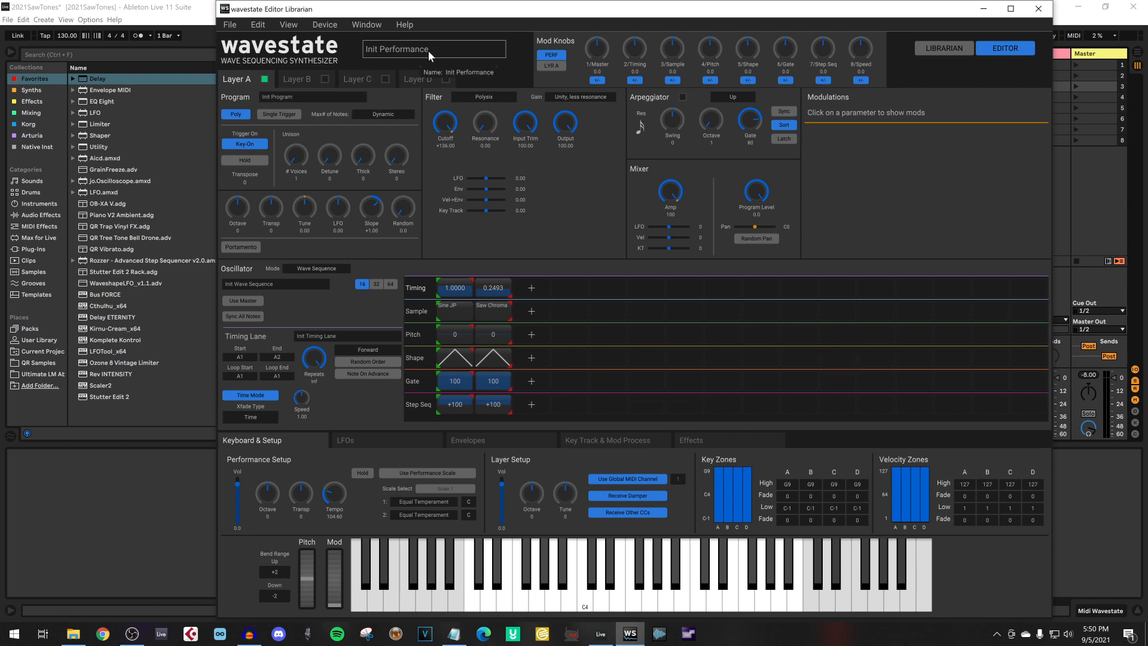
pyautogui.click(434, 49)
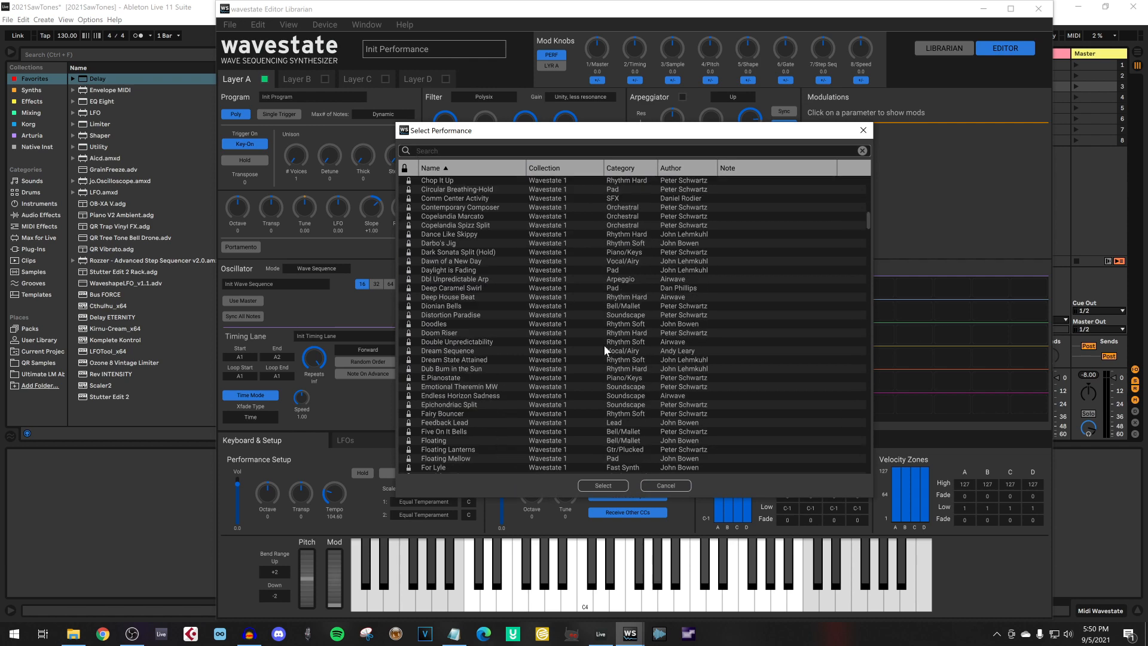
pyautogui.scroll(-3)
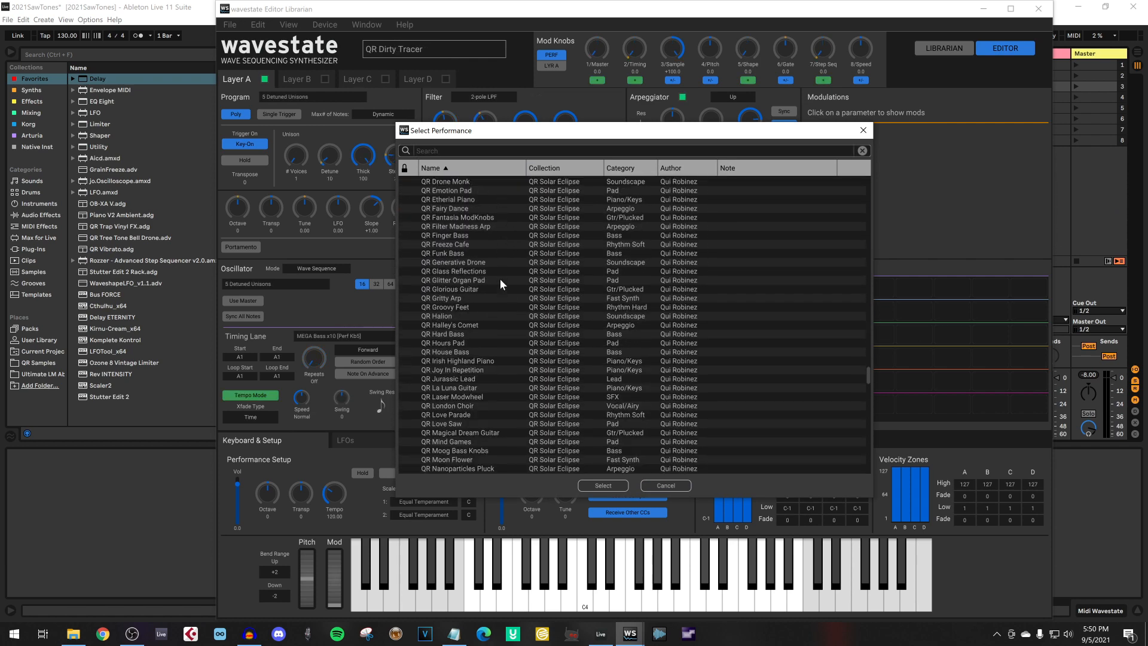
pyautogui.moveTo(468, 427)
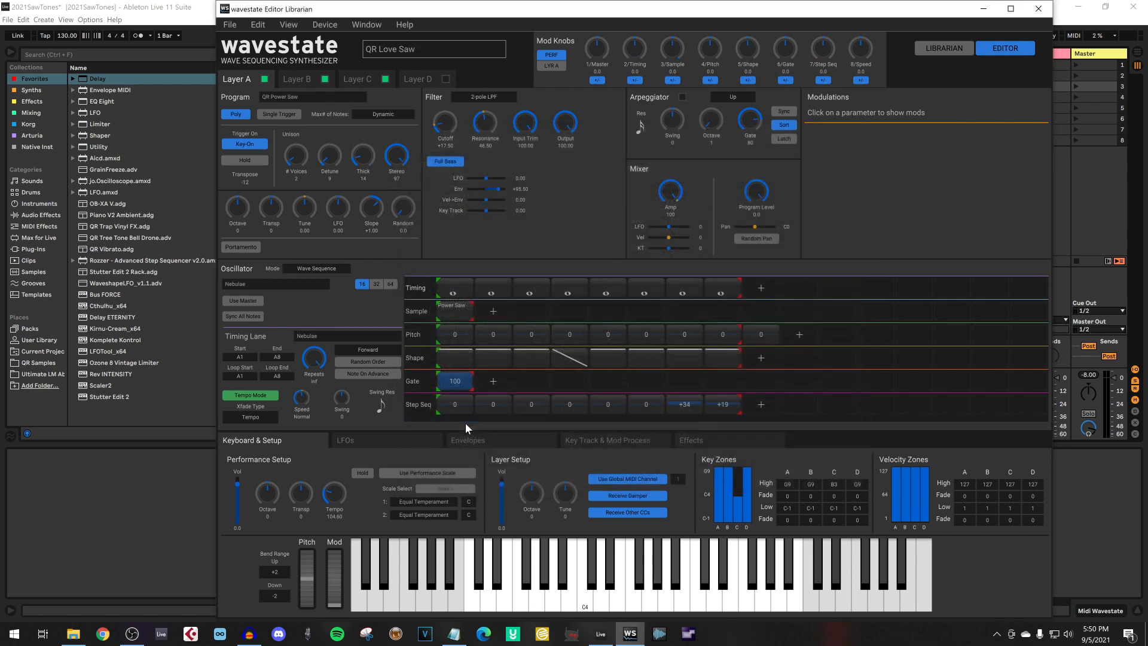
pyautogui.moveTo(674, 548)
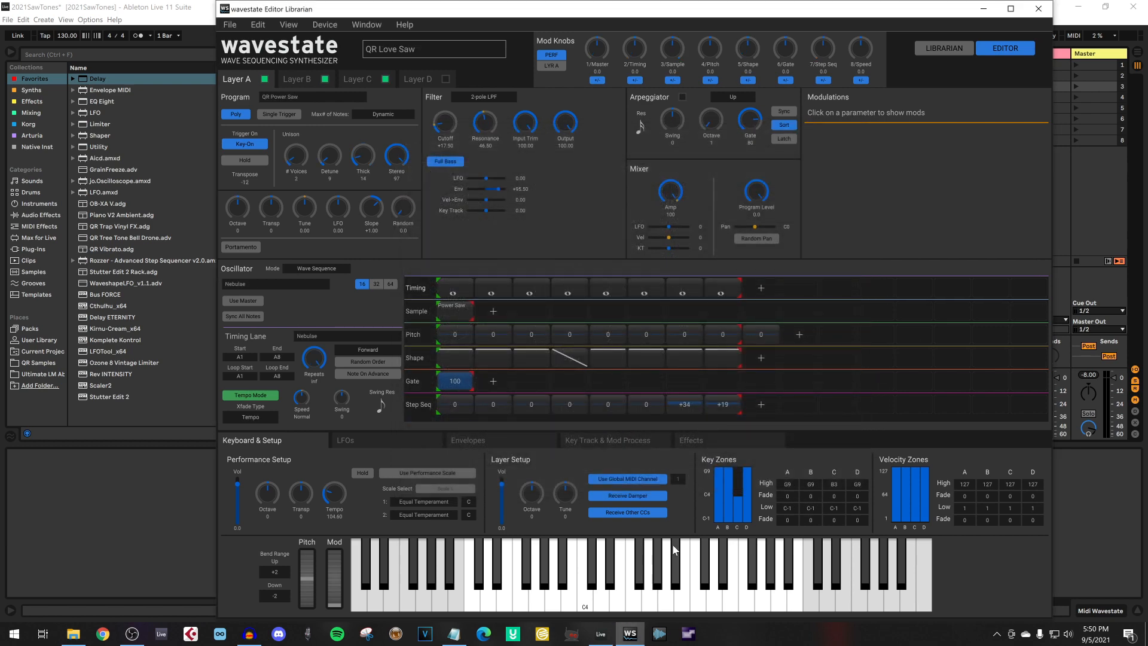
pyautogui.moveTo(665, 552)
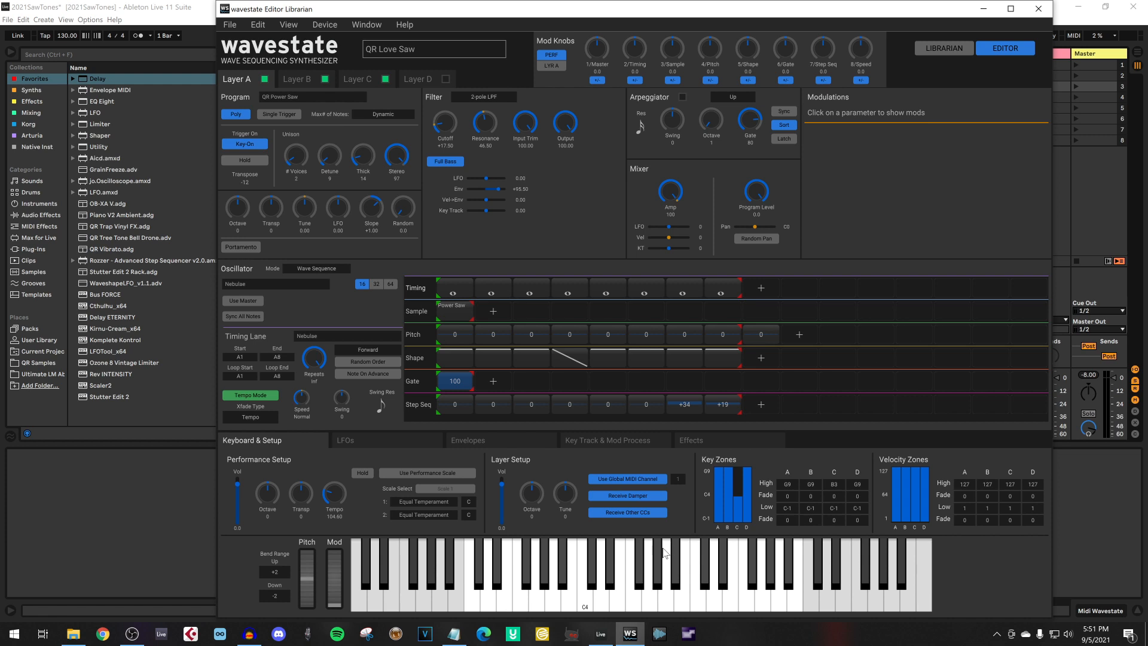
pyautogui.click(455, 287)
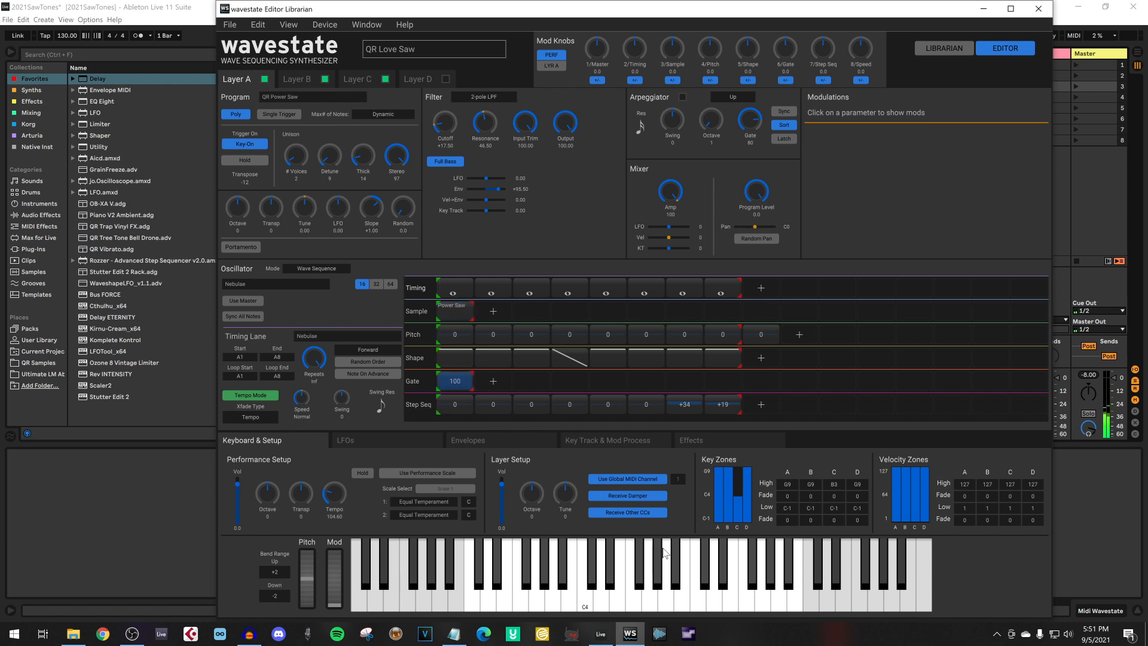
pyautogui.moveTo(985, 10)
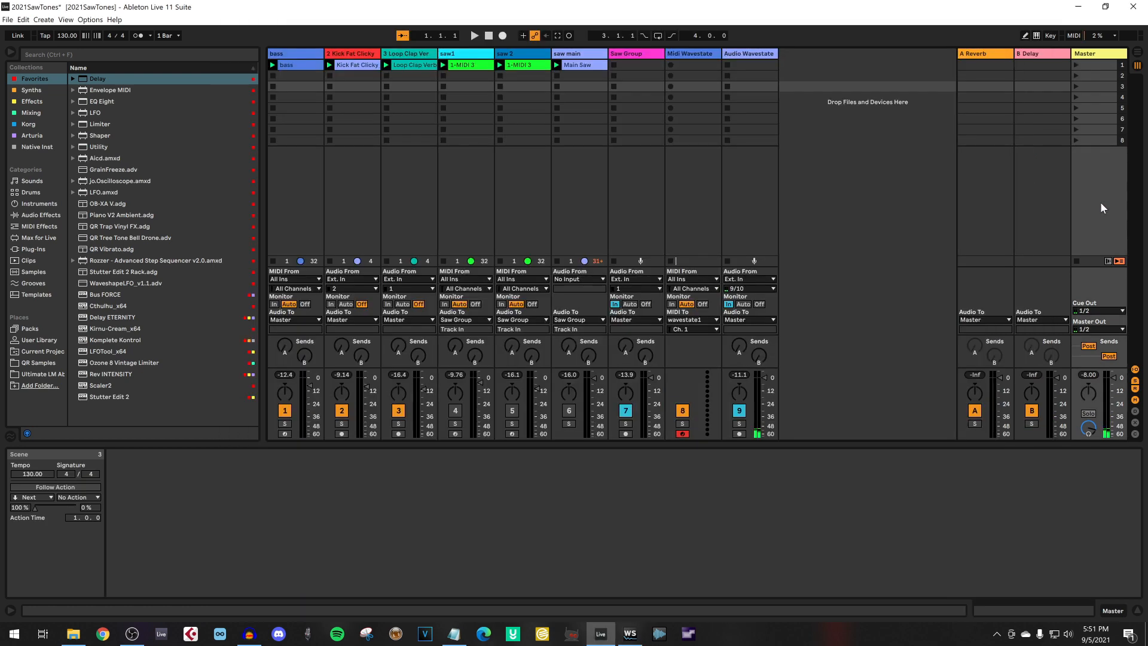
pyautogui.moveTo(634, 241)
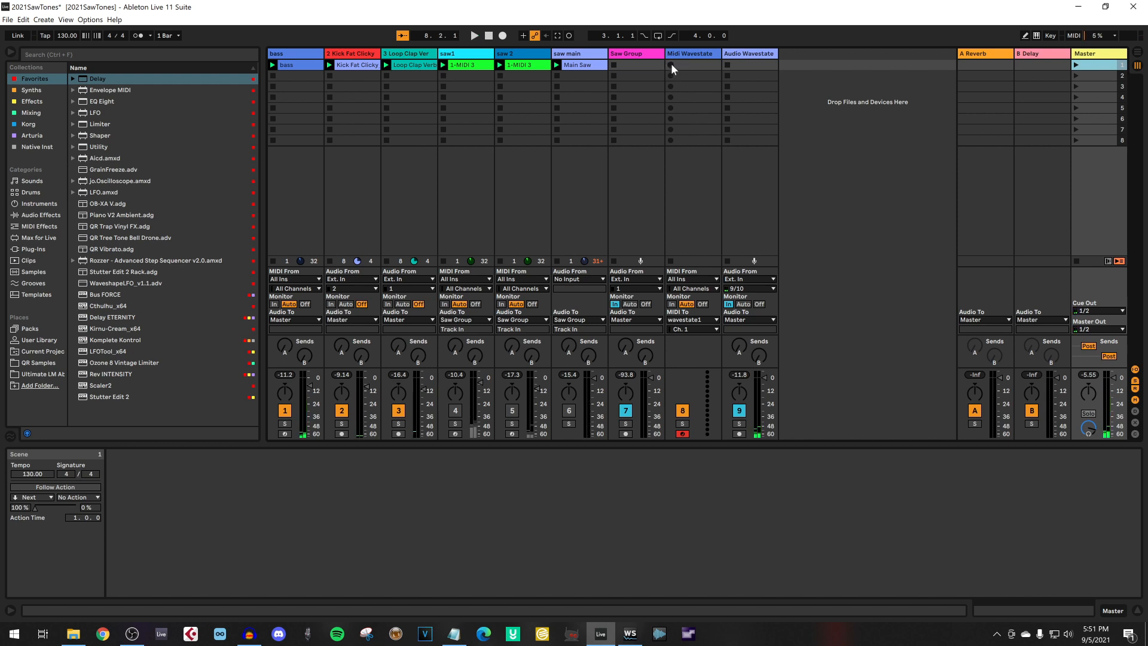
# Arm the Midi Wavestate clip slot and record the played lead into a new clip
pyautogui.click(670, 65)
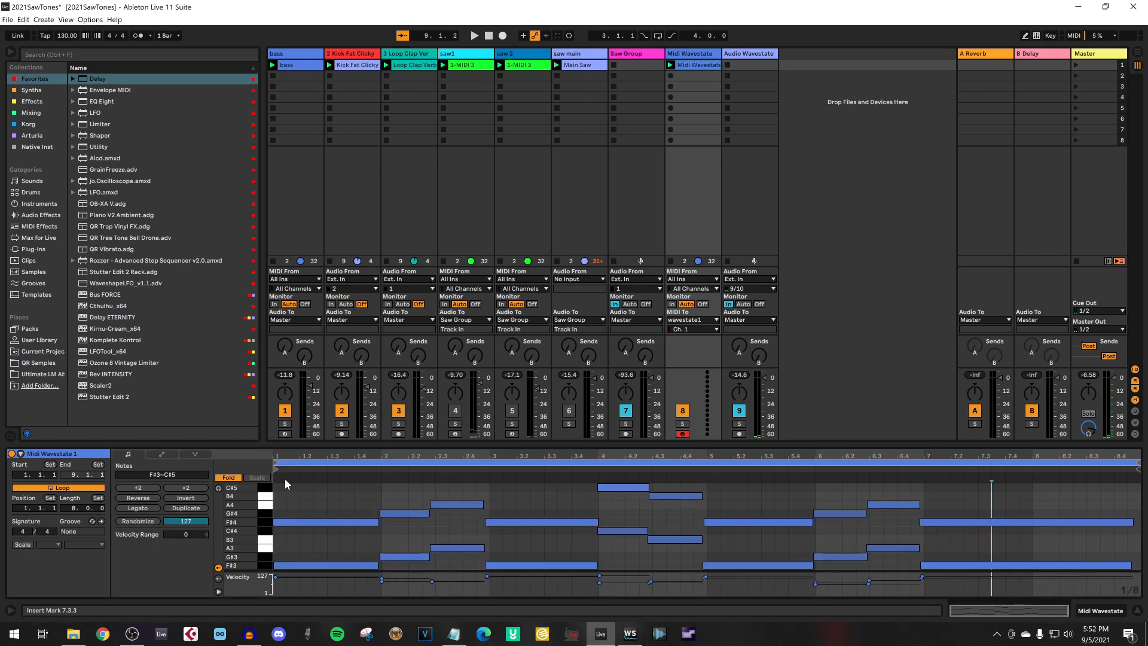
# Fold the clip's note rows to the played pitches and launch Scene 1 so all tracks play
pyautogui.click(254, 477)
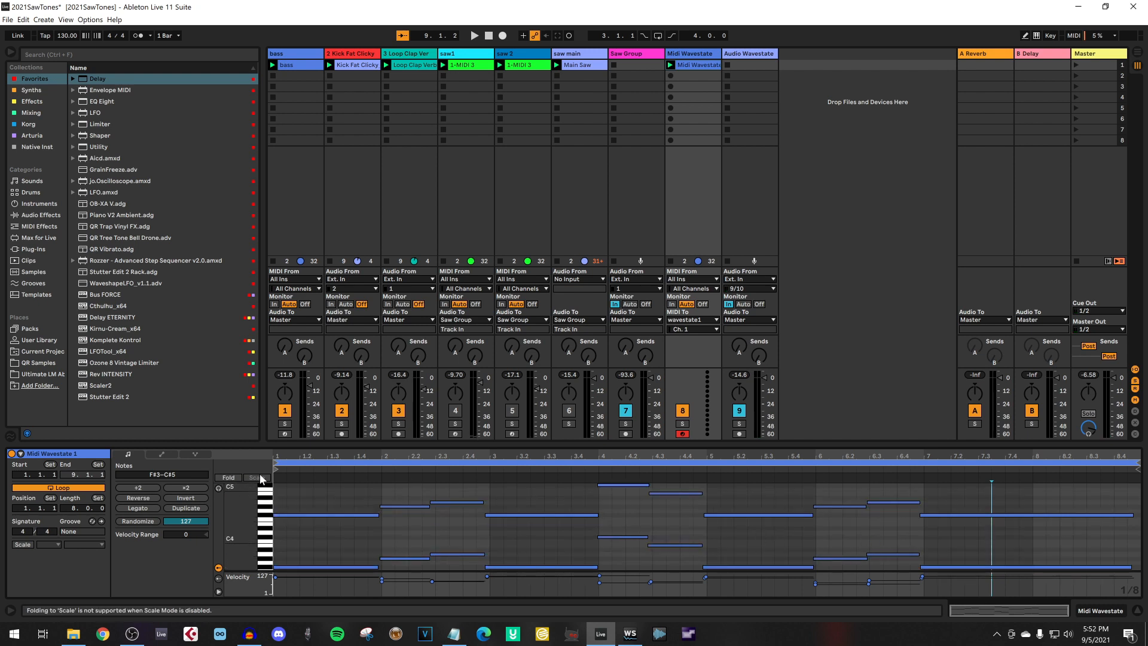
pyautogui.click(227, 477)
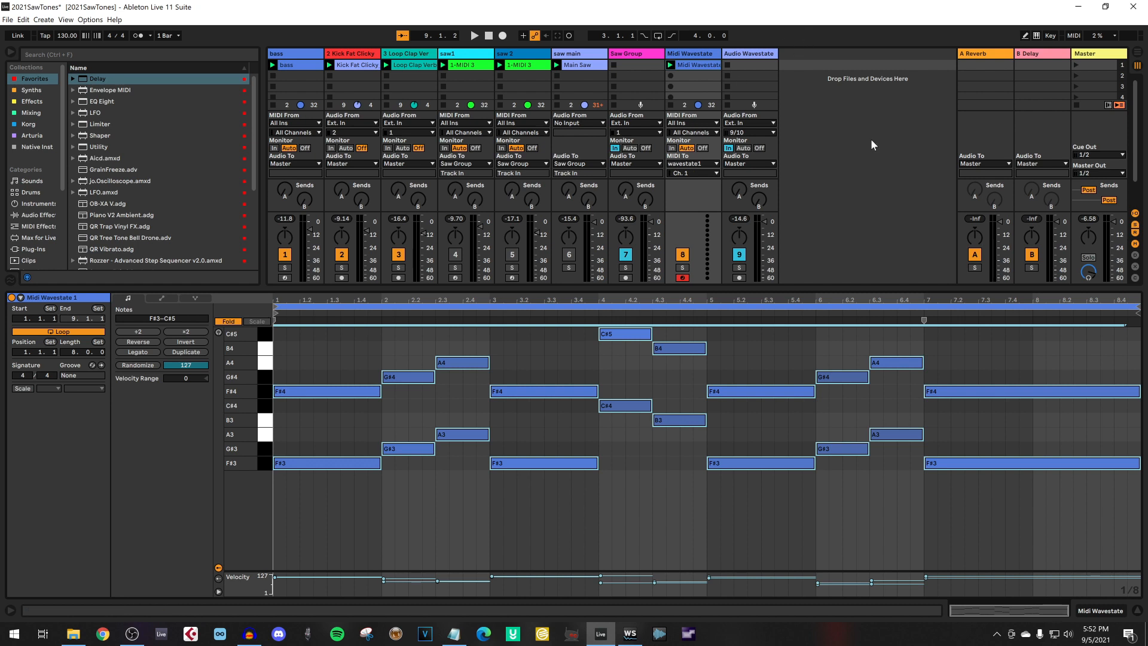
pyautogui.moveTo(1053, 60)
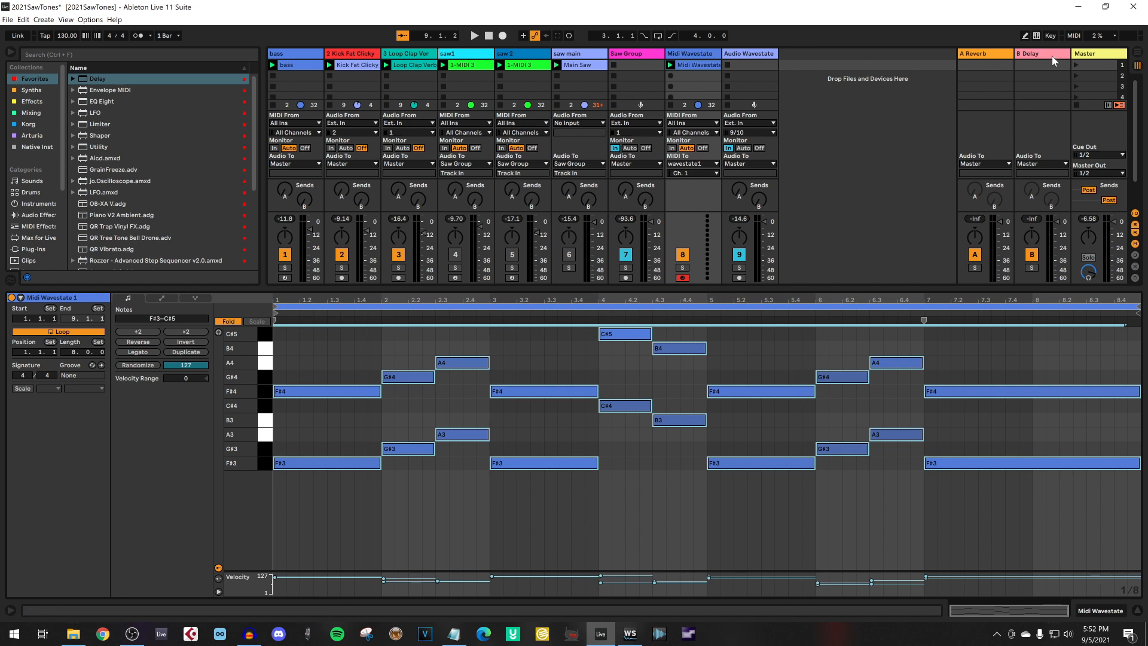
pyautogui.click(473, 35)
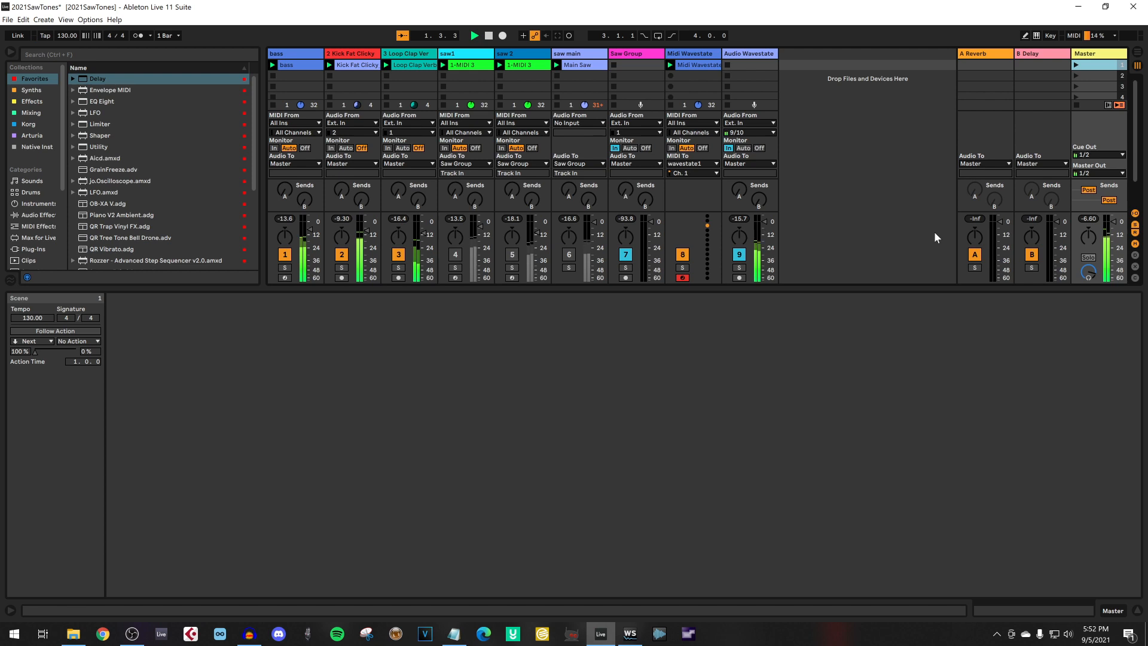
pyautogui.doubleClick(694, 64)
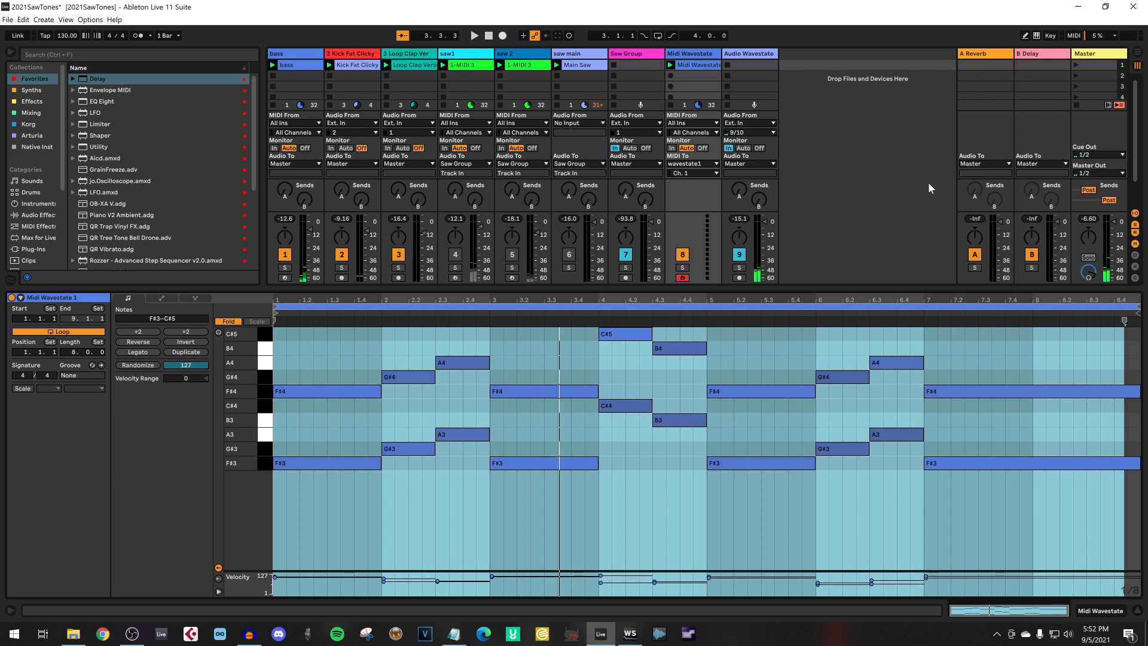
pyautogui.moveTo(756, 31)
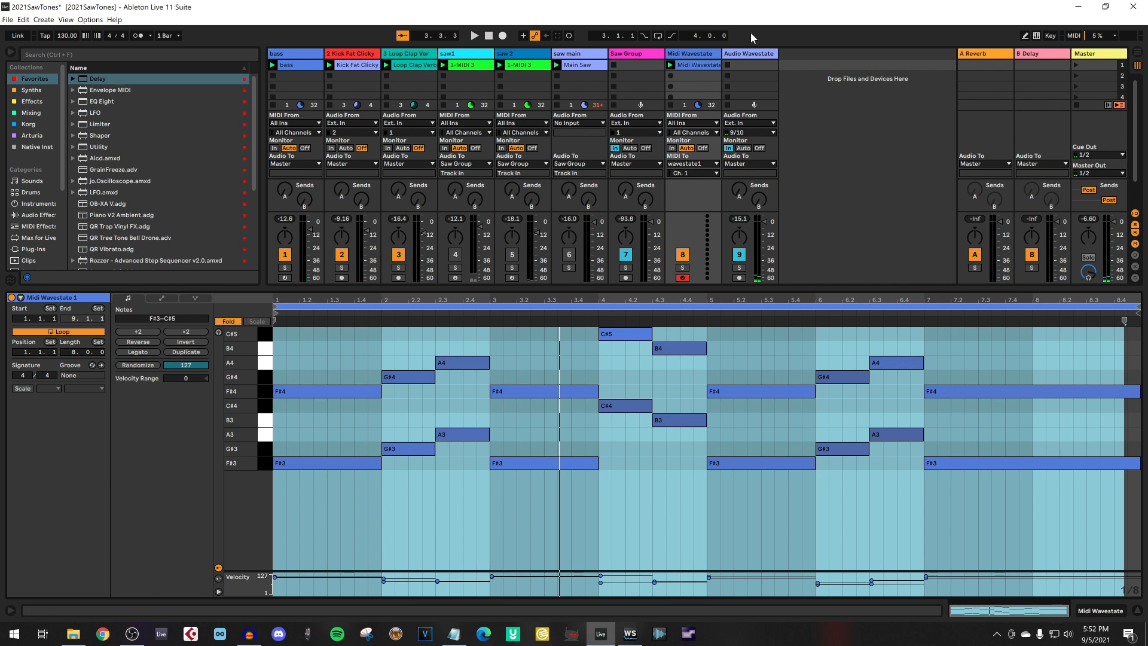
pyautogui.moveTo(843, 148)
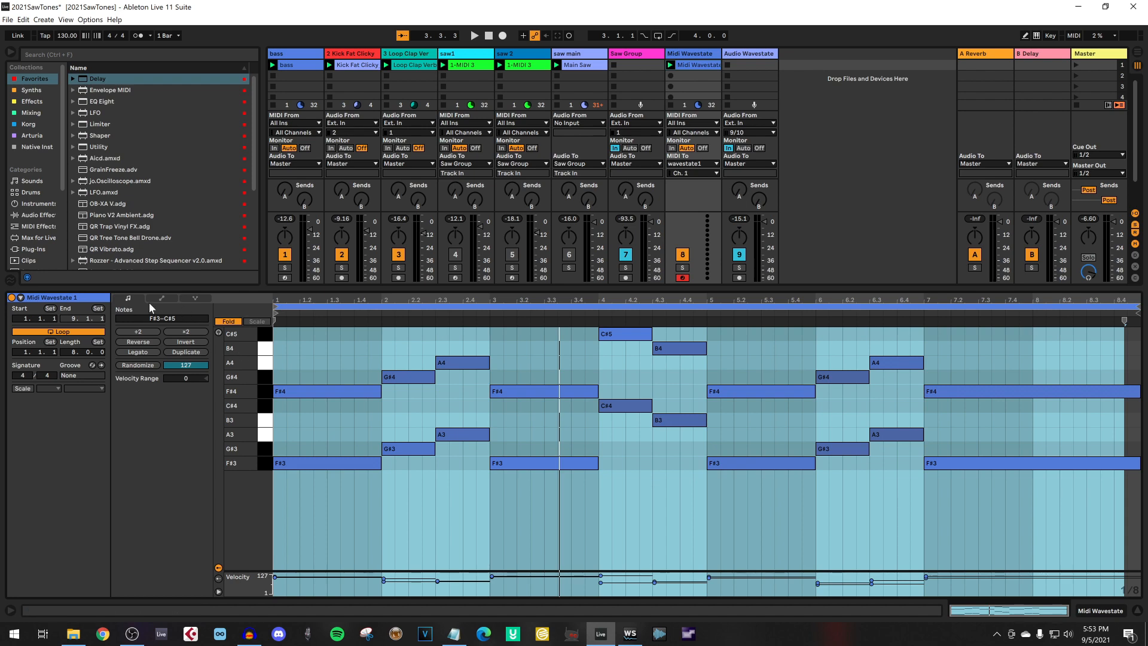
# In the clip's Envelopes box insert a triangle shape over bars 1–5, then play the scene back
pyautogui.click(160, 297)
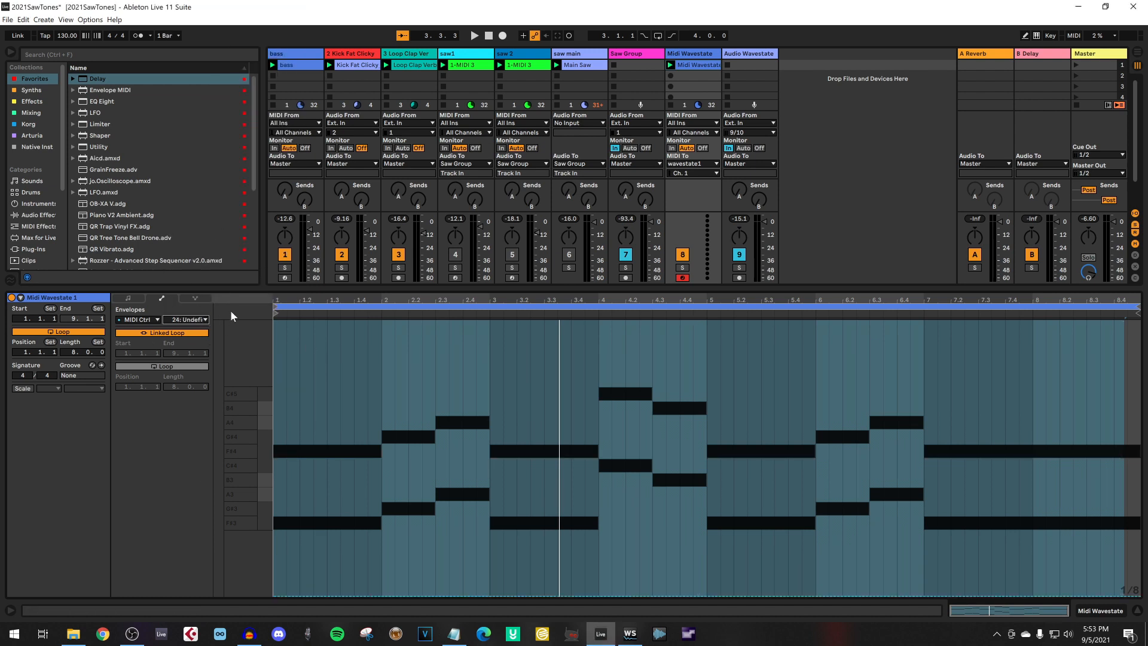
pyautogui.moveTo(228, 585)
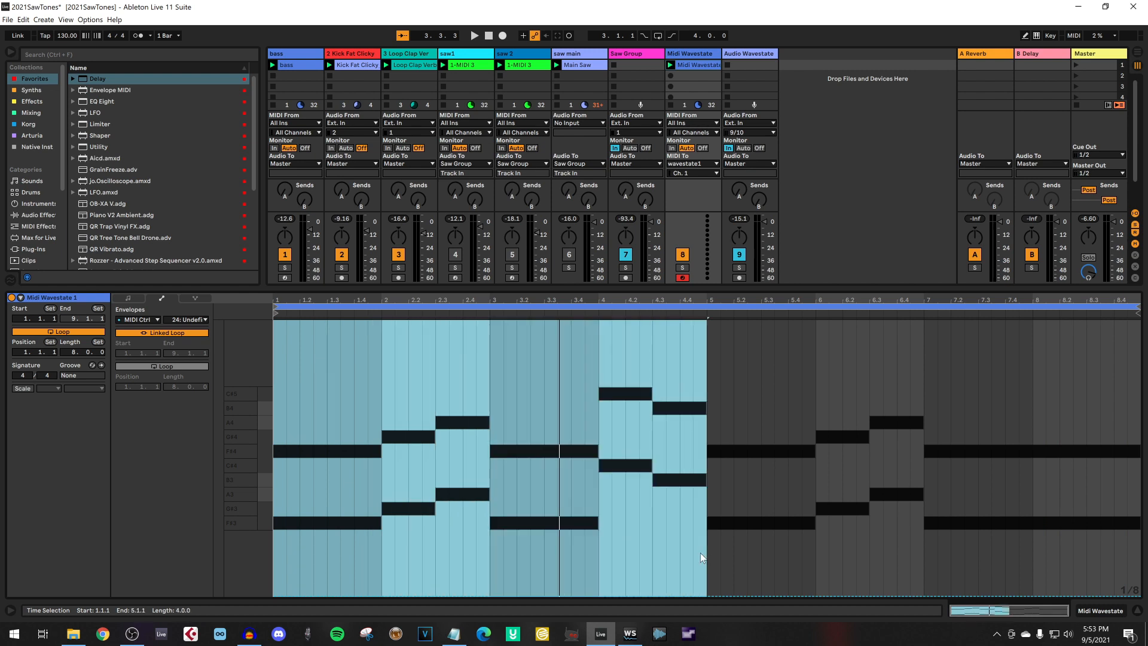
pyautogui.rightClick(703, 557)
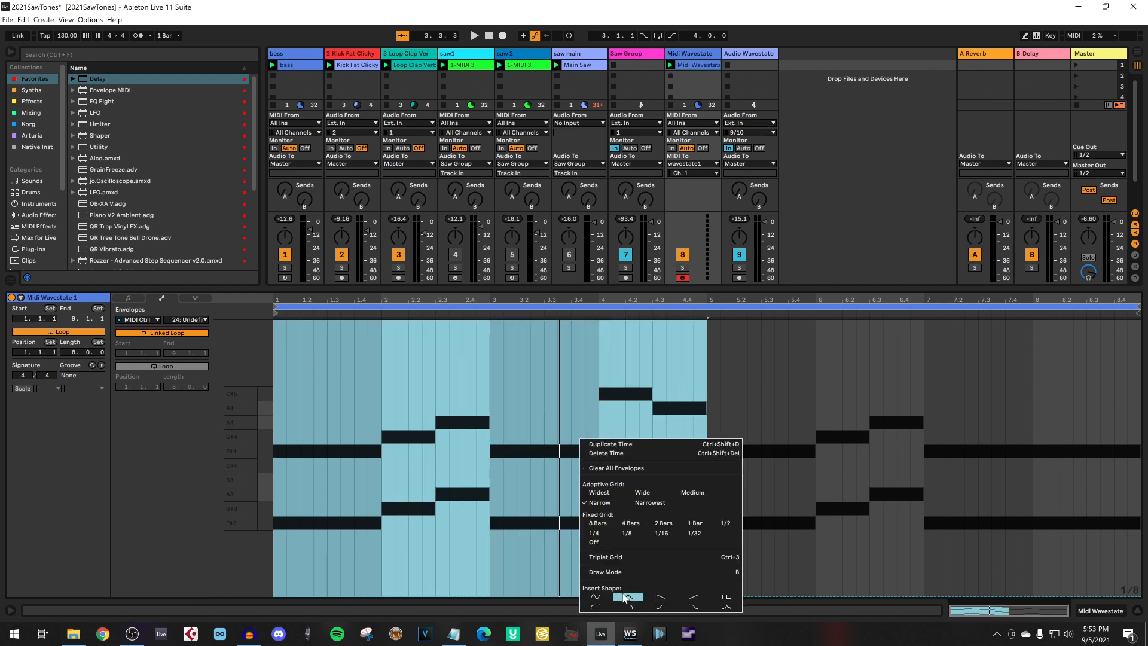
pyautogui.click(626, 595)
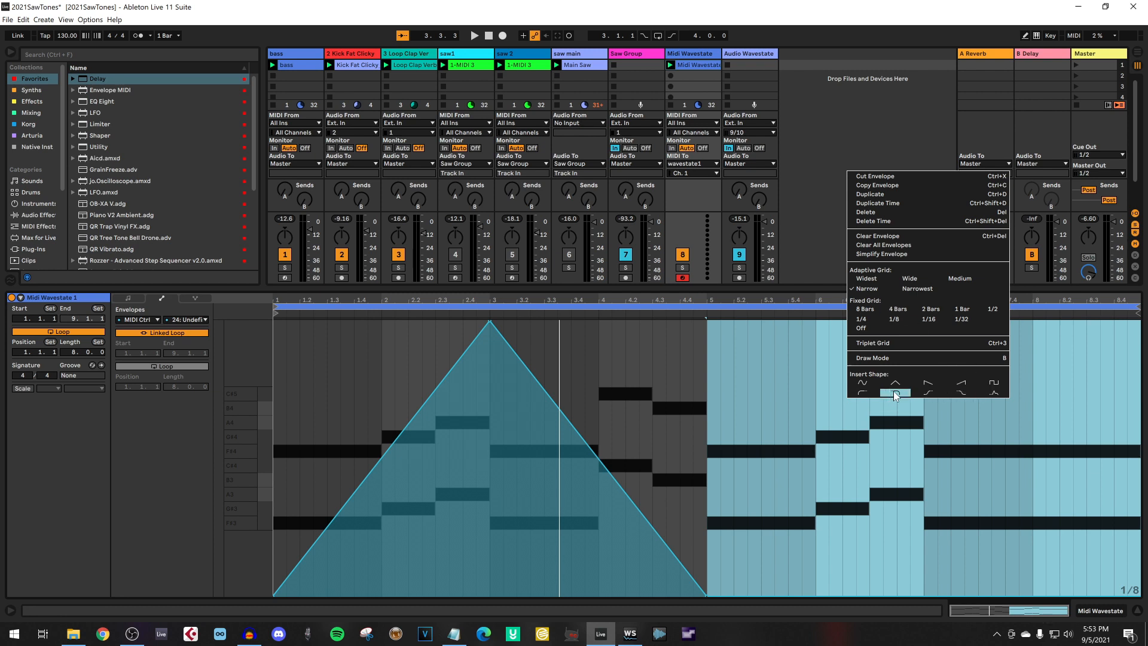
pyautogui.moveTo(994, 391)
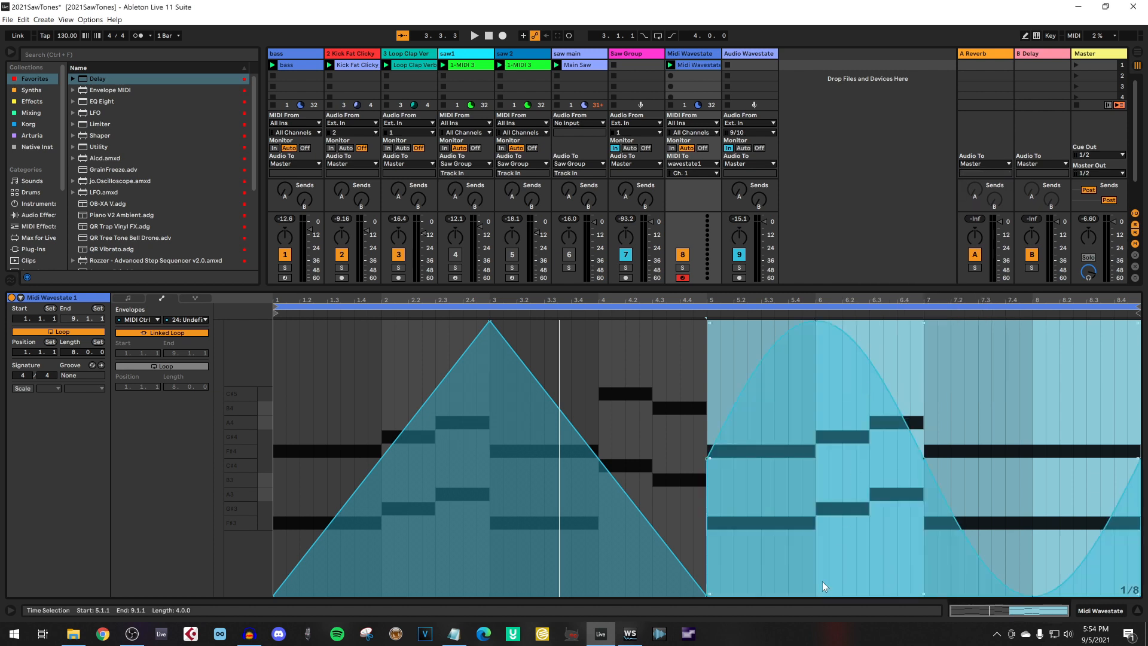
pyautogui.moveTo(590, 49)
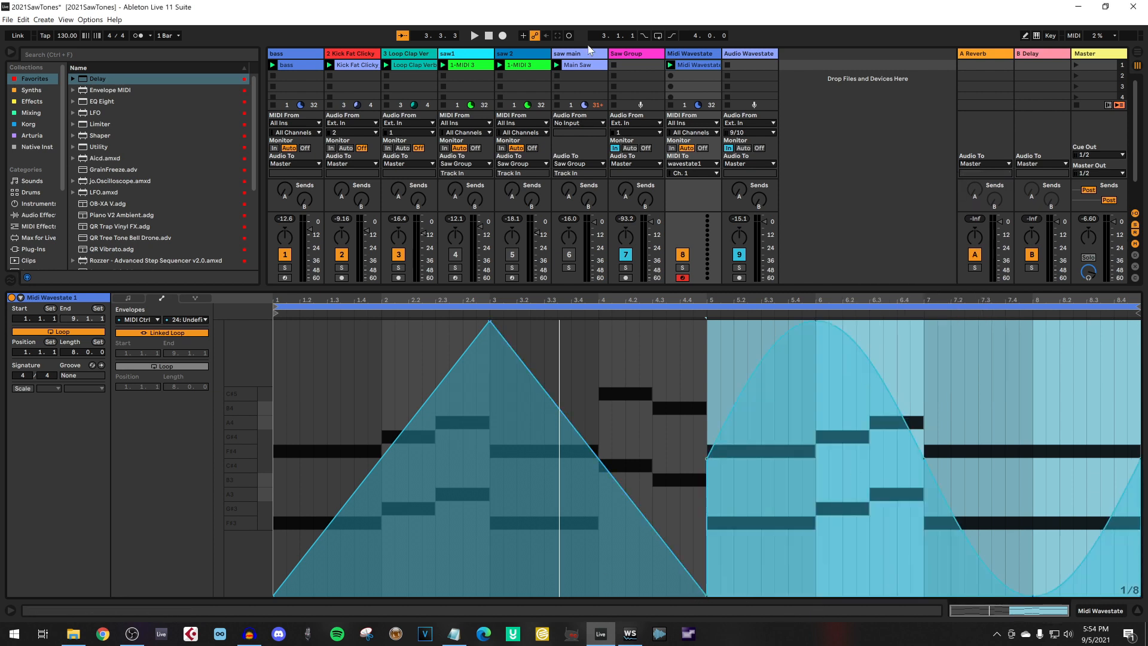
pyautogui.click(473, 35)
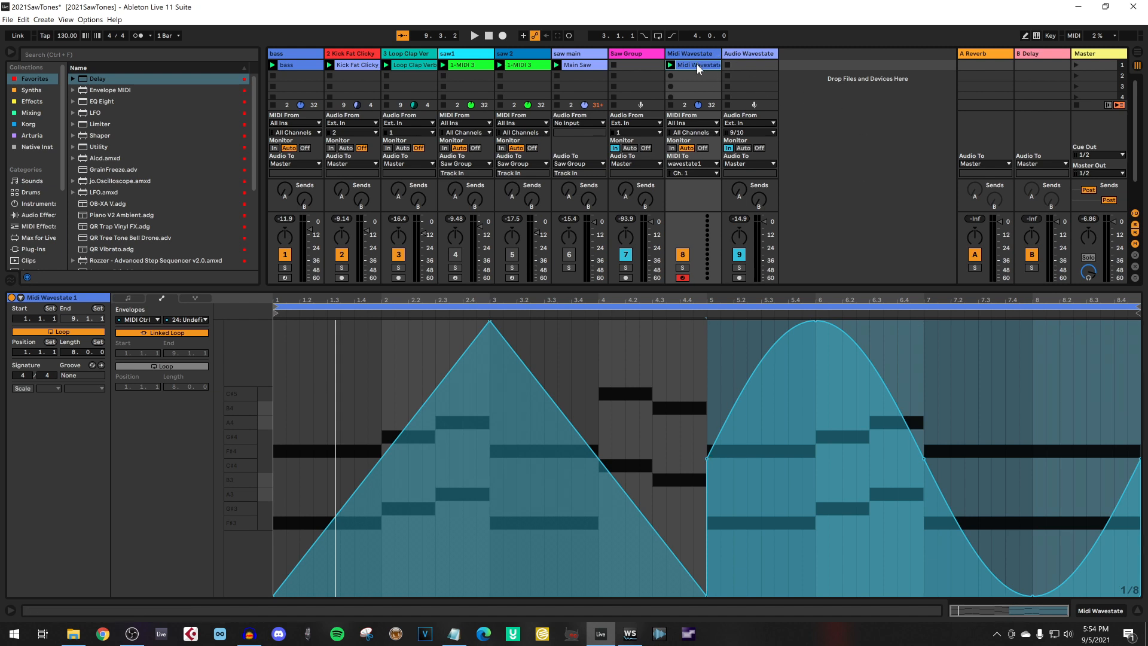
pyautogui.moveTo(743, 122)
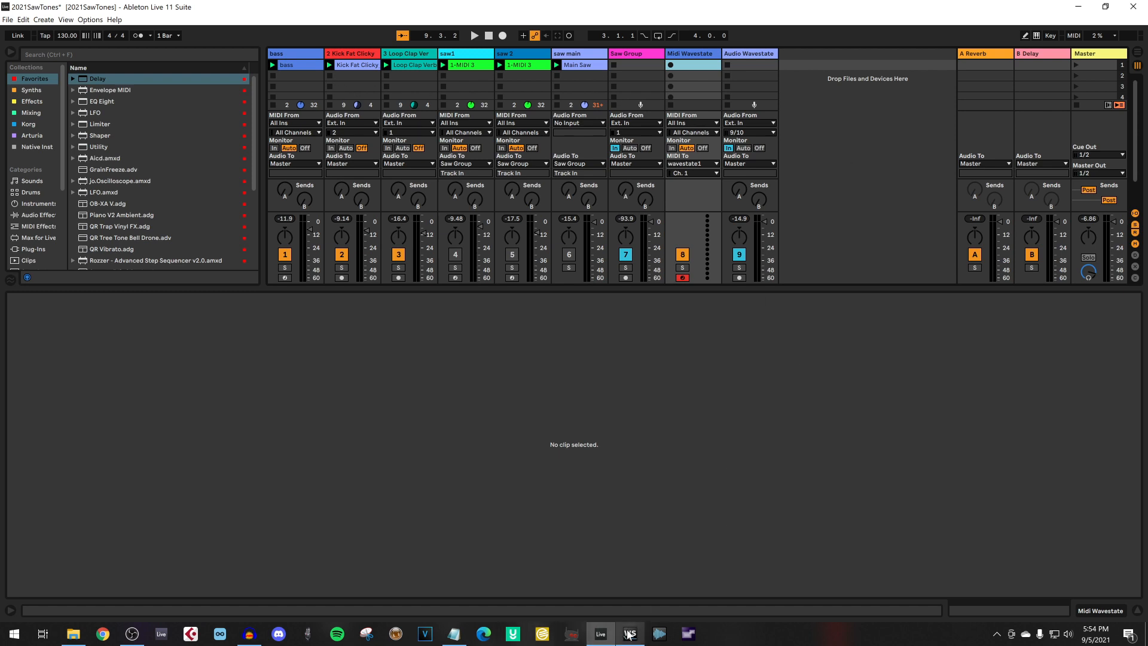
# Bring the Wavestate Editor forward to look over the QR Offshore Pluck program
pyautogui.click(629, 634)
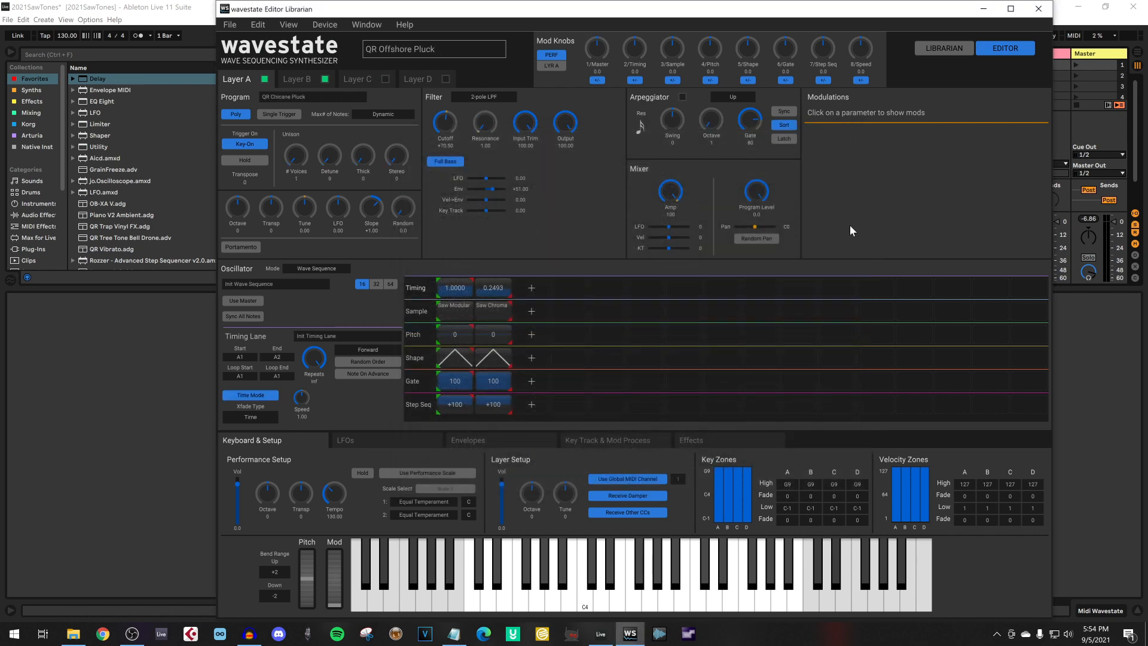
pyautogui.moveTo(677, 472)
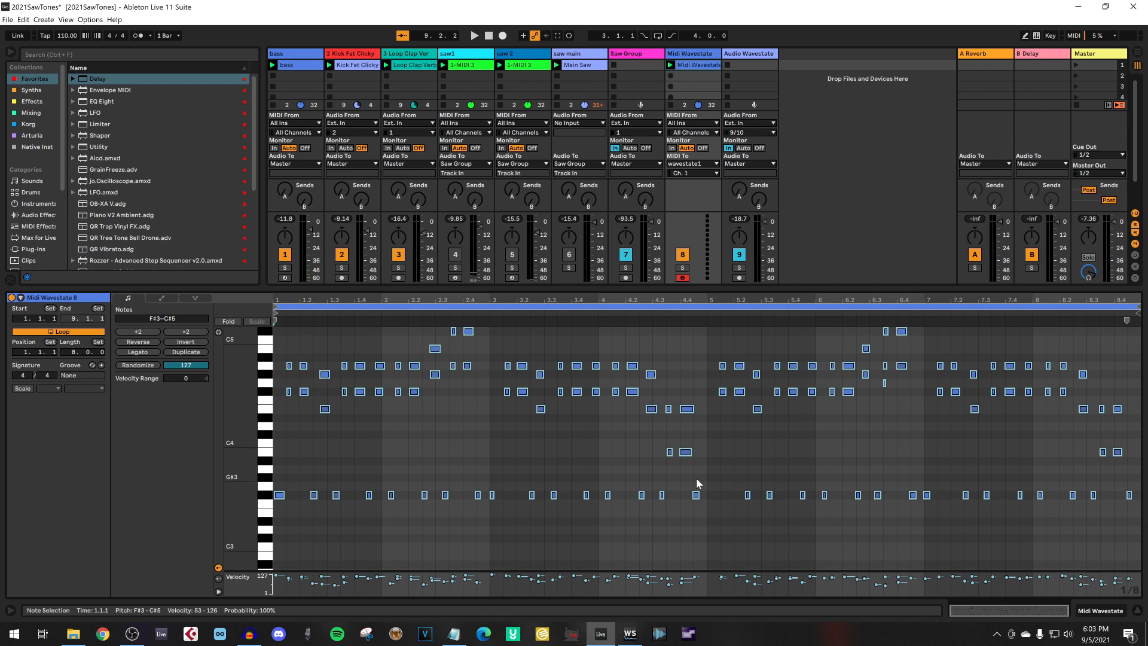
# Zoom the arpeggio clip out completely, play it, then arm Audio Wavestate at tempo 130
pyautogui.rightClick(698, 483)
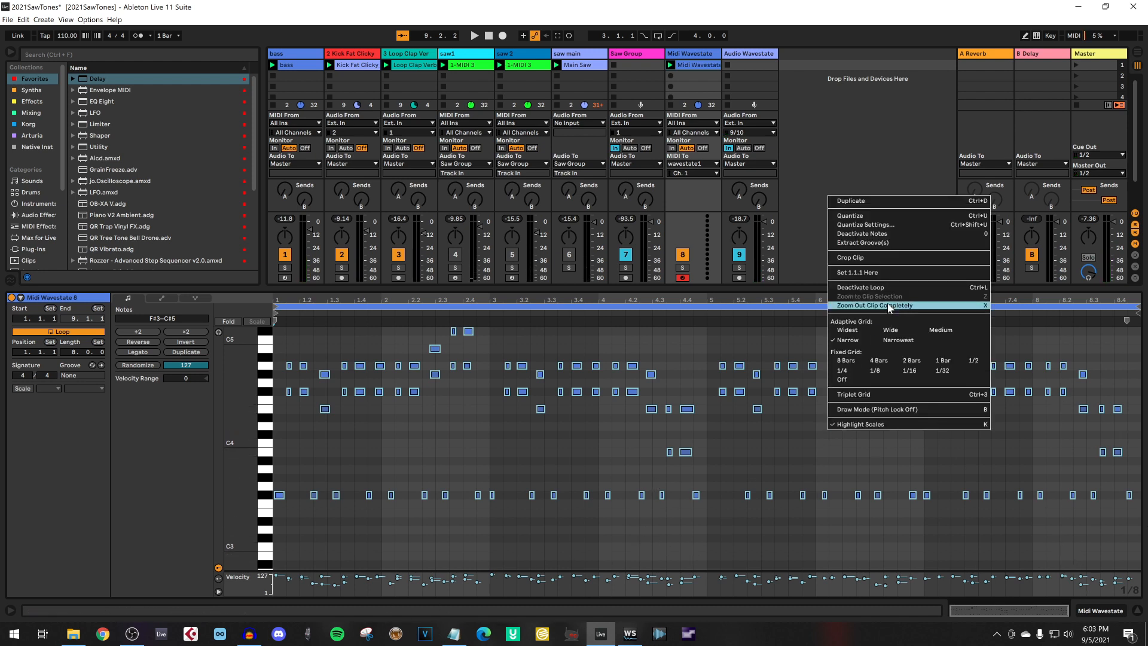
pyautogui.click(874, 305)
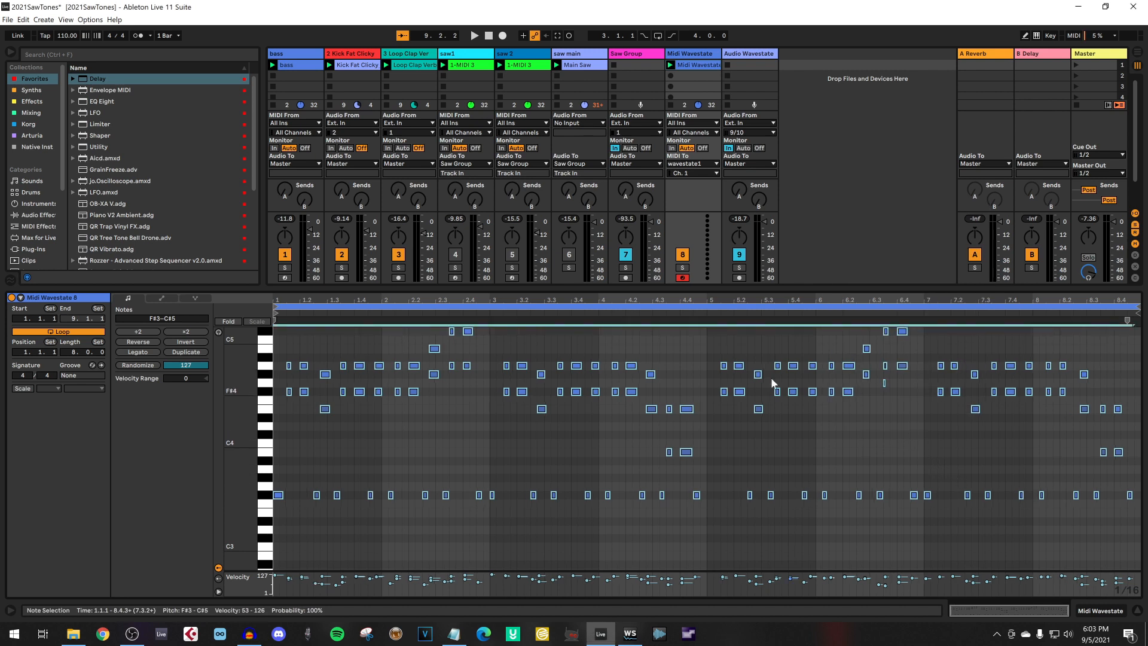
pyautogui.click(474, 35)
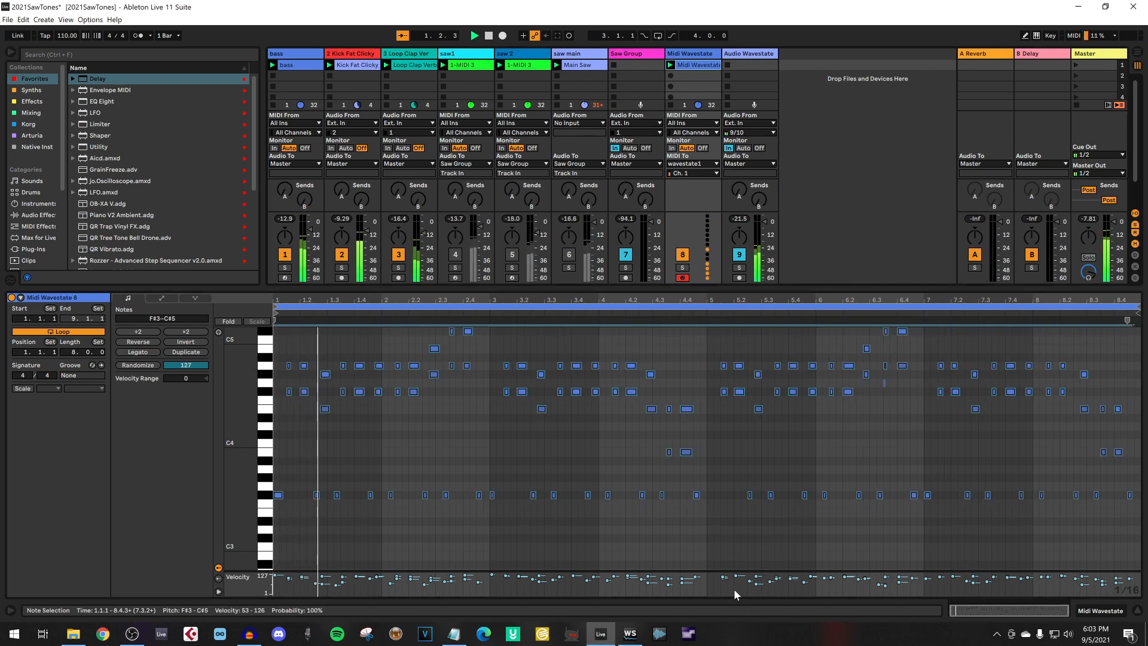
pyautogui.click(473, 34)
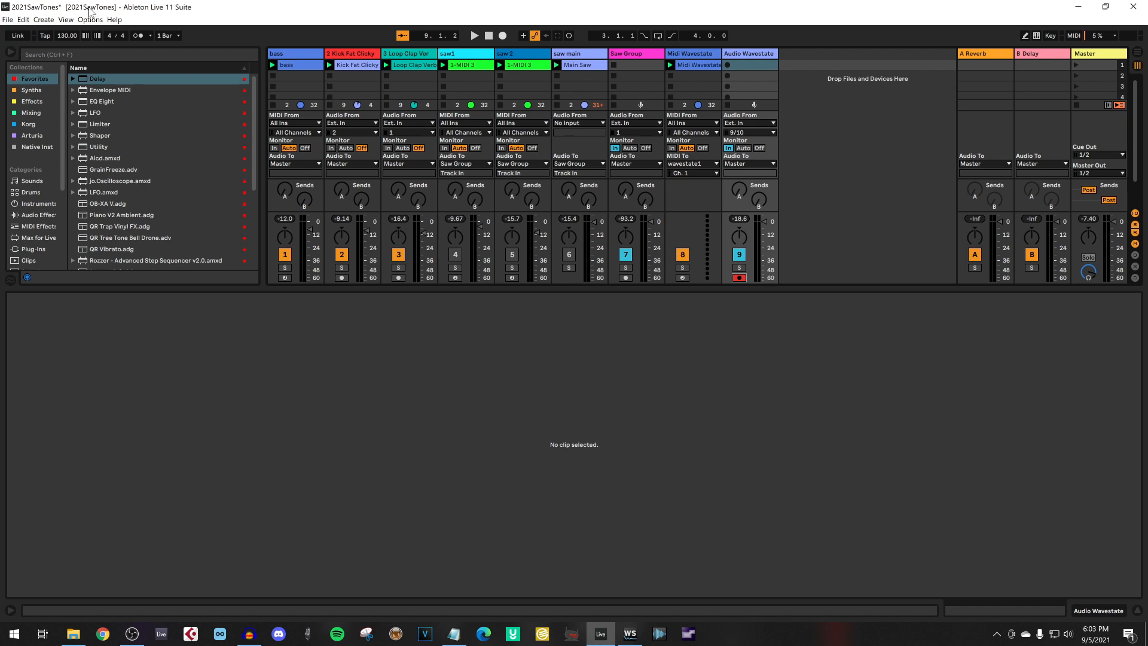
pyautogui.moveTo(216, 98)
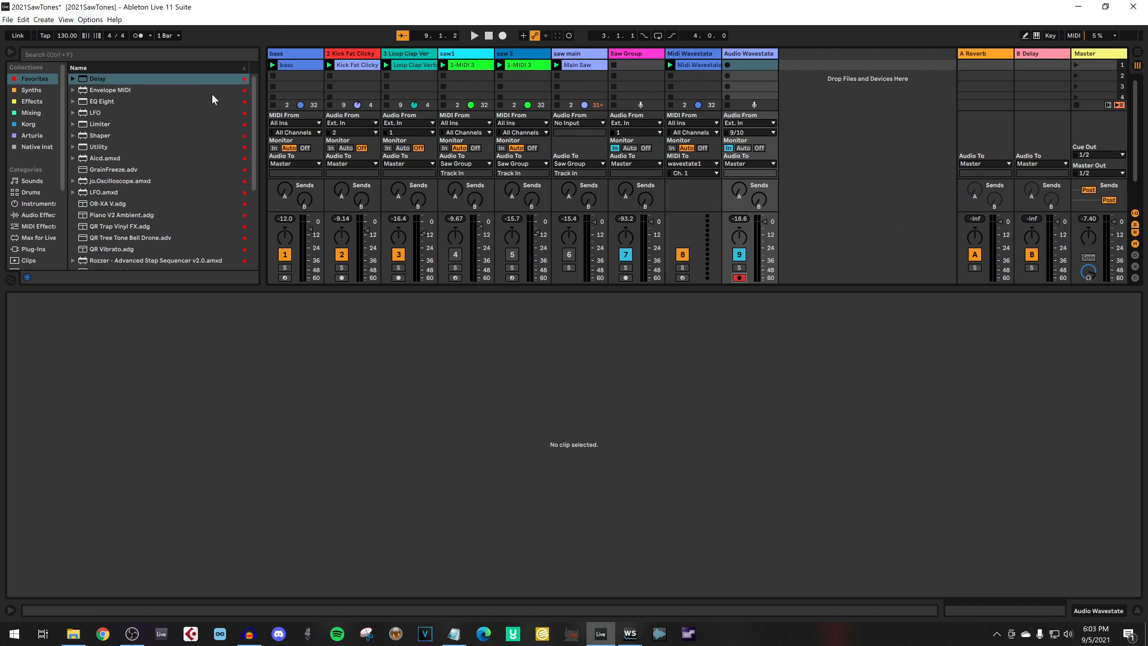
pyautogui.moveTo(787, 287)
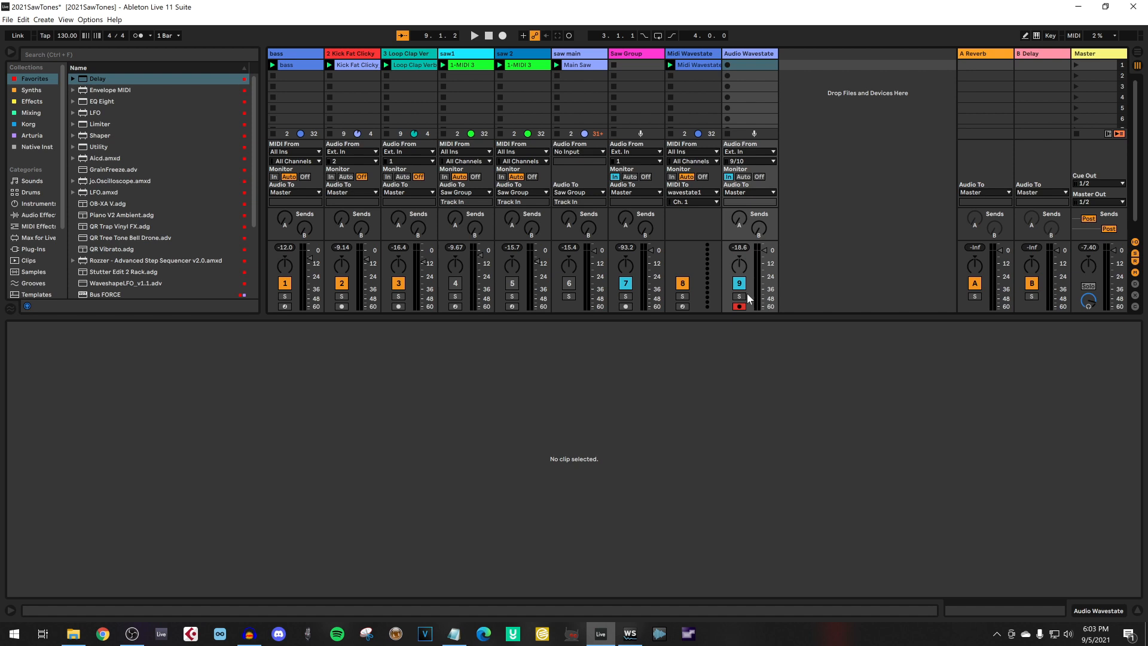
pyautogui.moveTo(739, 294)
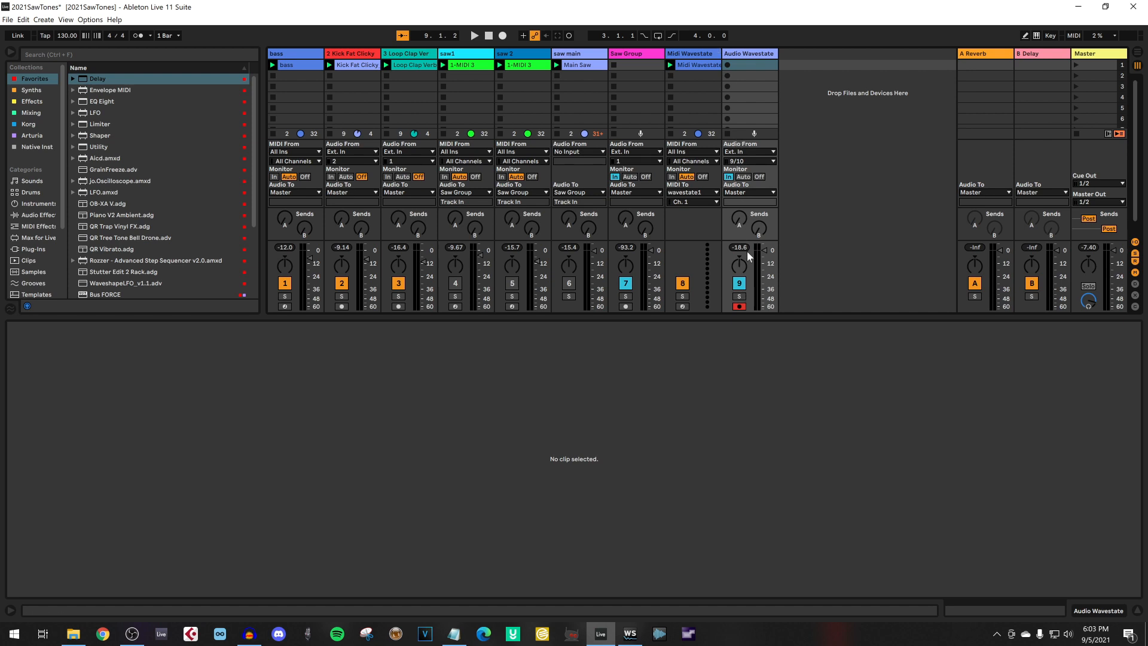
pyautogui.moveTo(741, 189)
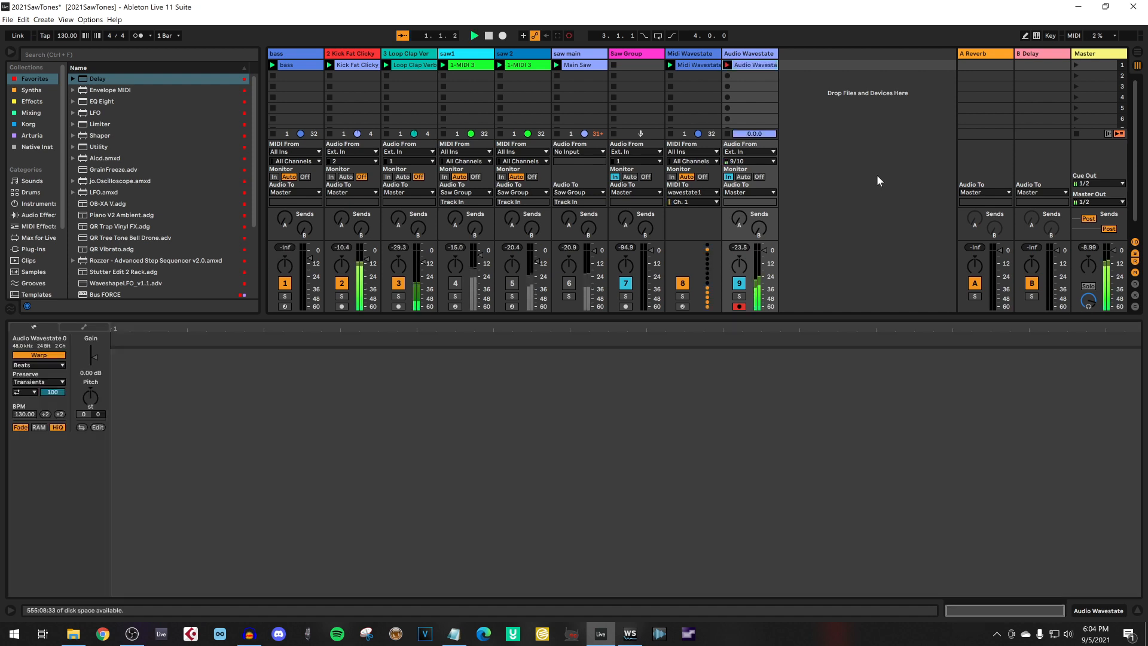
# Start recording the monitored Wavestate synth into a new Audio Wavestate clip
pyautogui.click(474, 35)
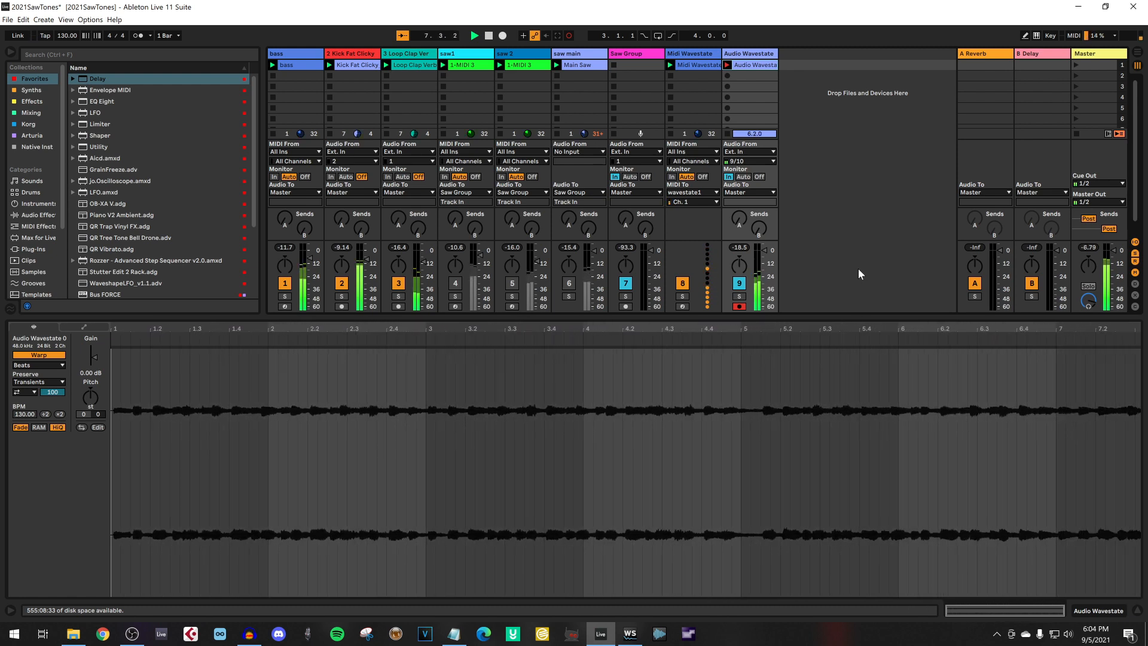
# Stop the take, leaving the eight-bar Audio Wavestate 2 clip with its waveform
pyautogui.click(474, 35)
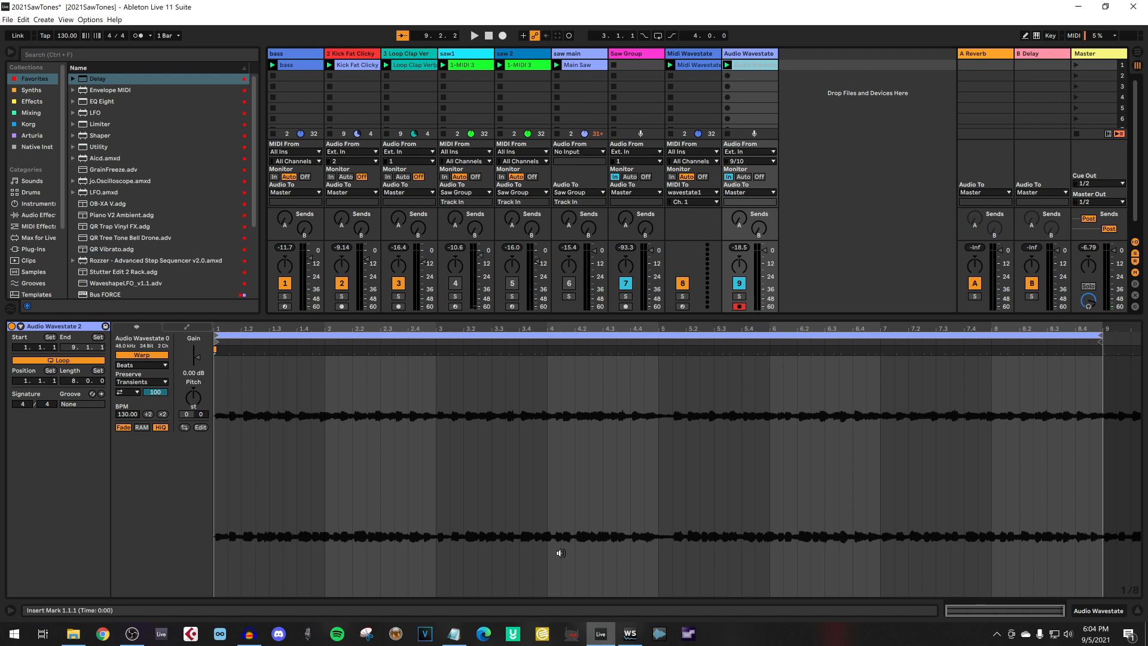
pyautogui.moveTo(272, 349)
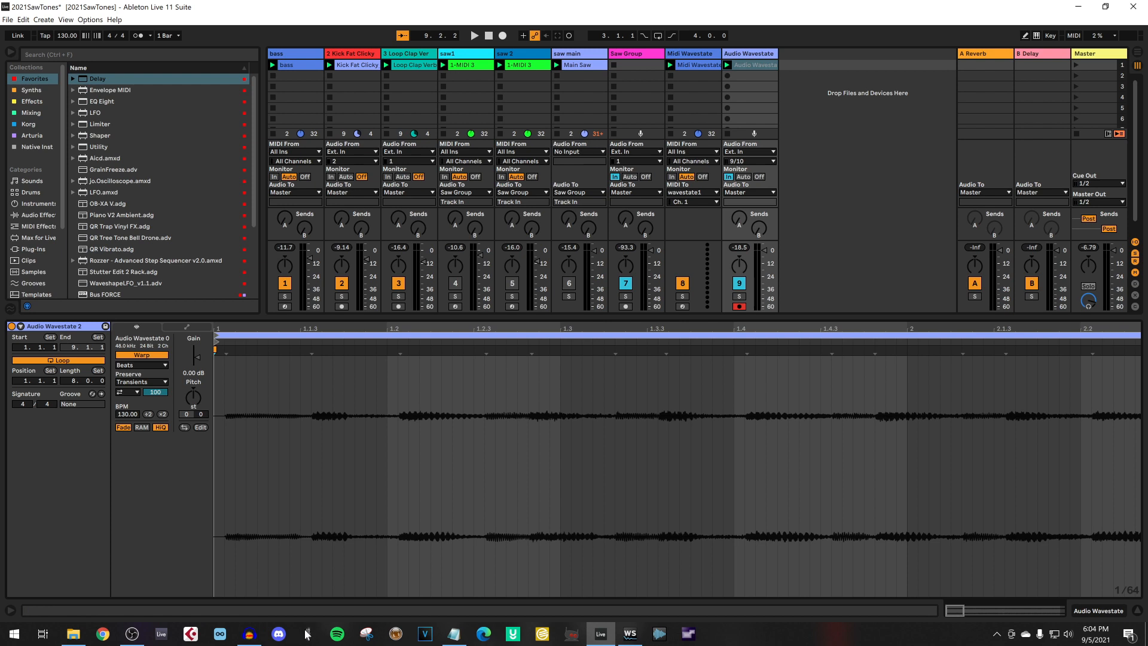
pyautogui.moveTo(136, 36)
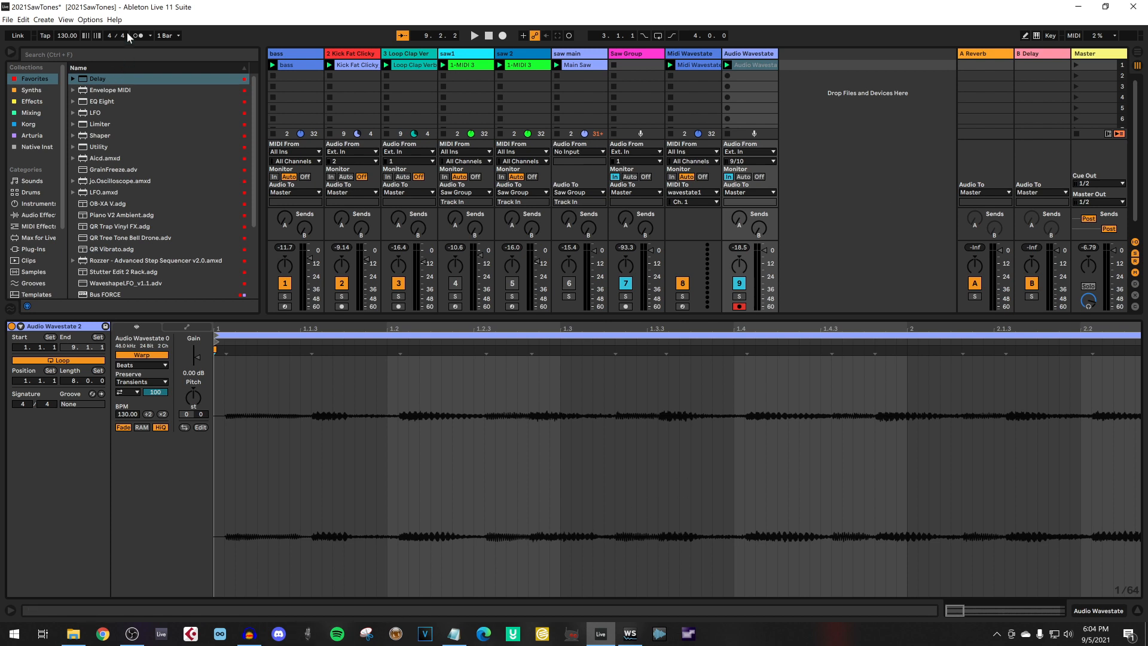
# Check the audio device and latency settings in Preferences, then close them
pyautogui.click(62, 19)
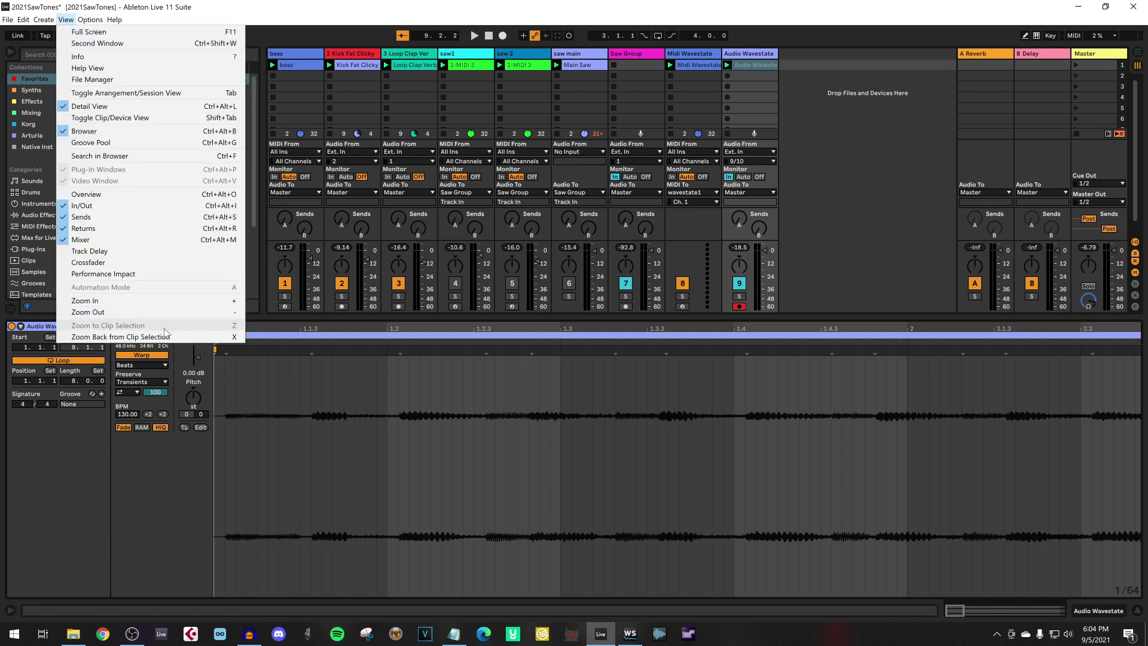
pyautogui.click(80, 19)
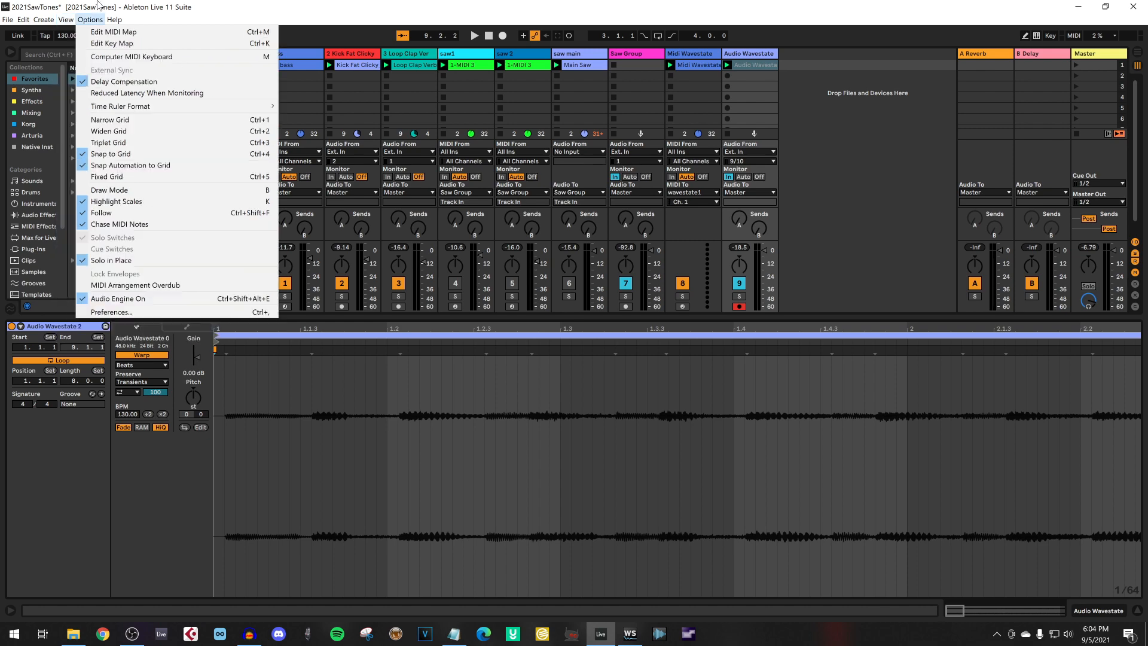
pyautogui.click(111, 311)
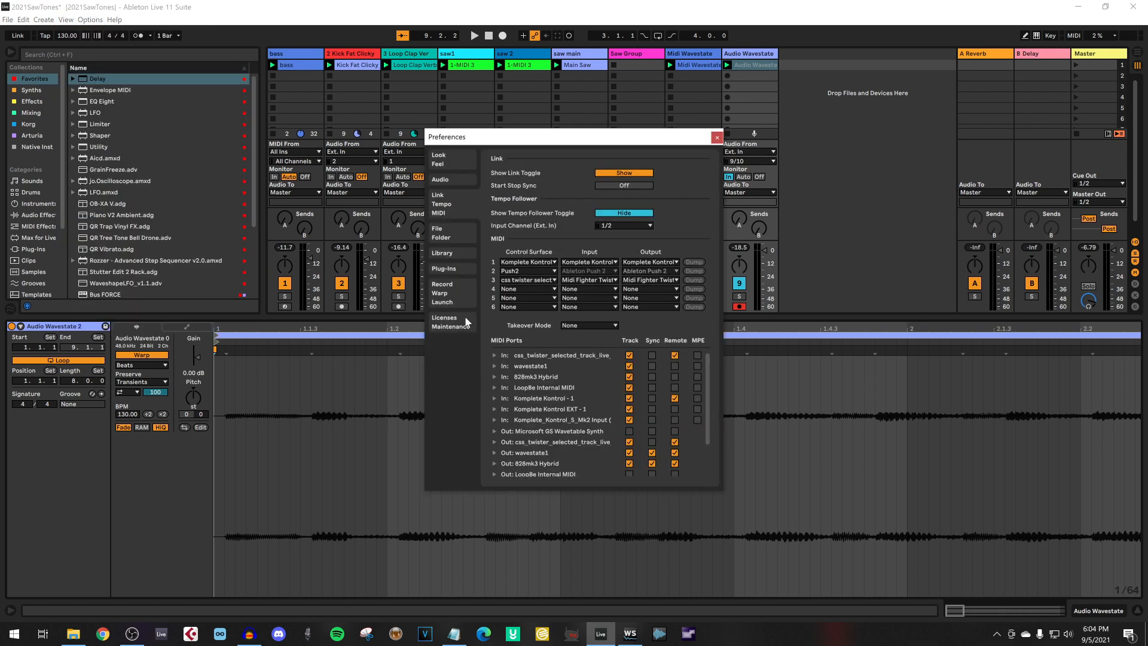
pyautogui.moveTo(452, 217)
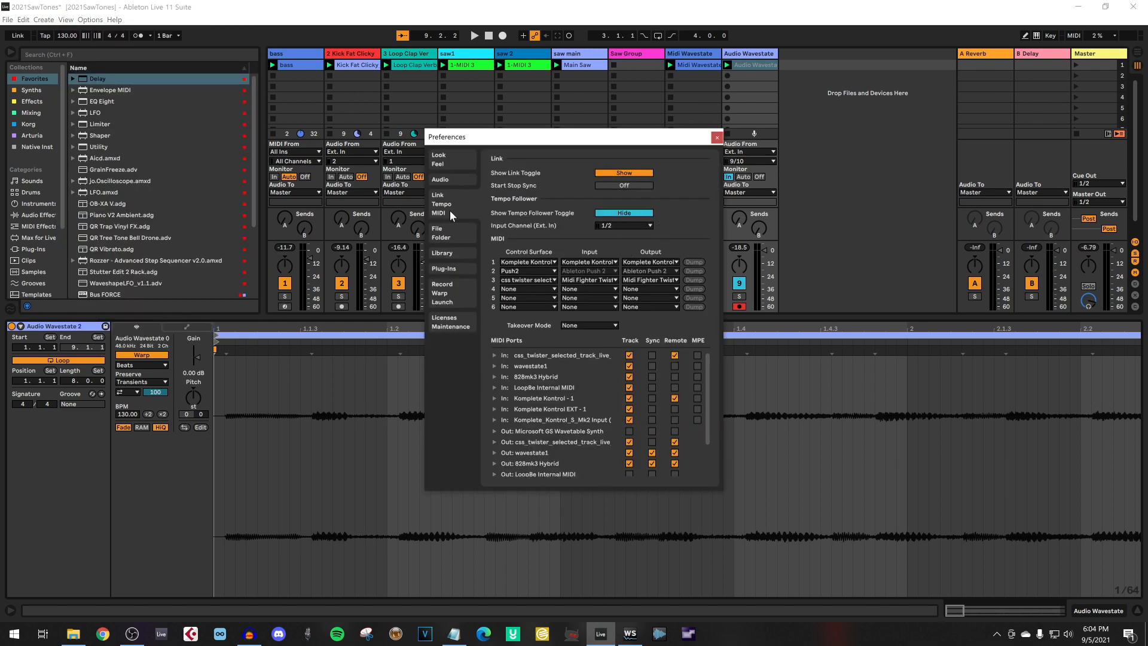
pyautogui.click(440, 179)
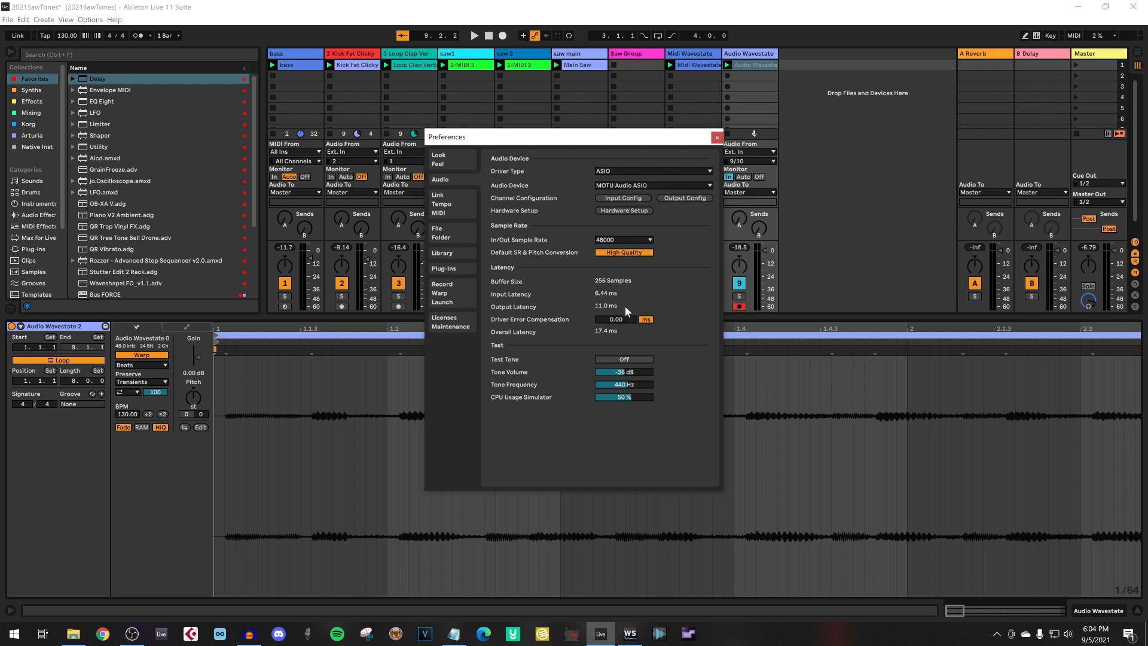
pyautogui.moveTo(604, 297)
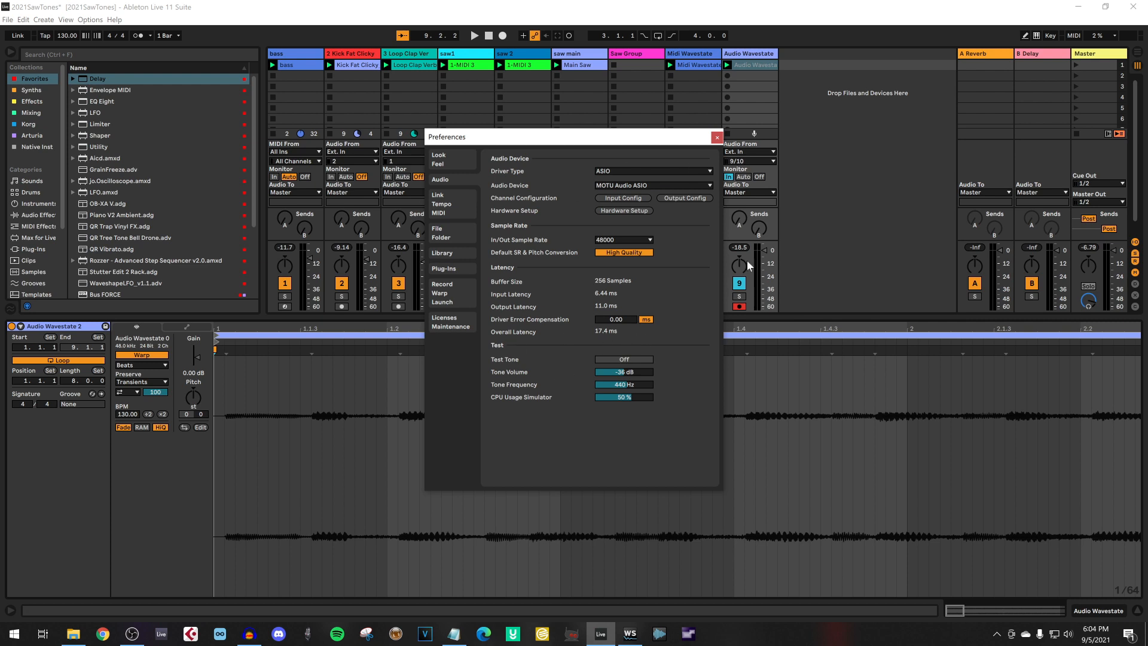
pyautogui.click(716, 136)
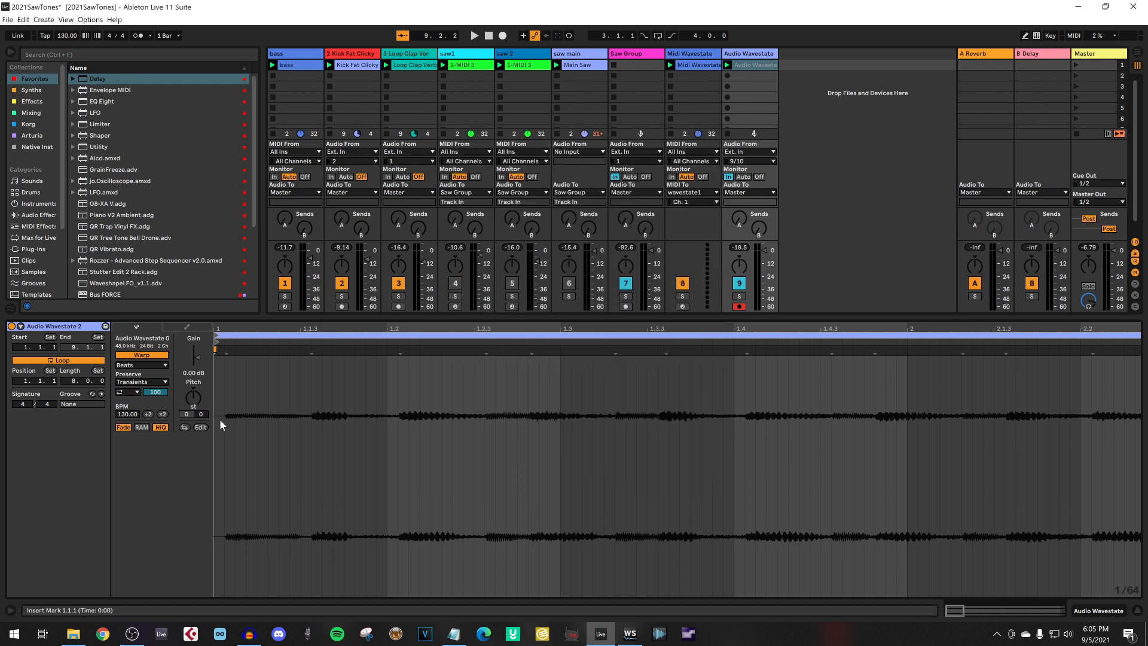
pyautogui.moveTo(351, 460)
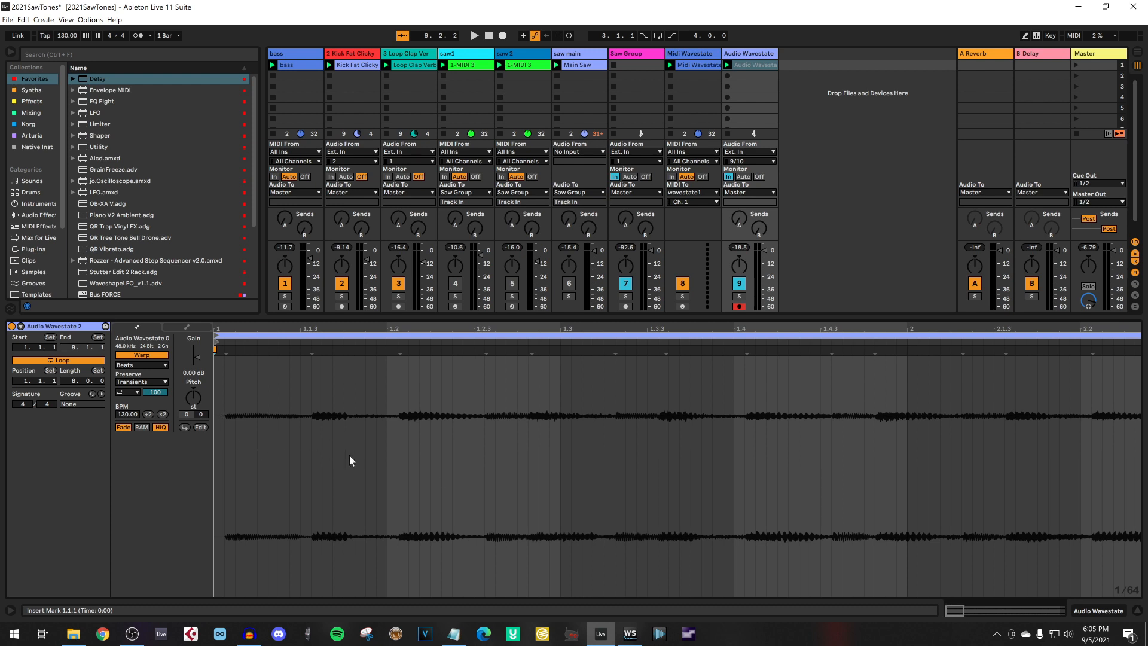
pyautogui.moveTo(846, 222)
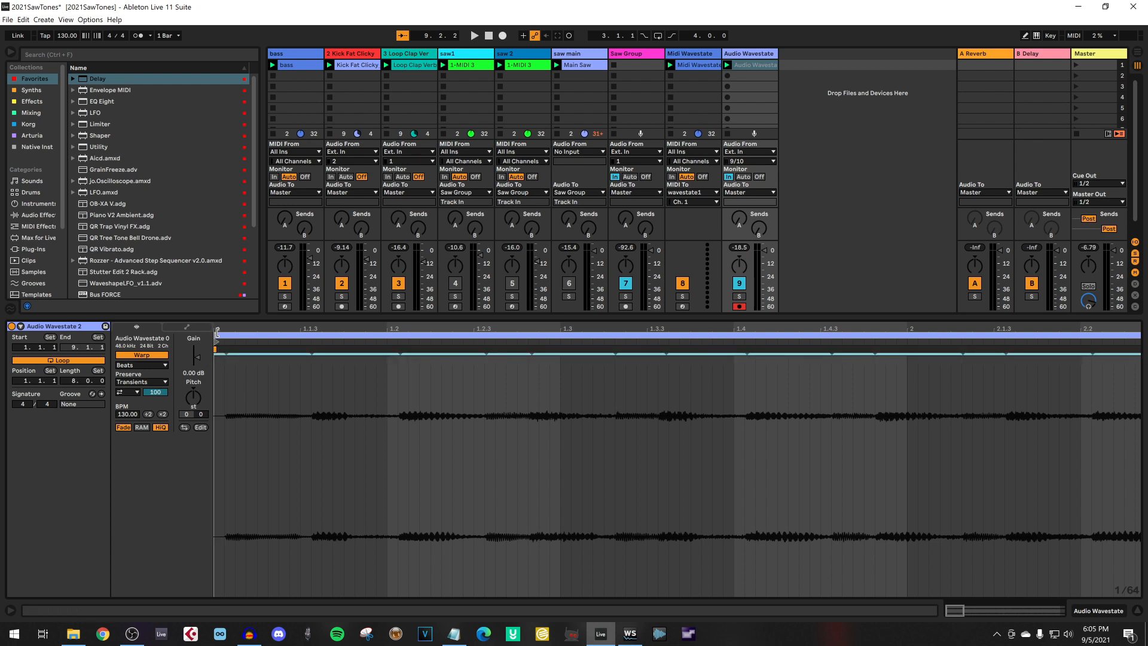
# Duplicate the Audio Wavestate track so the recorded clip sits on a second track
pyautogui.click(222, 346)
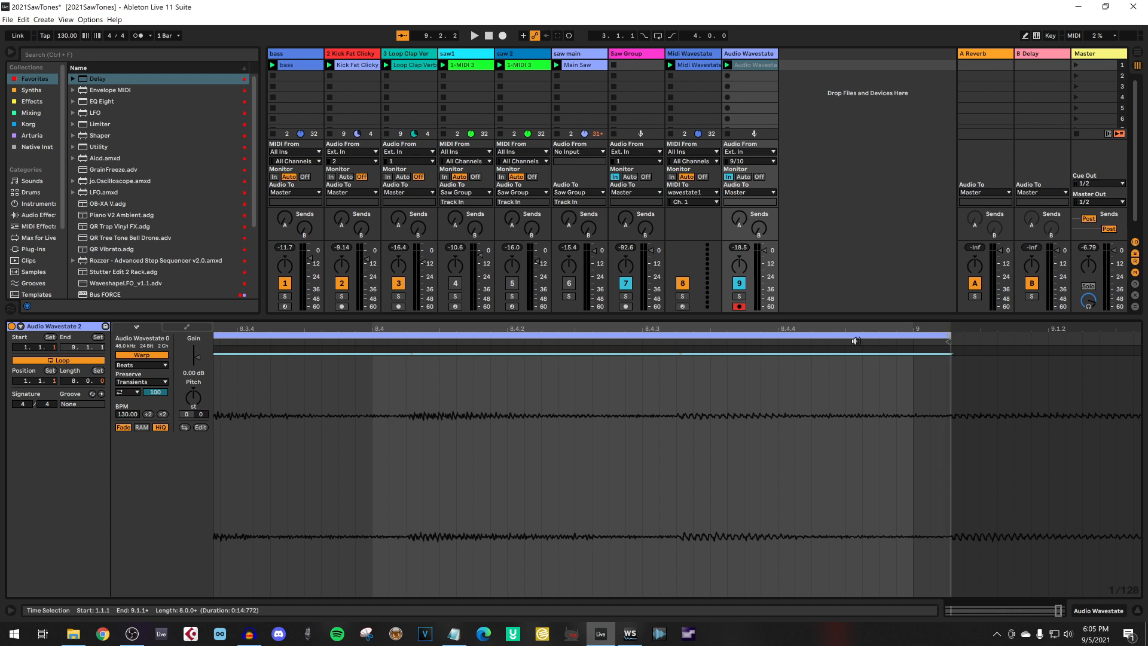
pyautogui.rightClick(753, 65)
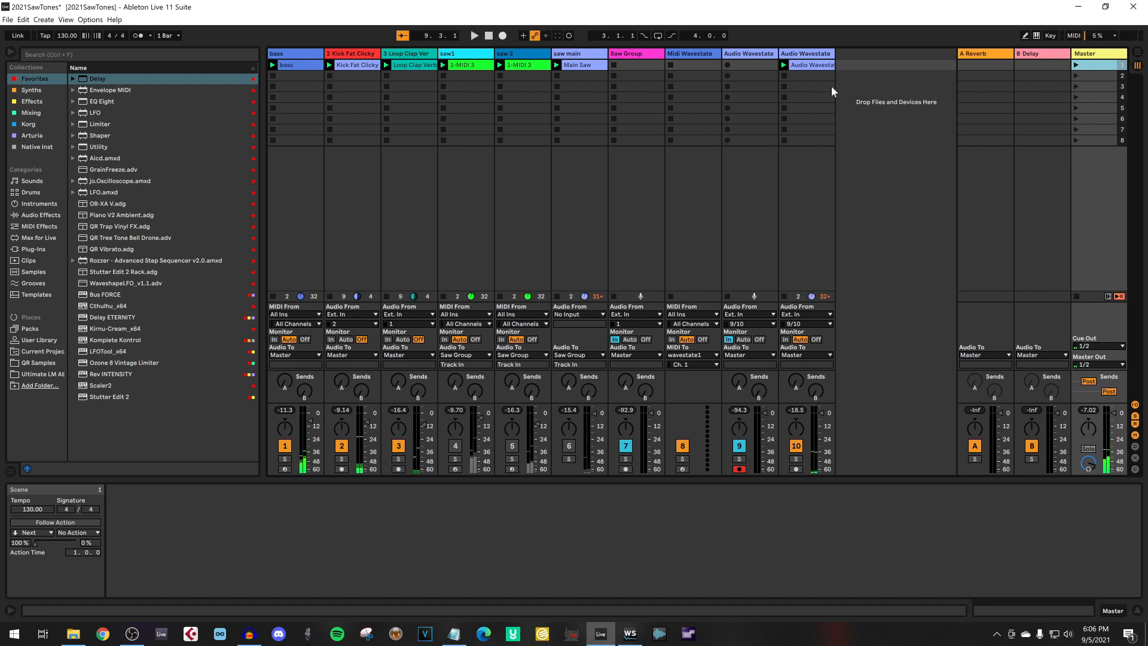
# Select the new track's clip and highlight Delay ETERNITY in the Arturia collection
pyautogui.click(811, 64)
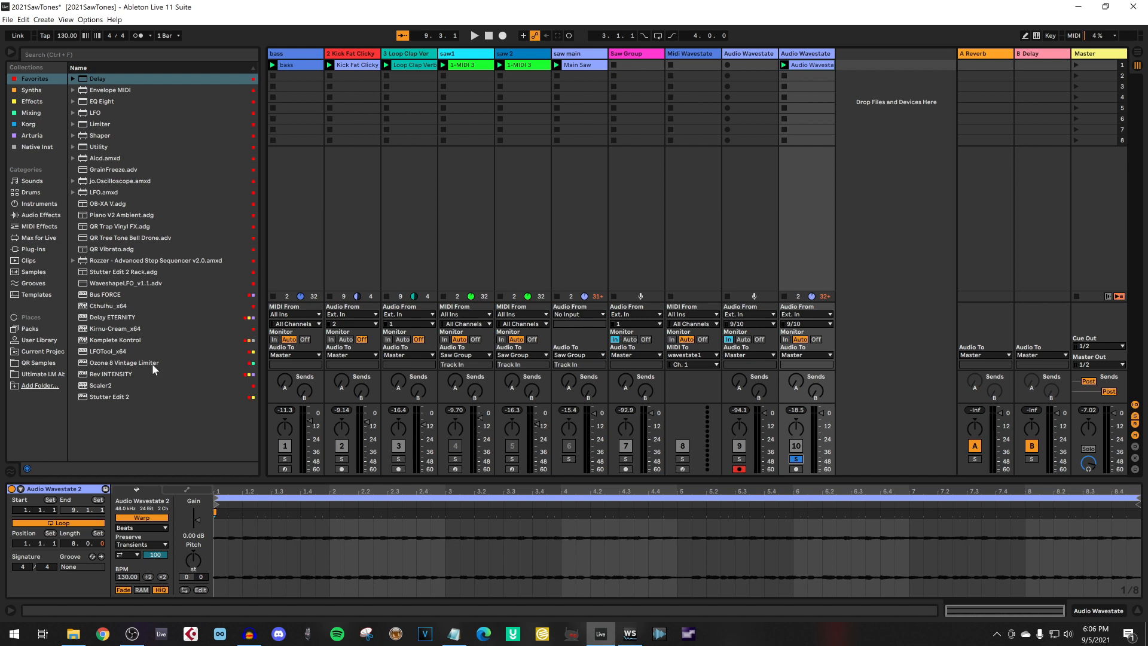
pyautogui.moveTo(801, 218)
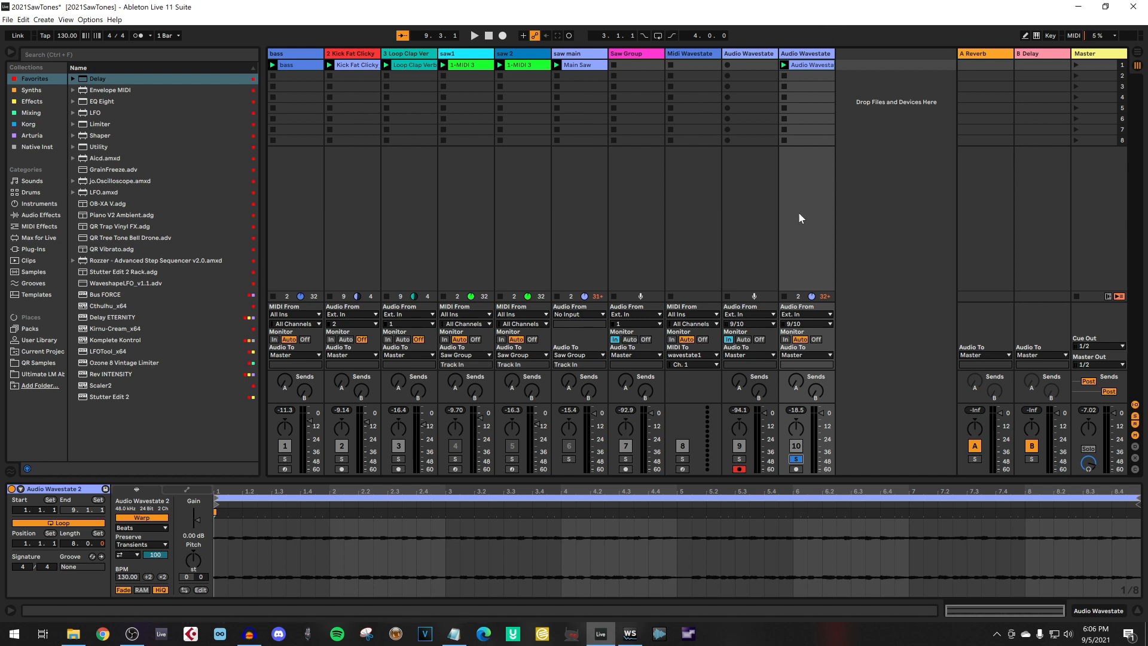
pyautogui.click(31, 135)
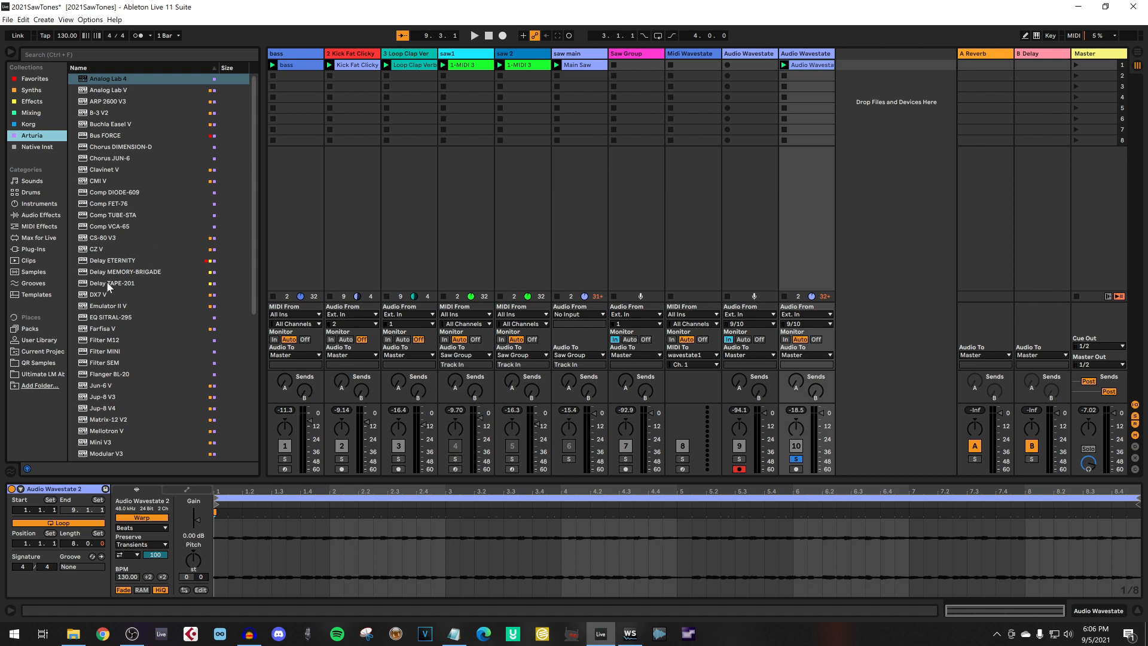
pyautogui.click(112, 261)
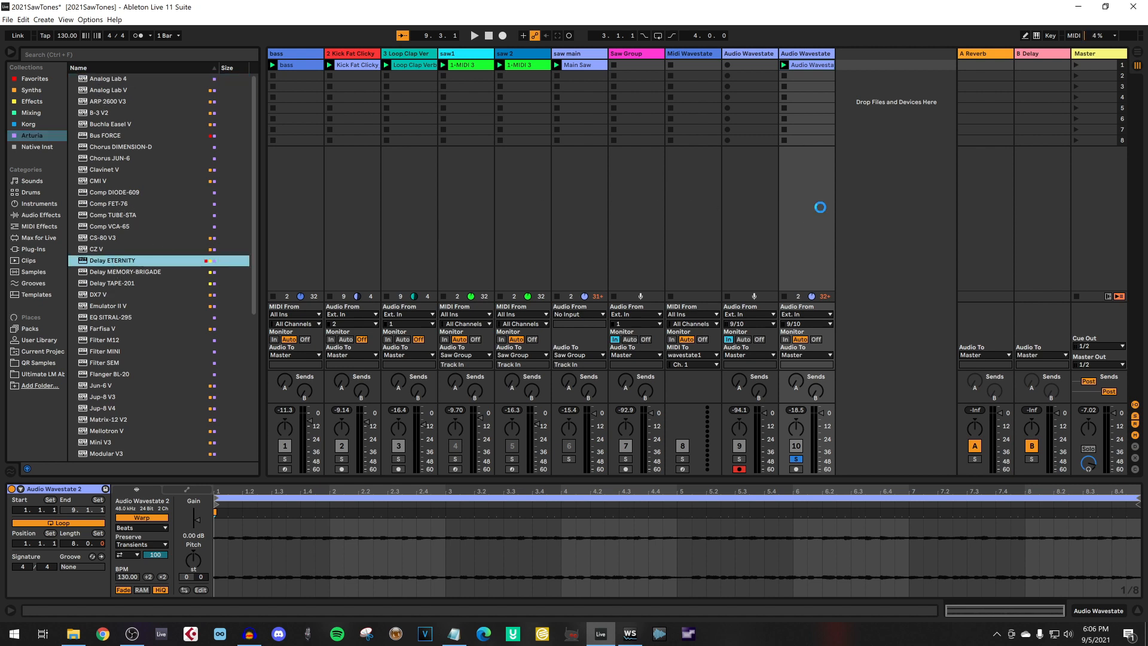
# Load Delay ETERNITY on Audio Wavestate with the QR Filter Groove 1-8 preset
pyautogui.doubleClick(112, 261)
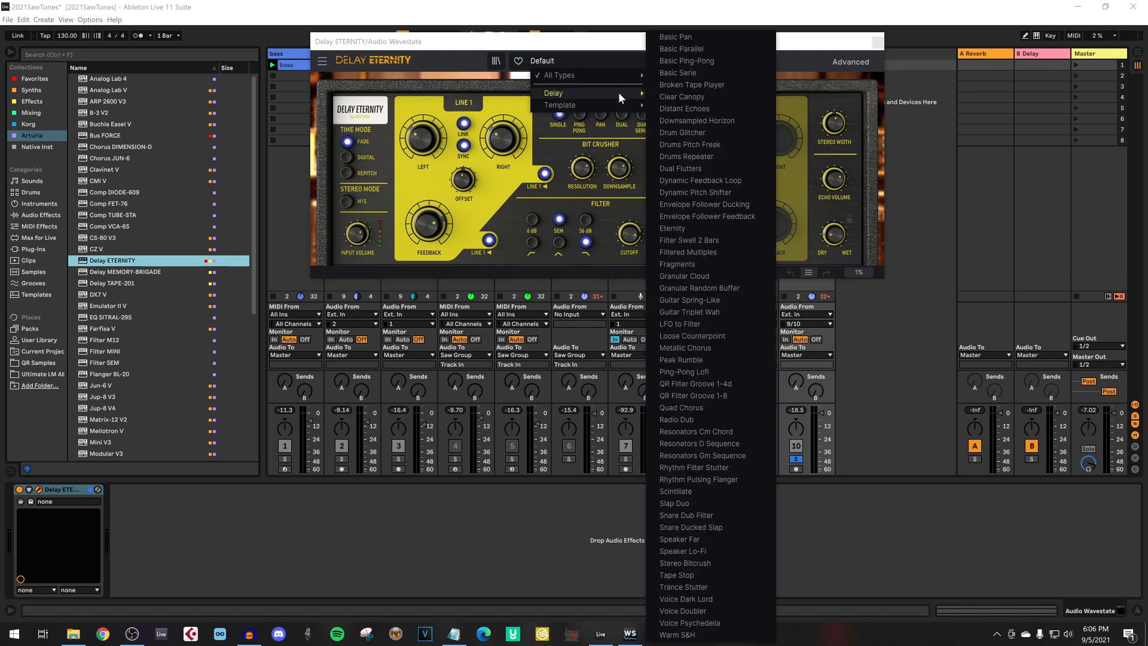
pyautogui.click(693, 394)
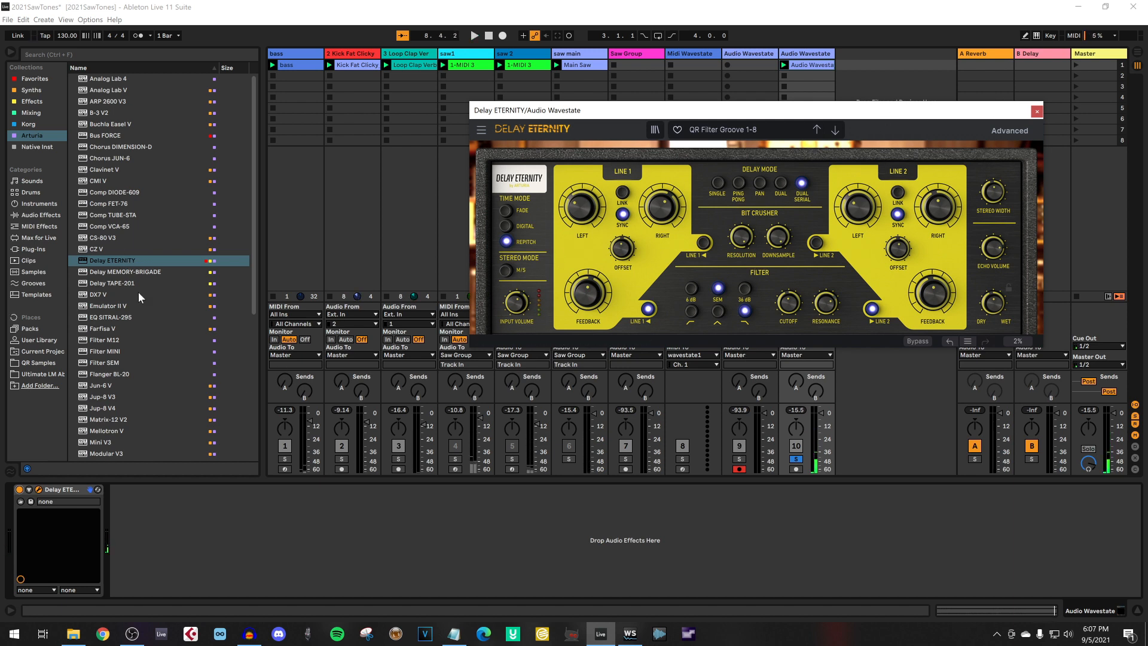
pyautogui.click(104, 362)
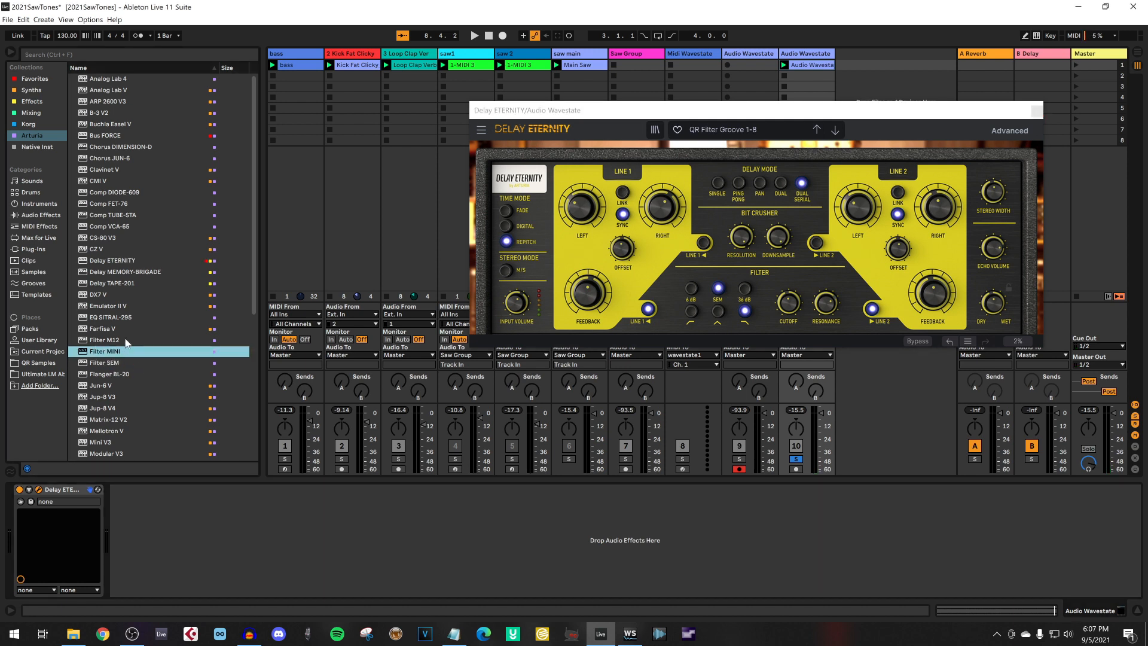
# Load Filter M12 ahead of Delay ETERNITY and browse its presets
pyautogui.click(104, 339)
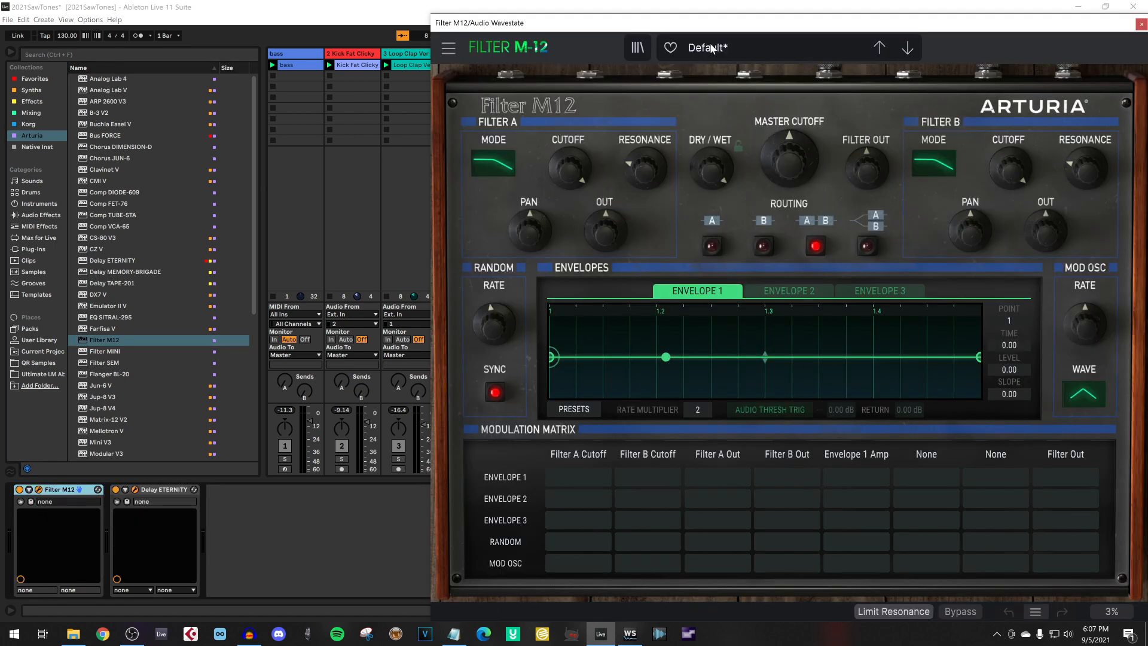
pyautogui.click(705, 48)
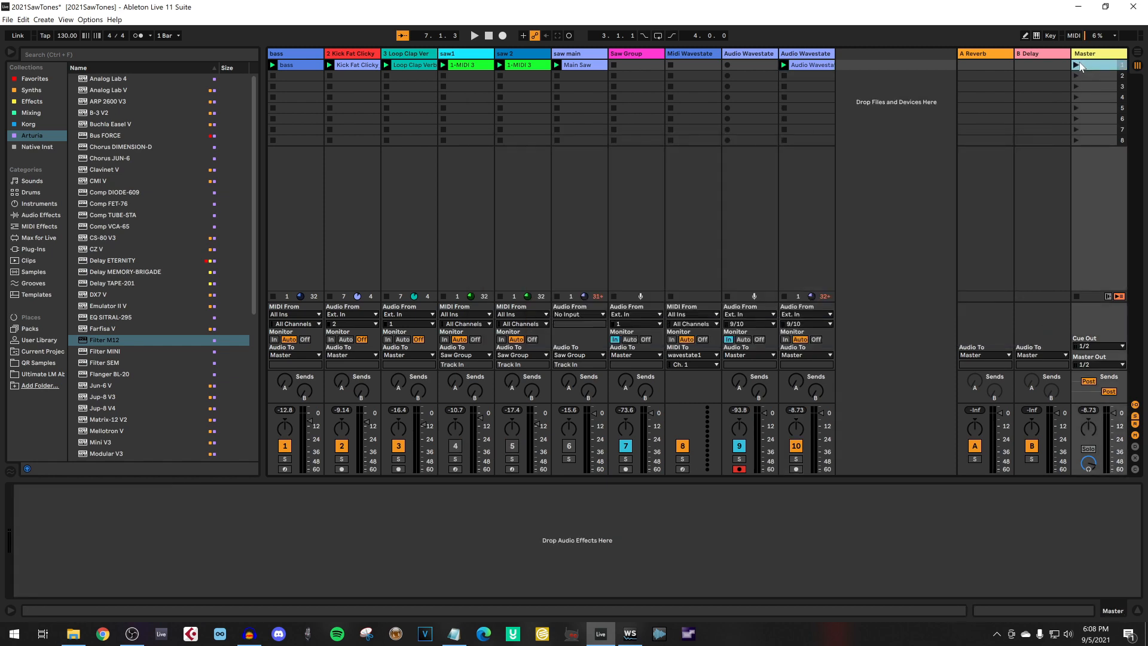
# Launch scene 1 to hear the set, then stop playback partway through
pyautogui.click(473, 35)
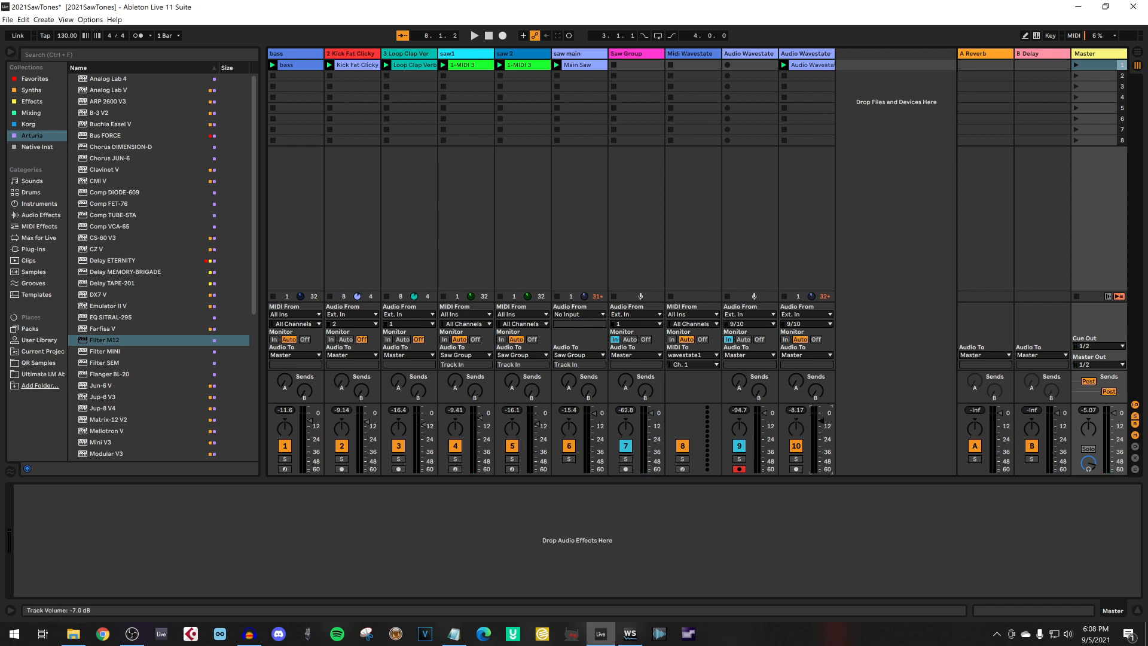
pyautogui.click(473, 35)
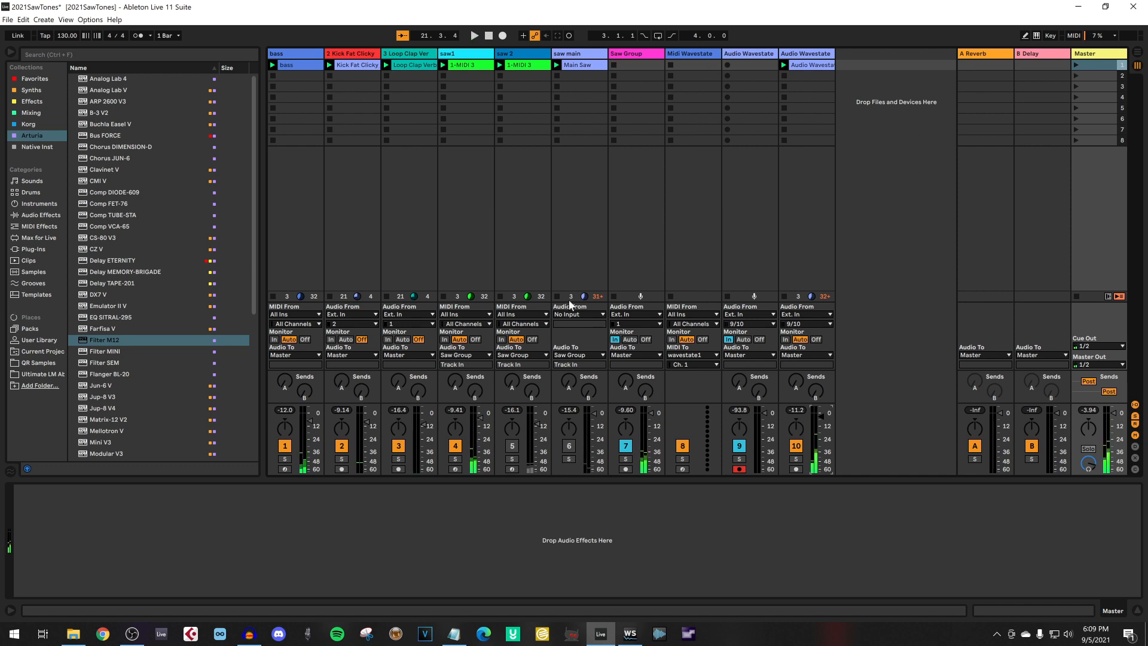
pyautogui.moveTo(724, 213)
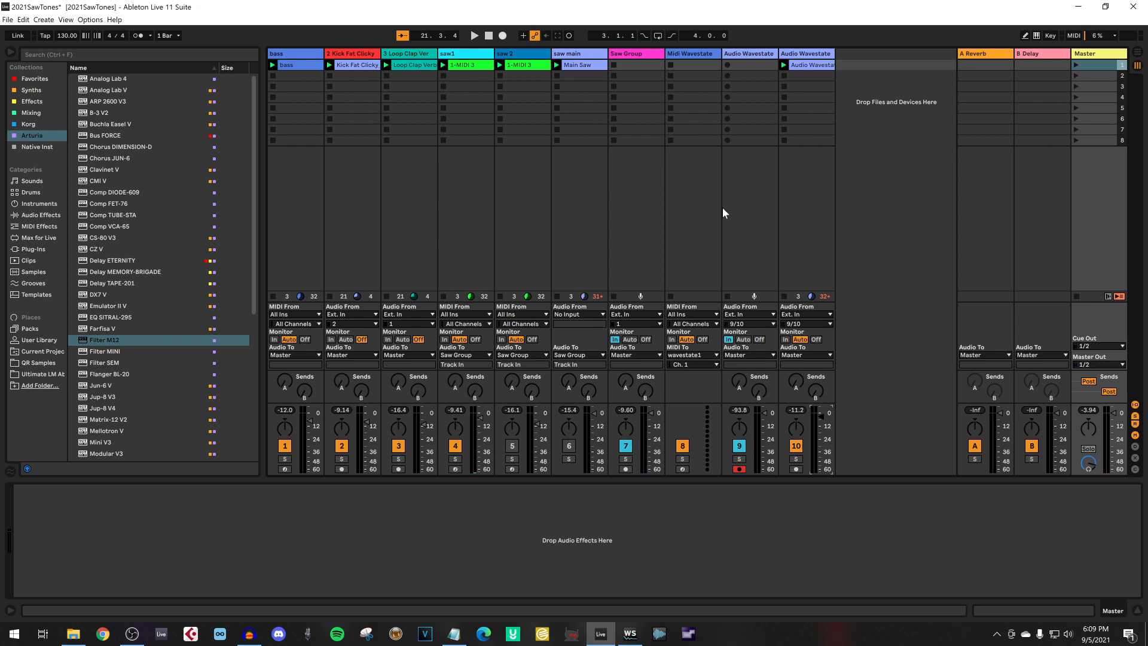
pyautogui.moveTo(696, 70)
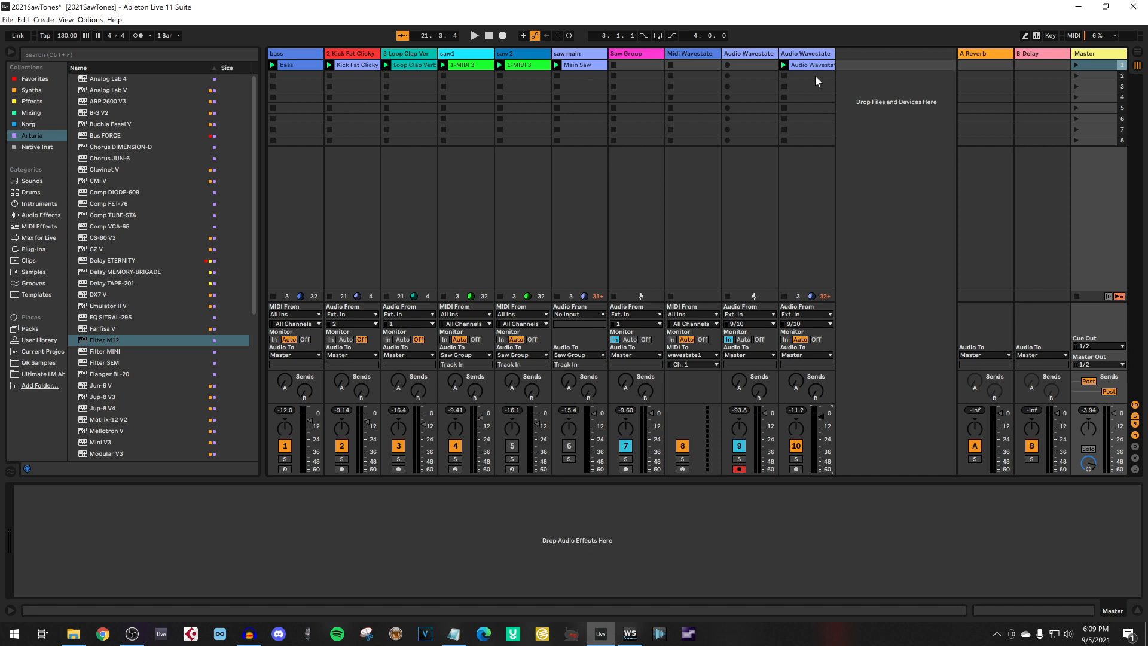
pyautogui.click(693, 54)
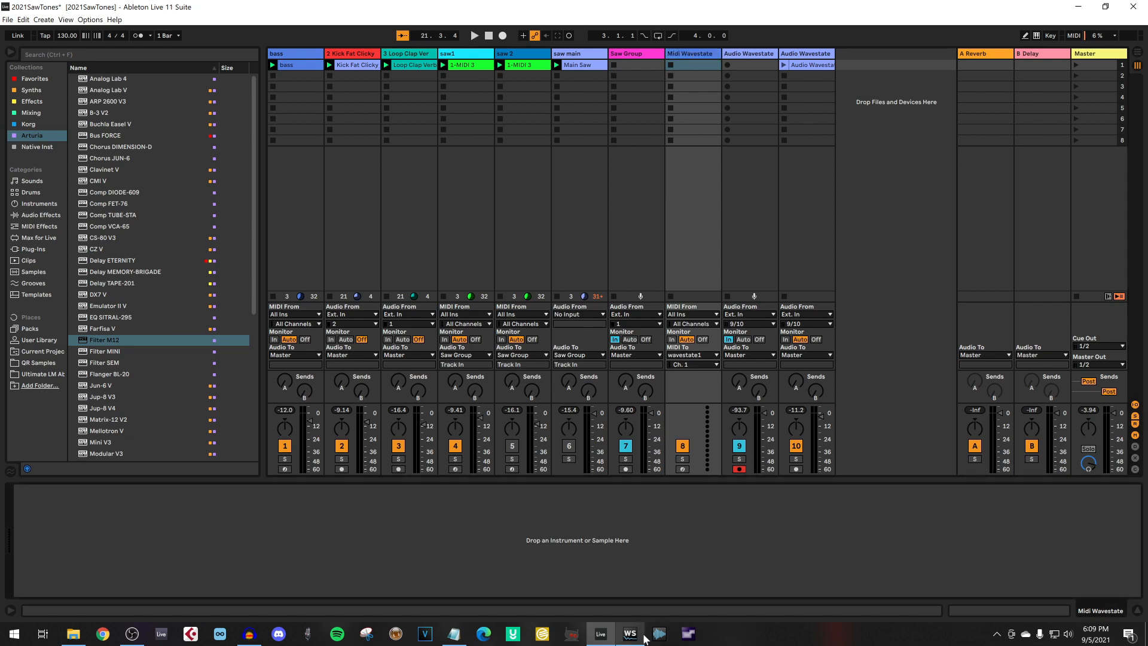
# Audition QR Bladerunner Lead, settle on QR Jurassic Lead, close the chooser and return to Ableton
pyautogui.click(628, 634)
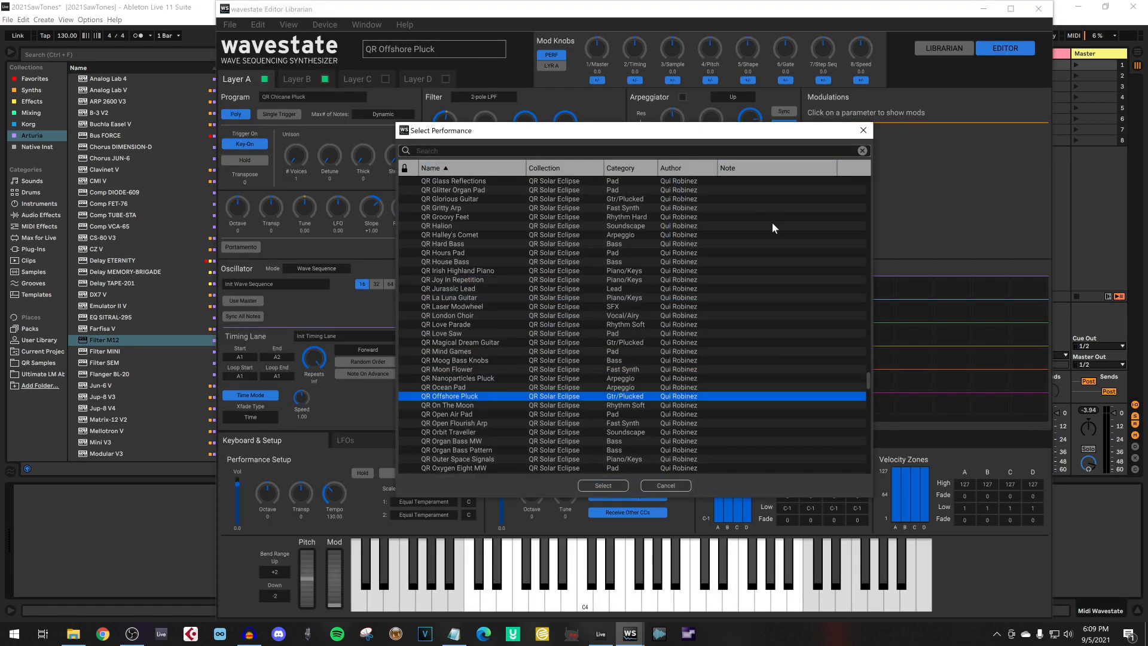
pyautogui.scroll(-3)
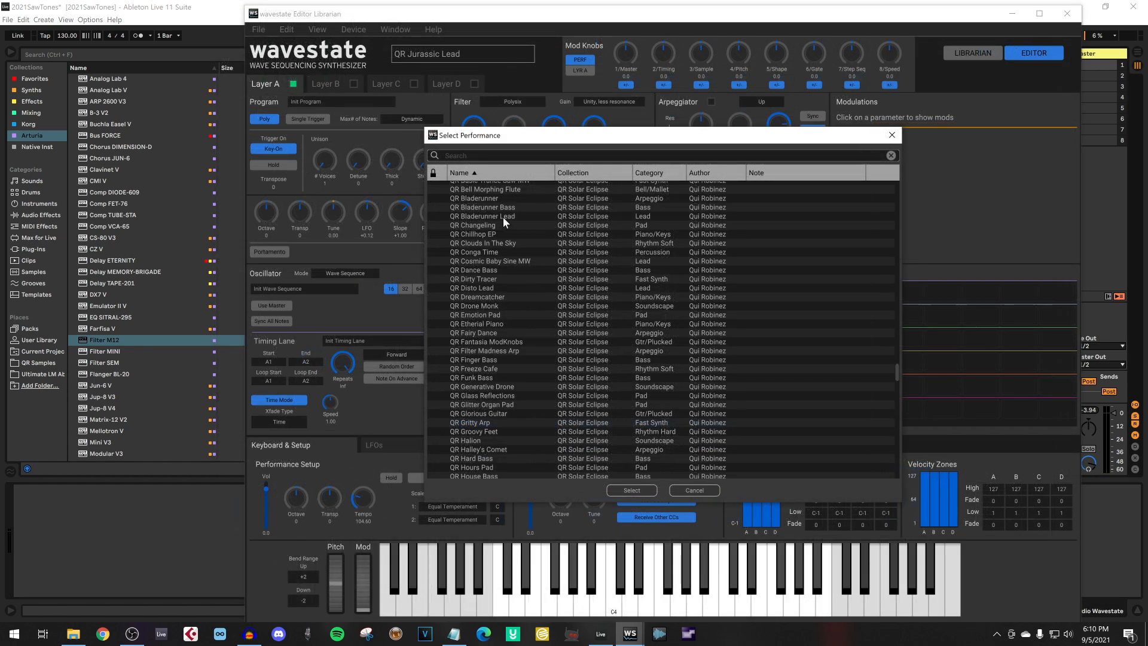
pyautogui.click(482, 275)
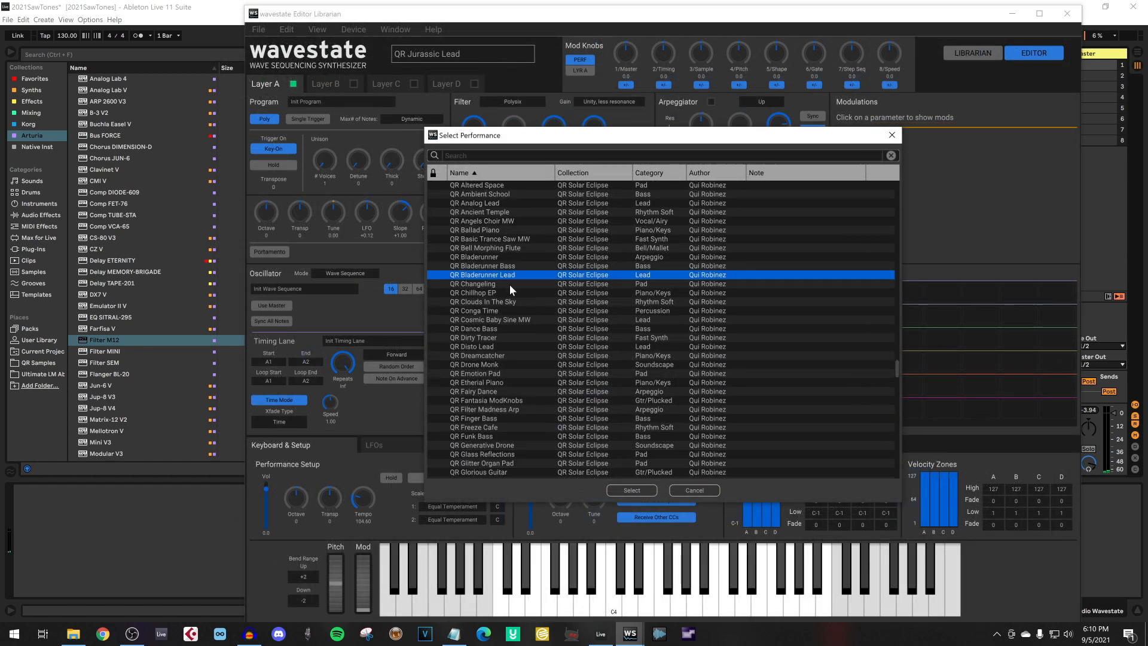
pyautogui.doubleClick(480, 275)
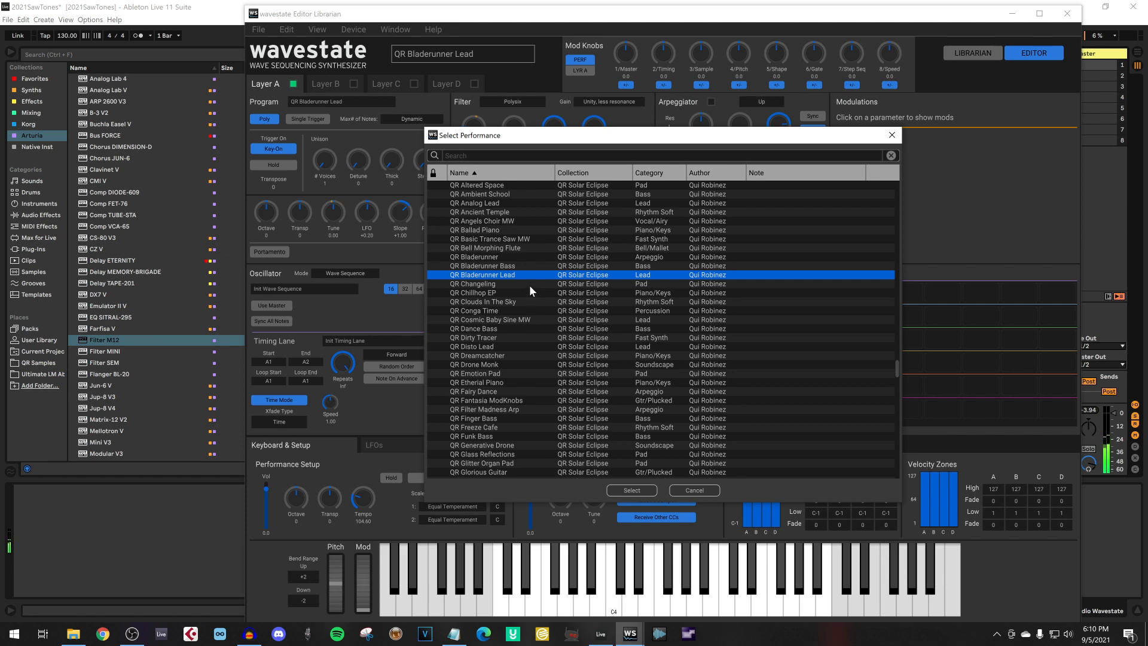
pyautogui.moveTo(897, 156)
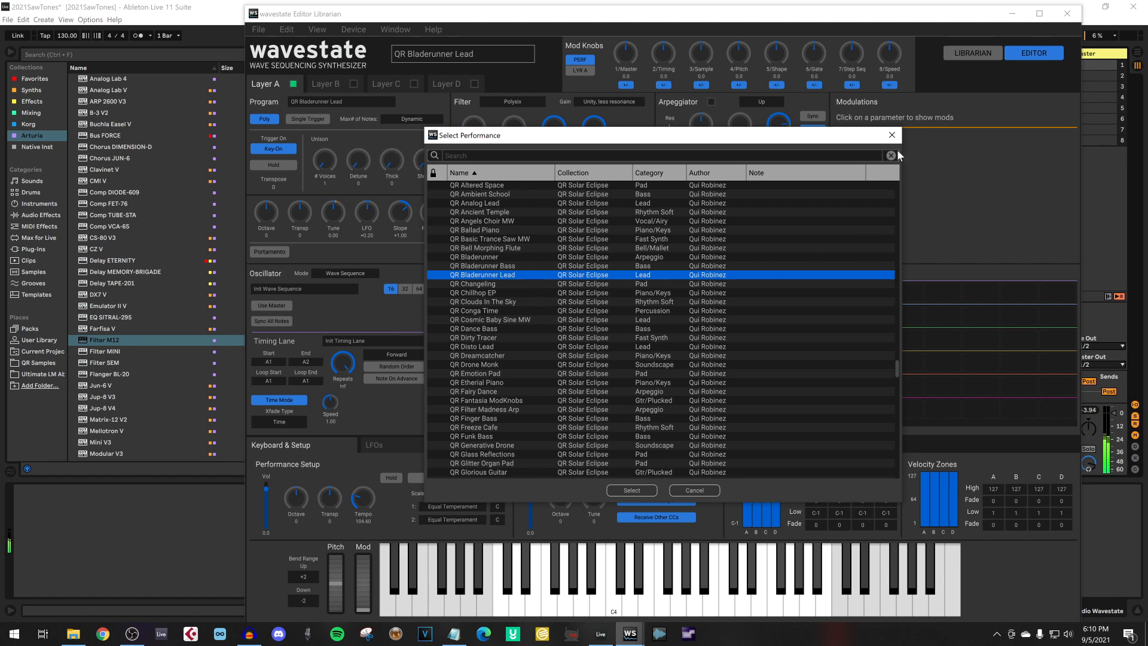
pyautogui.click(631, 490)
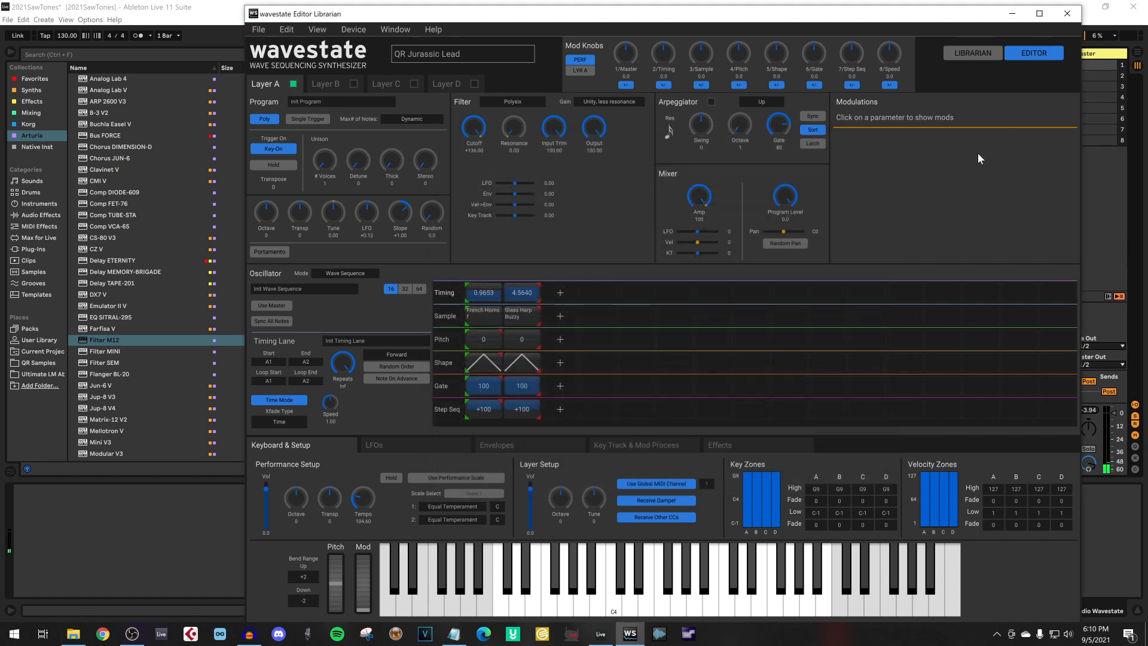
pyautogui.moveTo(766, 349)
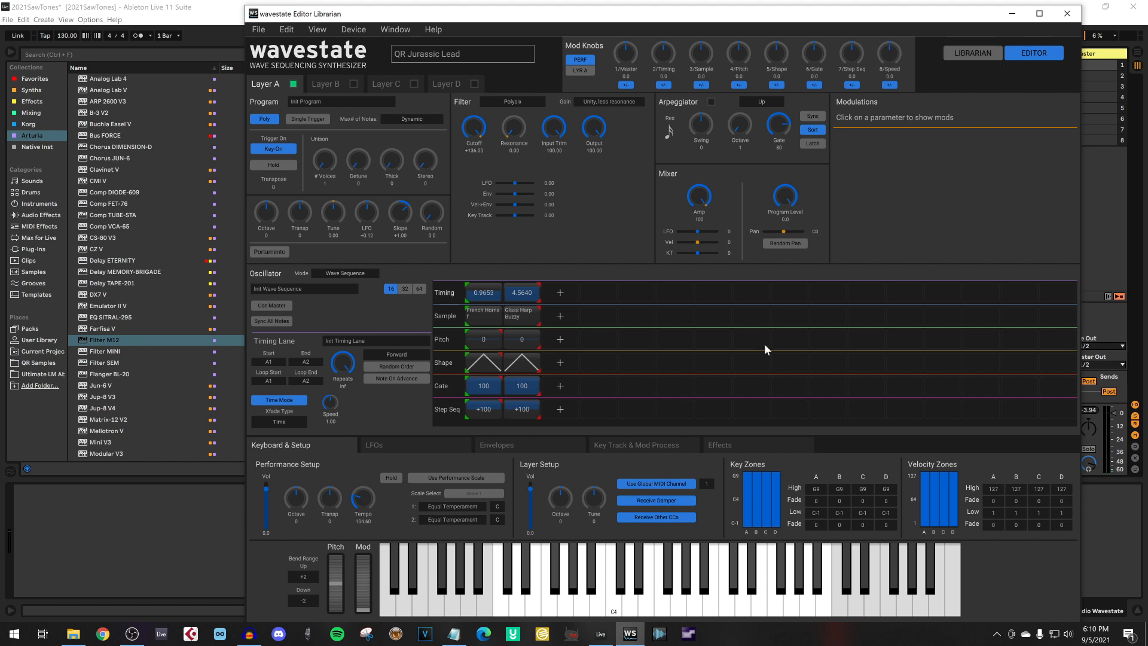
pyautogui.click(720, 445)
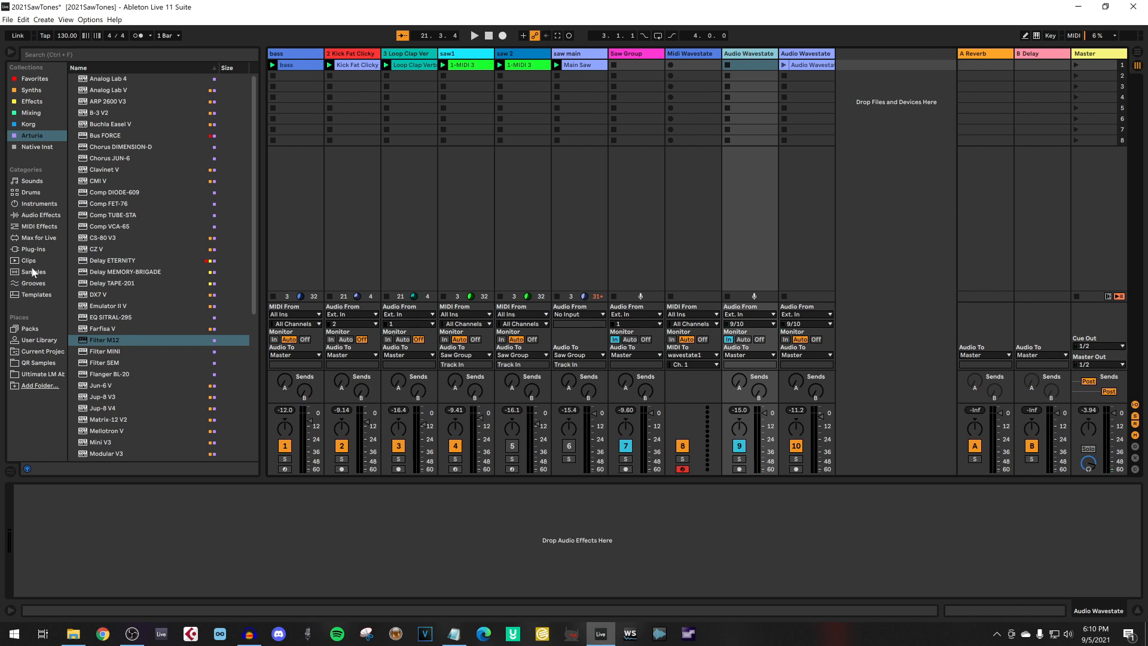
# Load iZotope Trash 2 from the browser's Effects collection onto the Audio Wavestate track
pyautogui.scroll(-3)
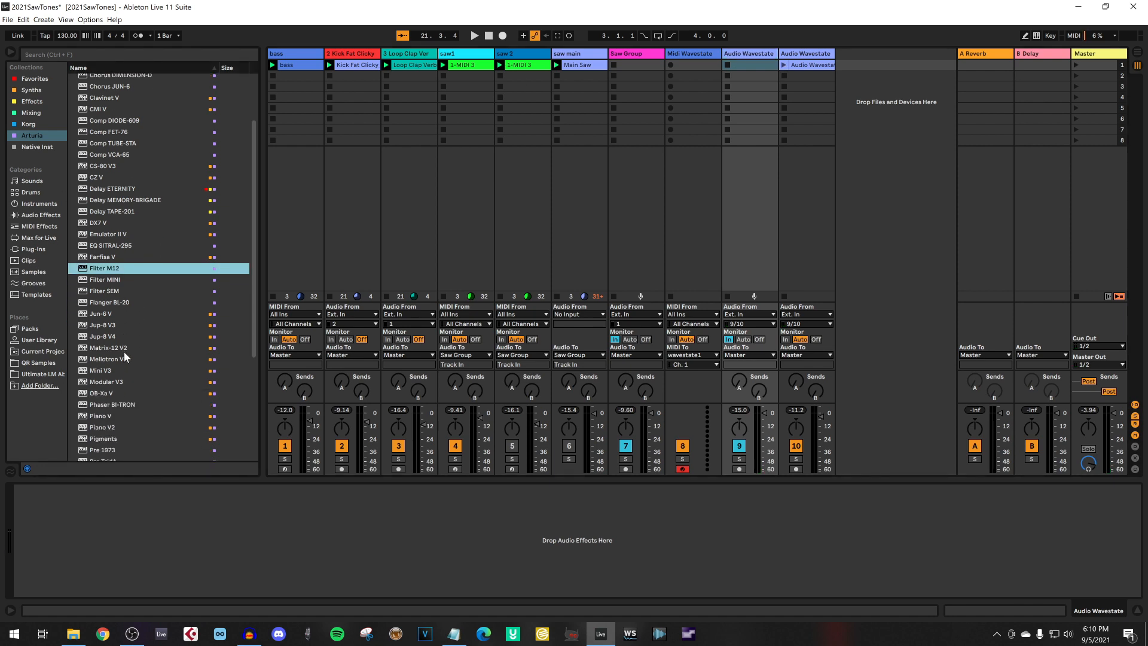
pyautogui.click(31, 89)
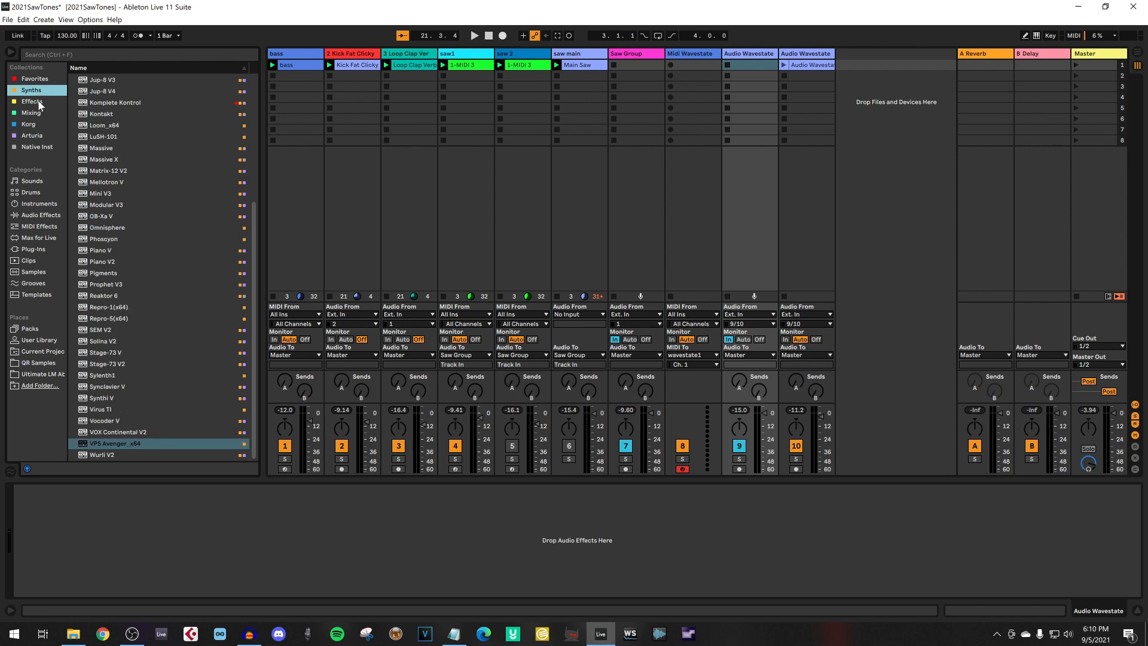
pyautogui.click(31, 100)
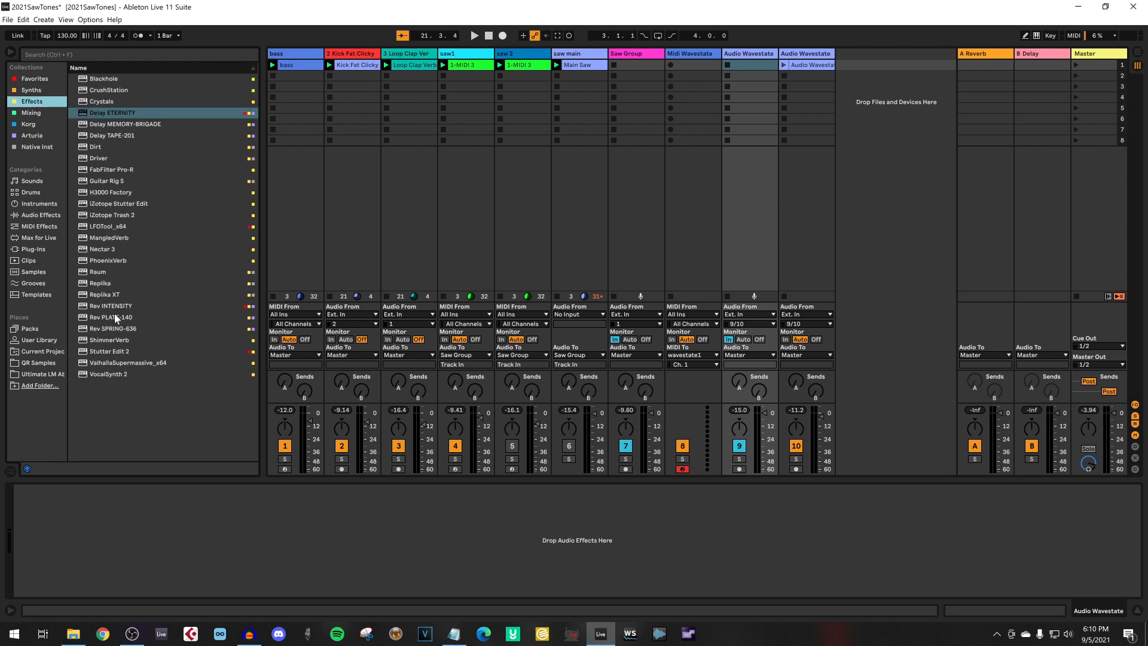
pyautogui.click(114, 215)
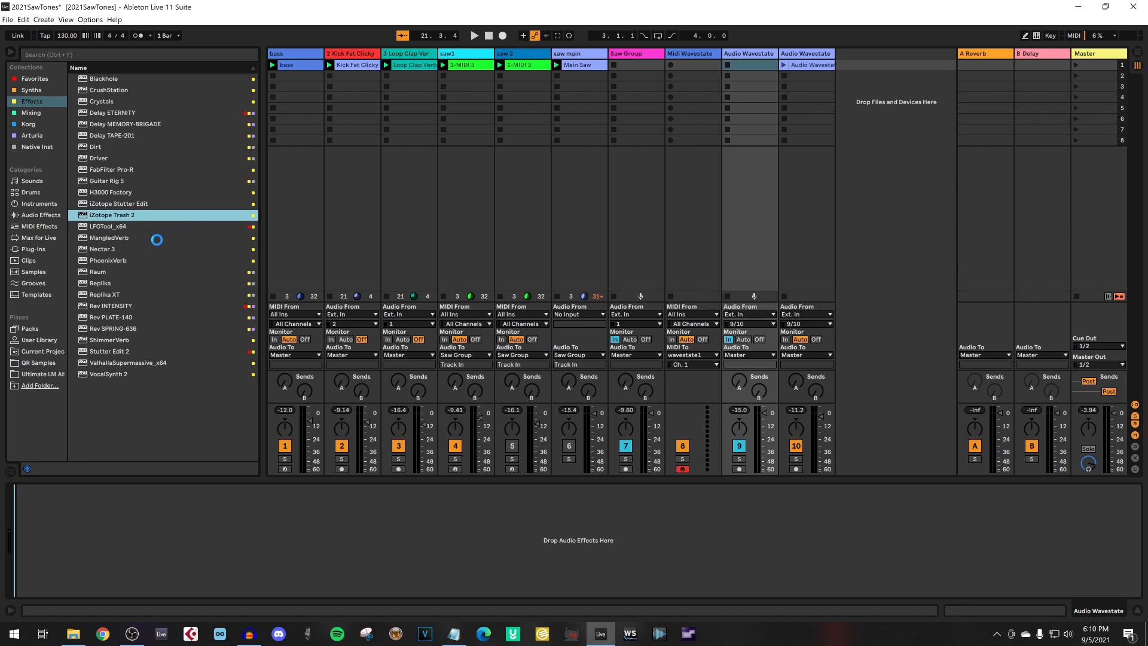
pyautogui.doubleClick(112, 215)
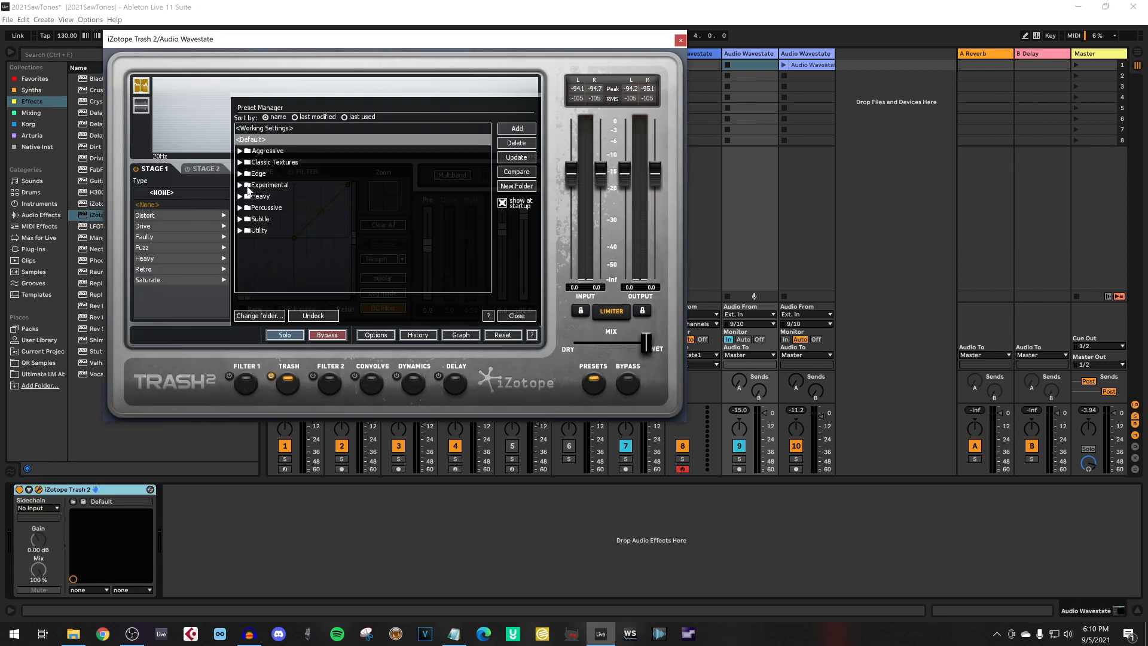
# Choose the Bright Trashy Delayed preset from Trash 2's Subtle folder and close the plug-in window
pyautogui.click(259, 218)
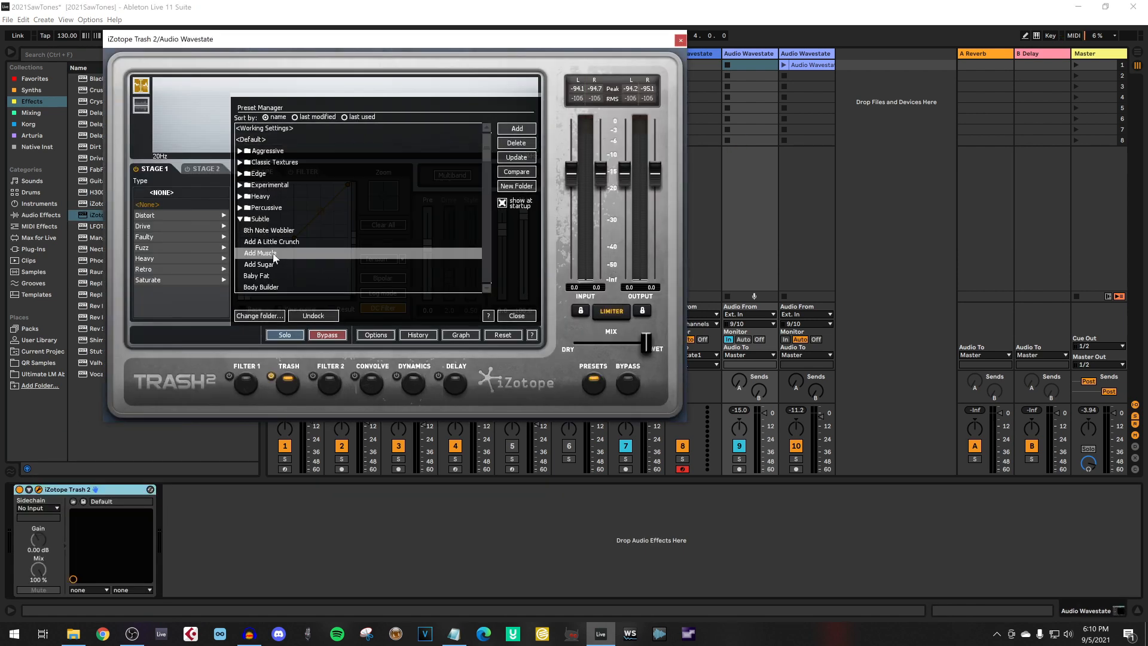
pyautogui.click(260, 254)
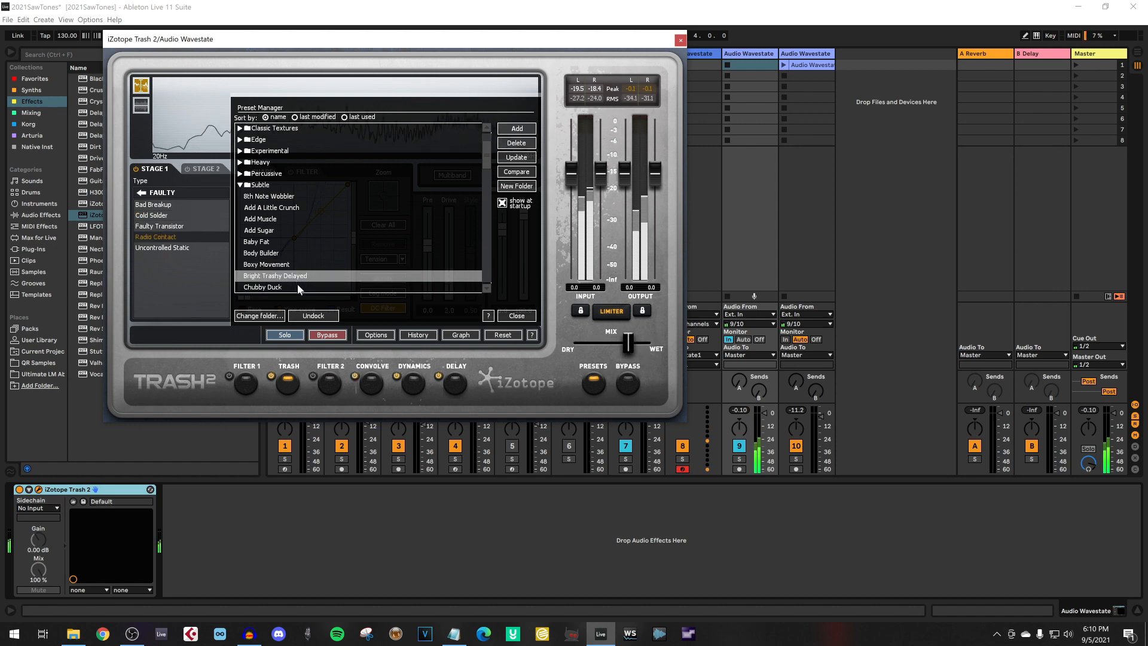
pyautogui.scroll(-3)
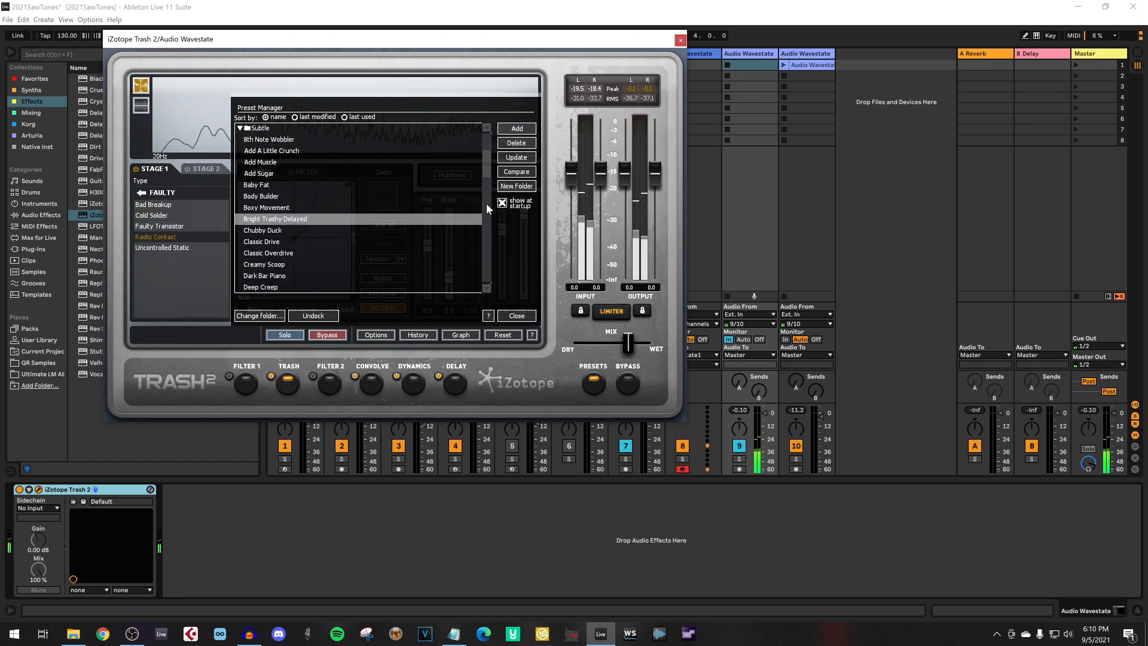
pyautogui.click(677, 40)
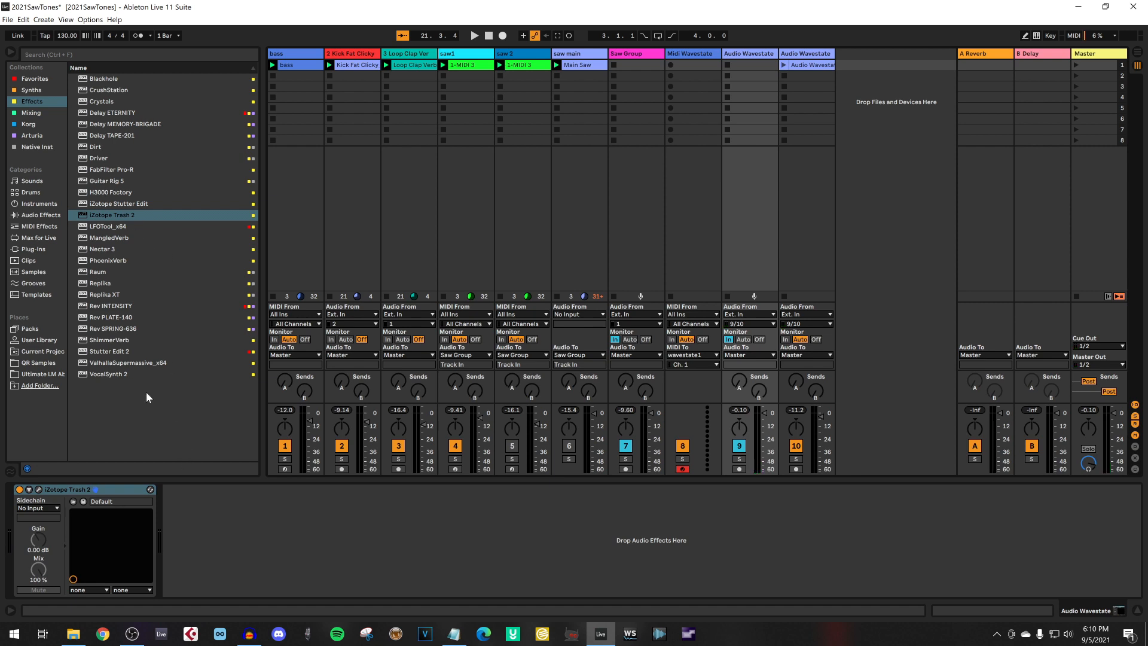
# Add Raum after Trash 2 with the Cosmic Keys preset from Factory Presets > Large
pyautogui.click(98, 271)
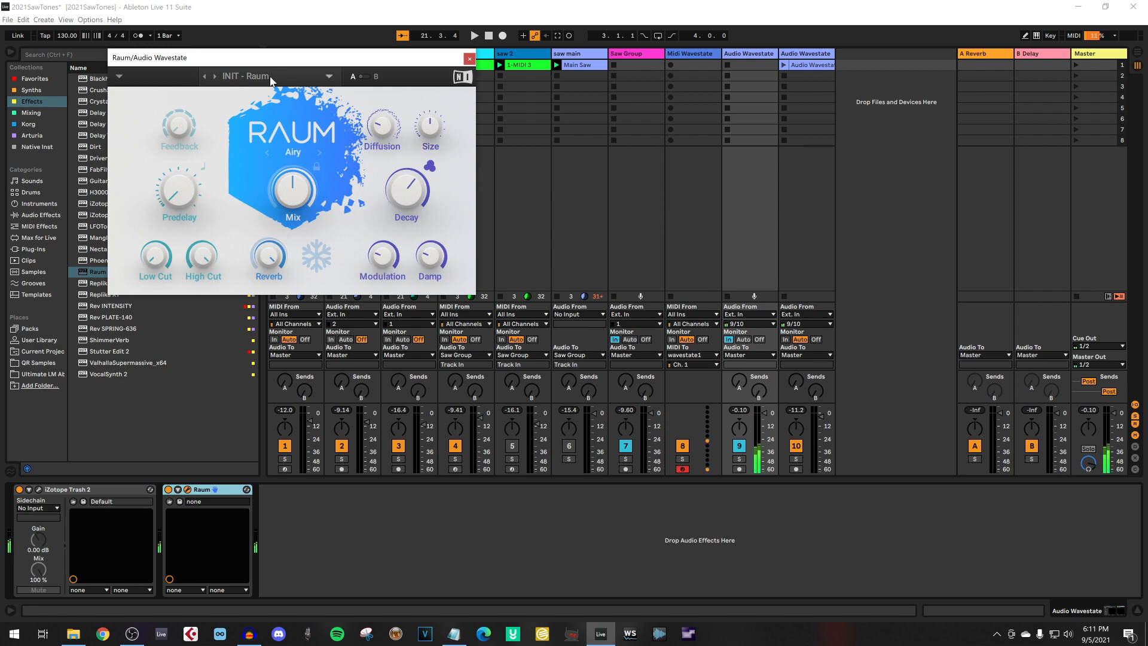
pyautogui.click(273, 76)
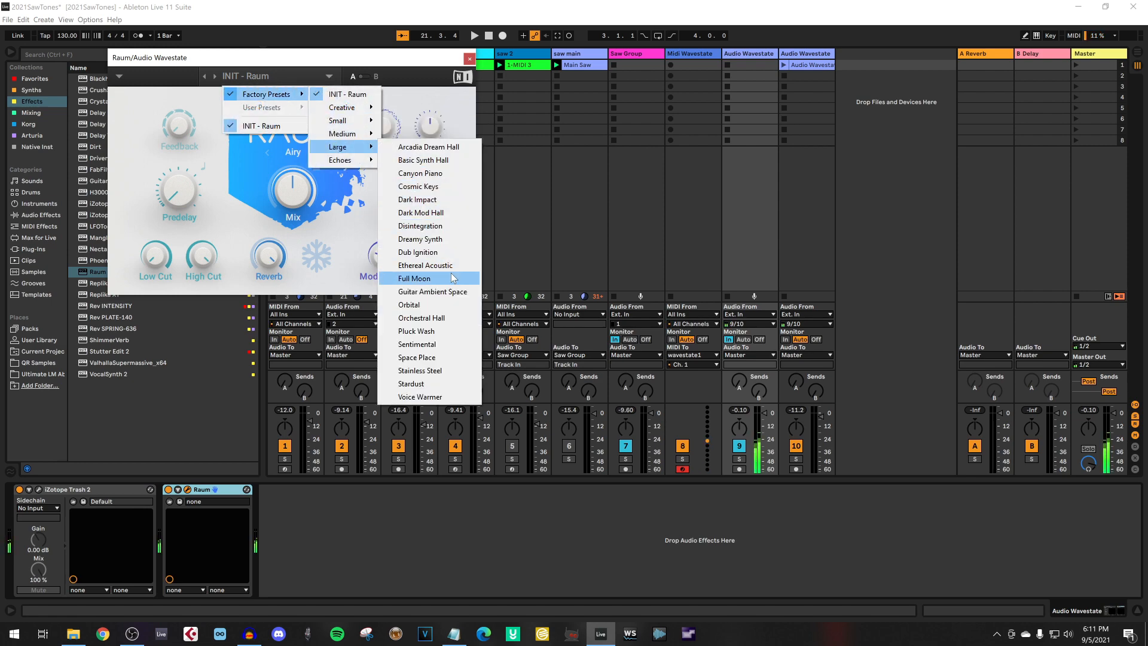
pyautogui.moveTo(435, 185)
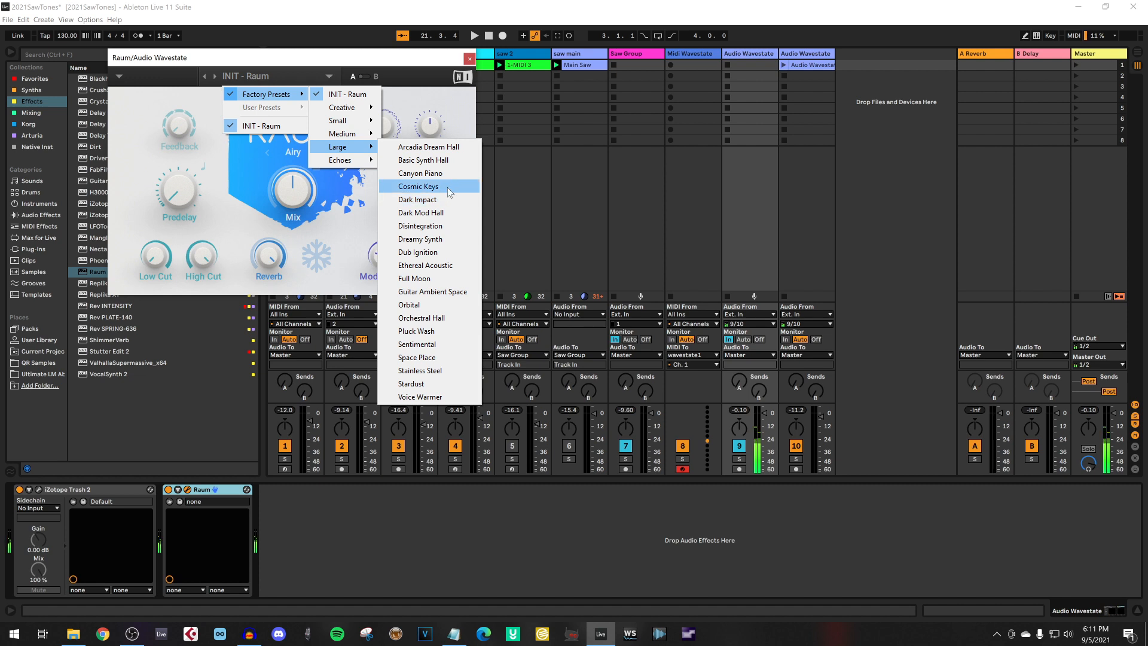
pyautogui.click(418, 185)
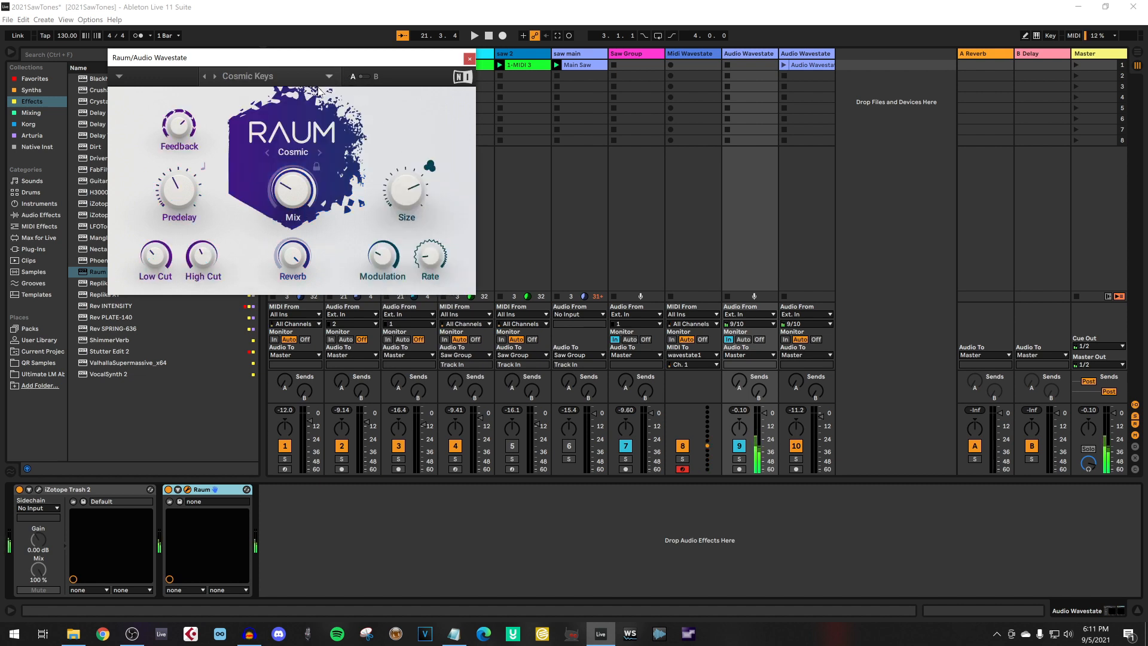
pyautogui.moveTo(381, 257); pyautogui.dragTo(381, 241)
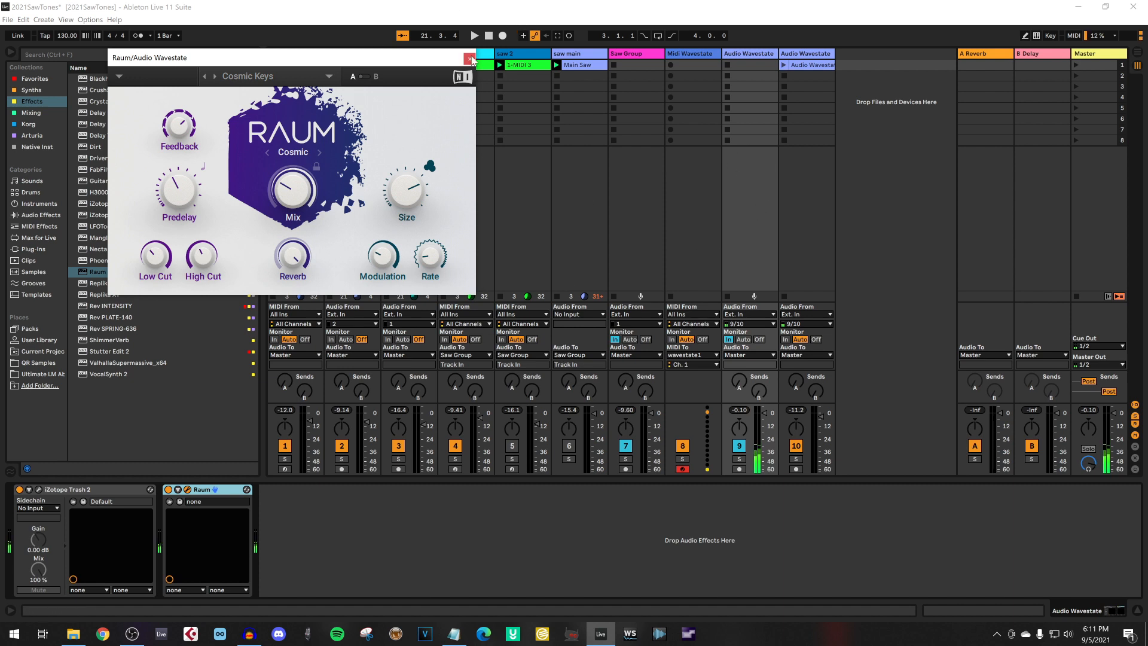
pyautogui.click(467, 60)
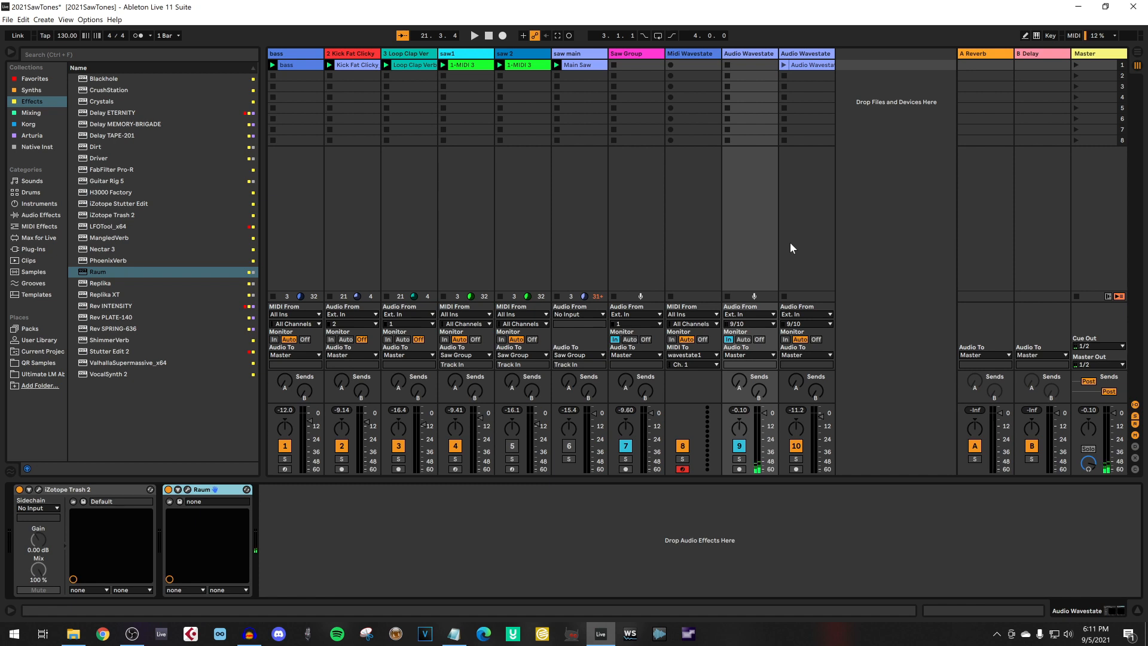
pyautogui.moveTo(387, 557)
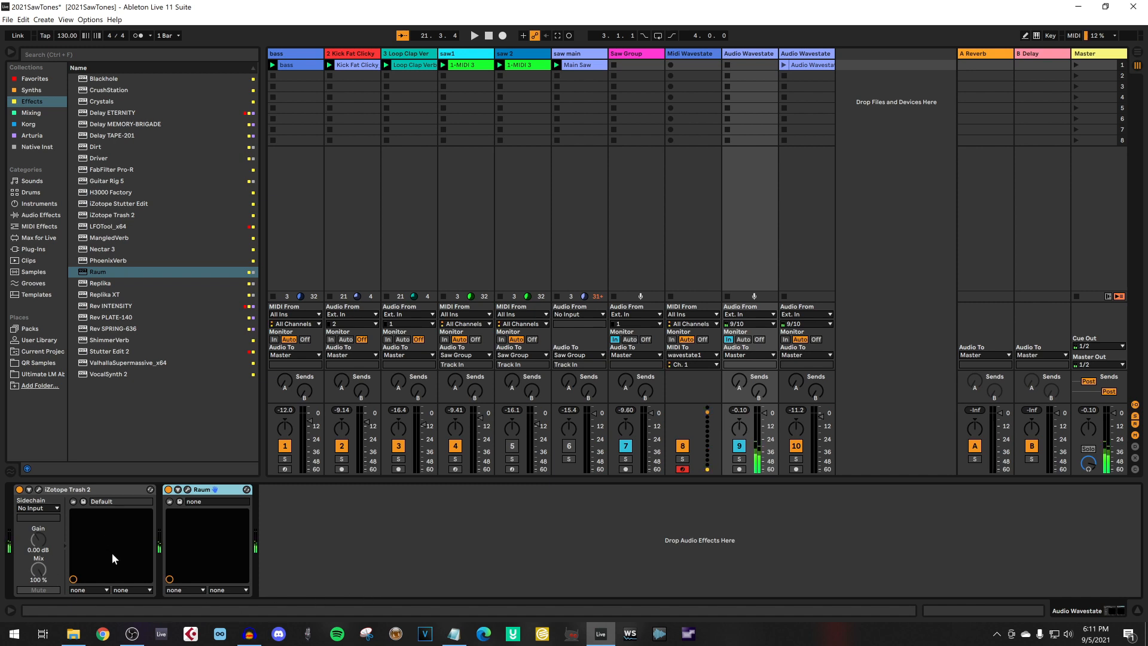
pyautogui.moveTo(133, 545)
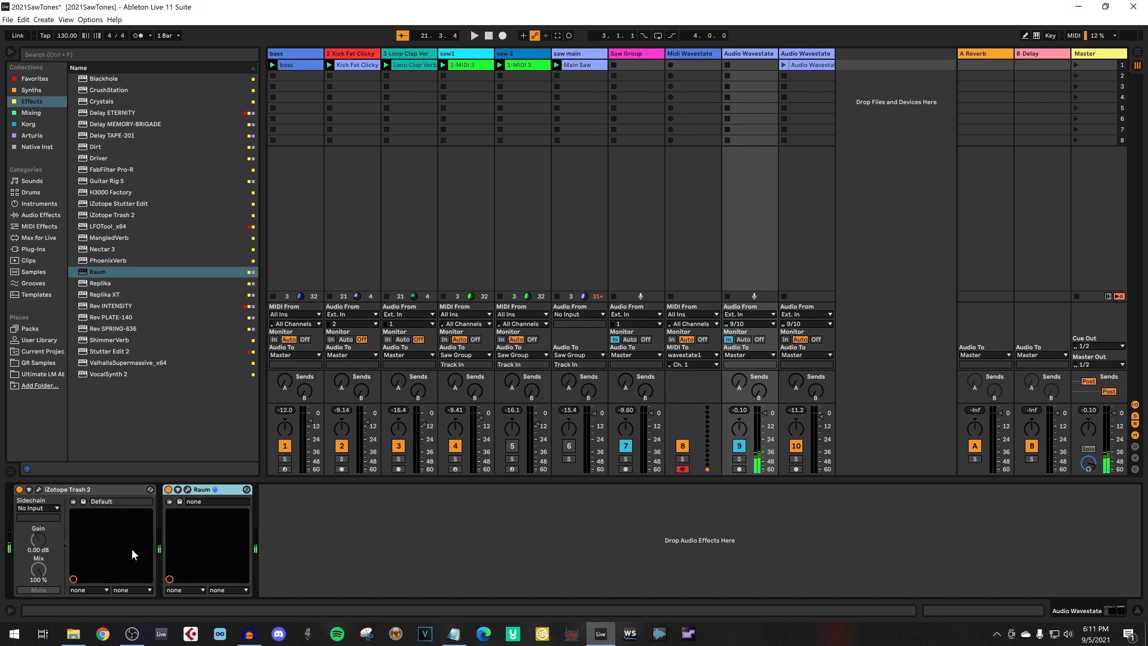
pyautogui.moveTo(782, 546)
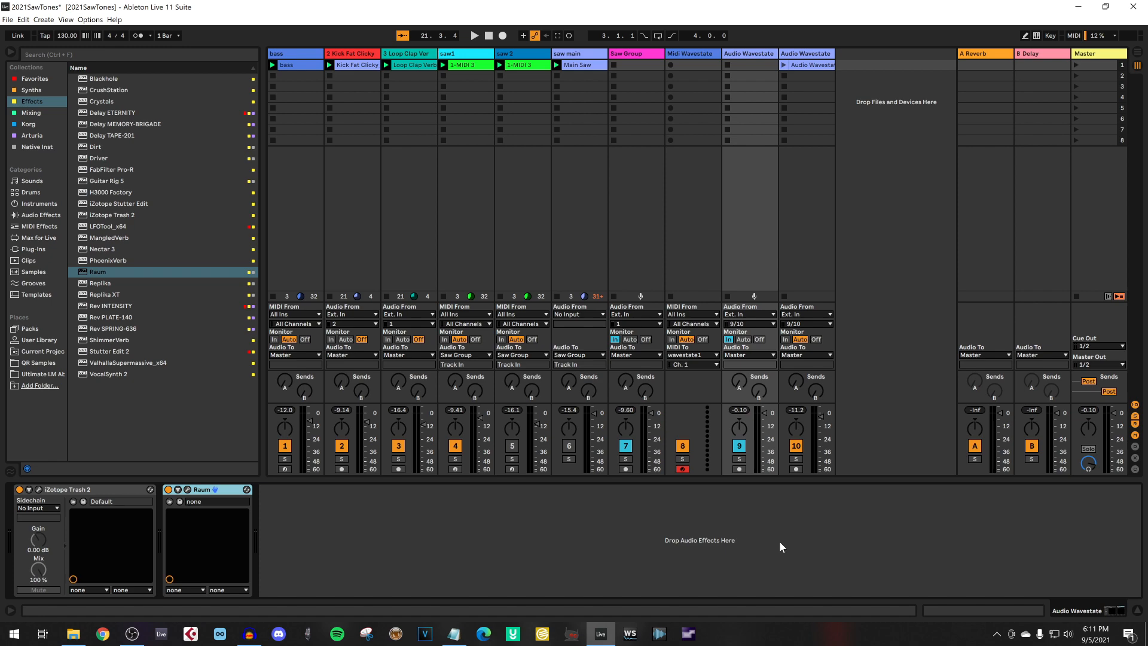
pyautogui.moveTo(935, 300)
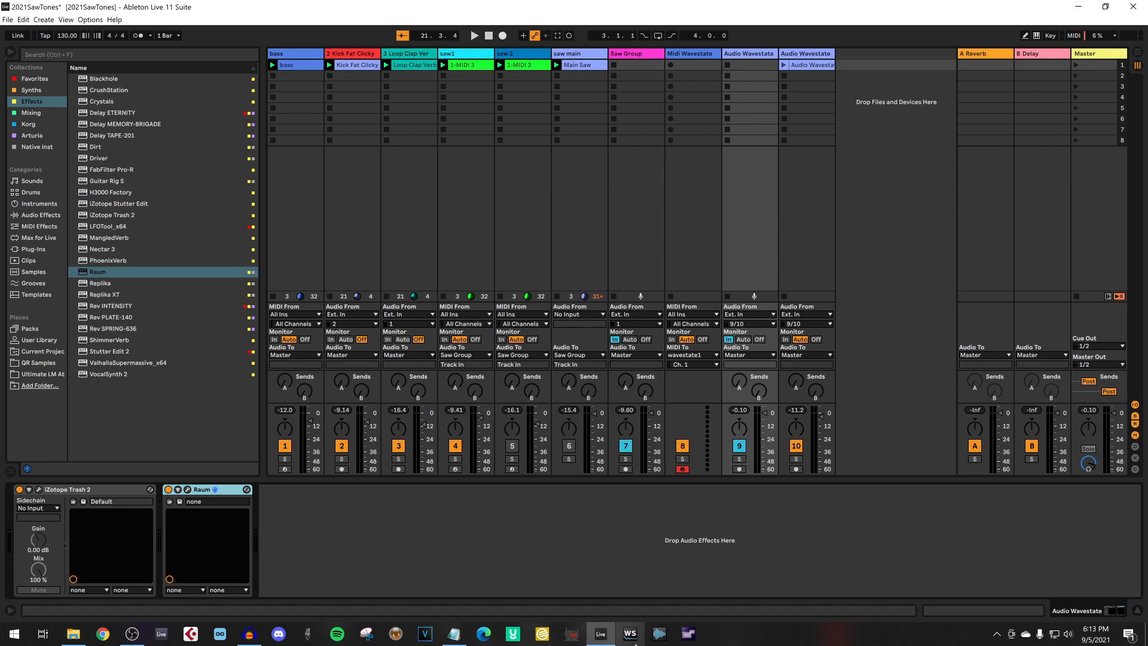
pyautogui.click(629, 633)
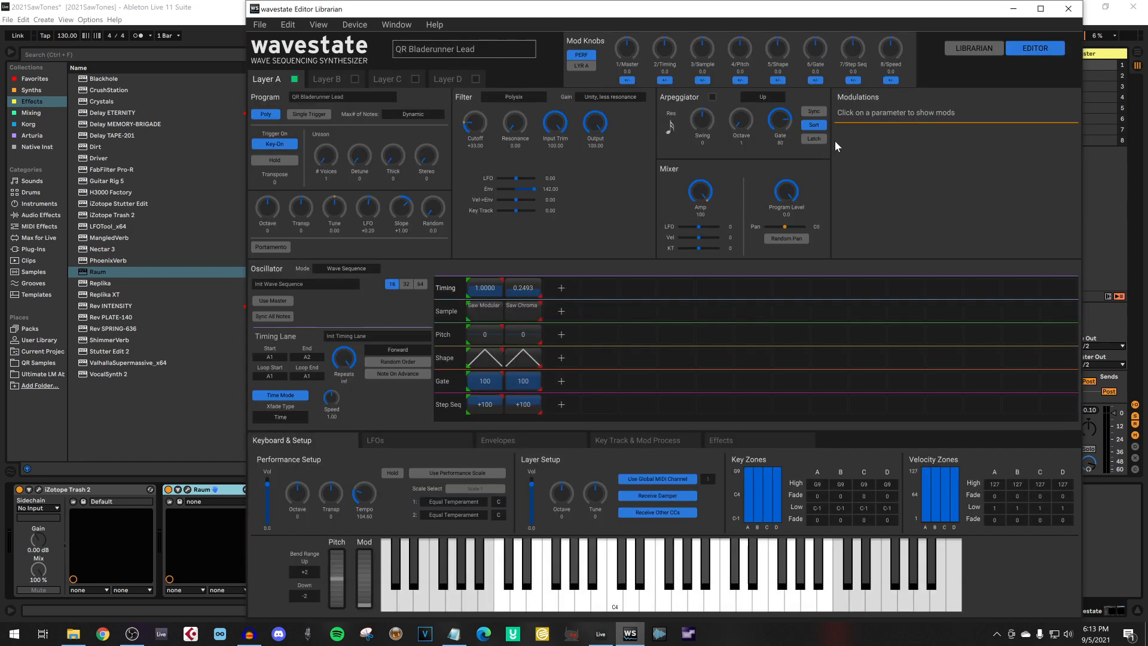
pyautogui.moveTo(626, 48)
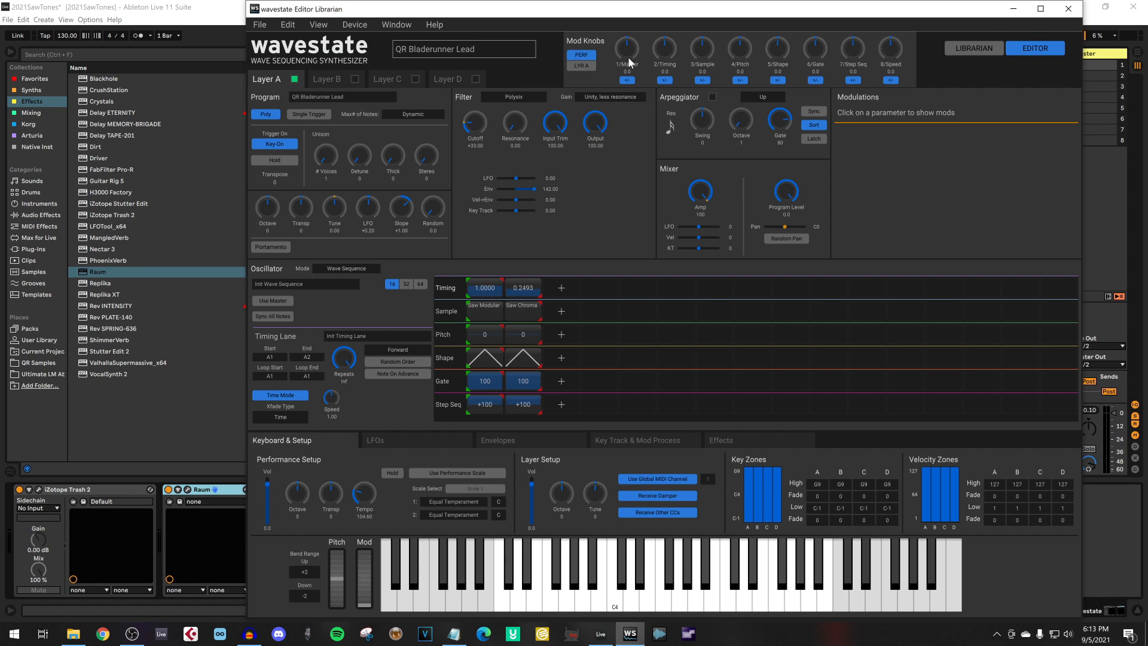
pyautogui.moveTo(626, 54)
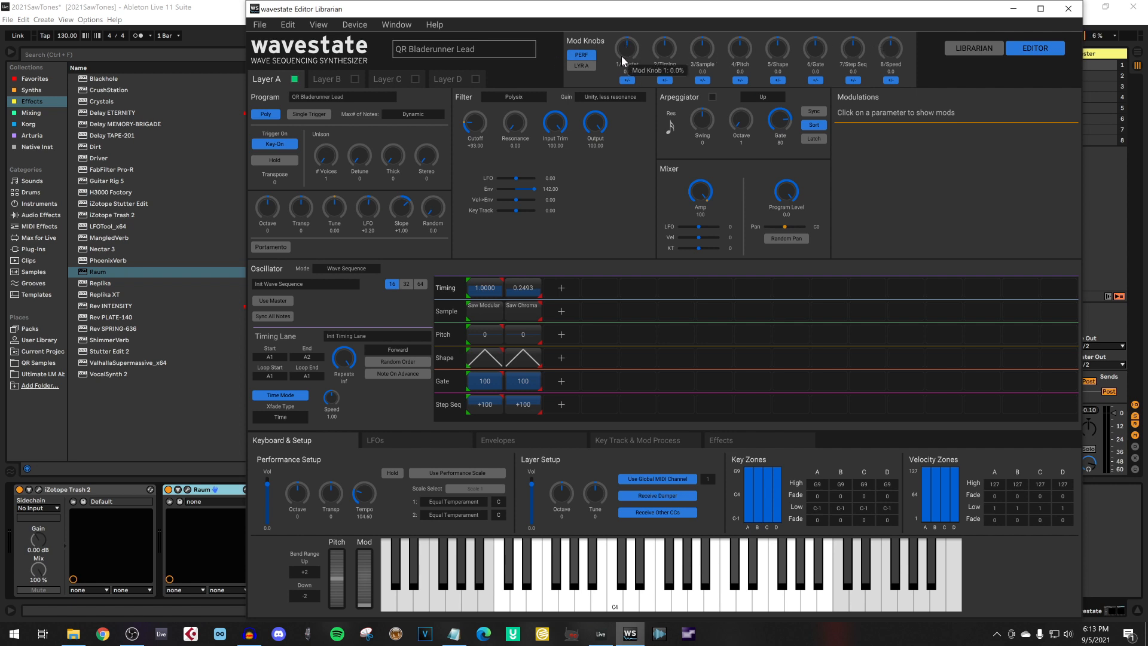
pyautogui.moveTo(893, 54)
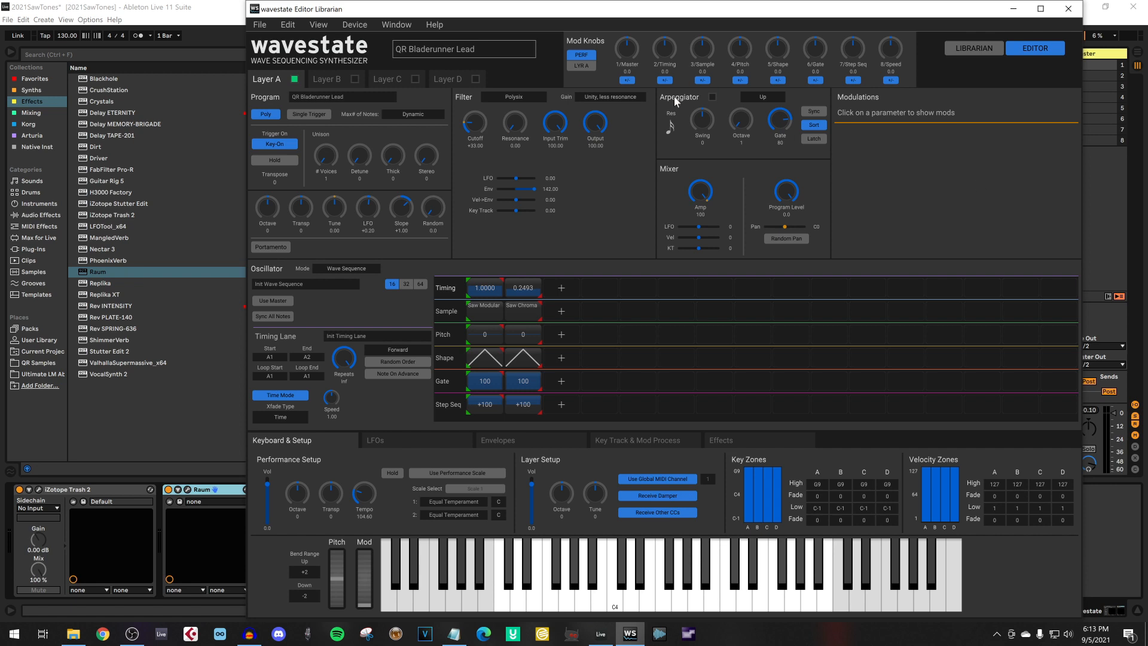
pyautogui.moveTo(696, 47)
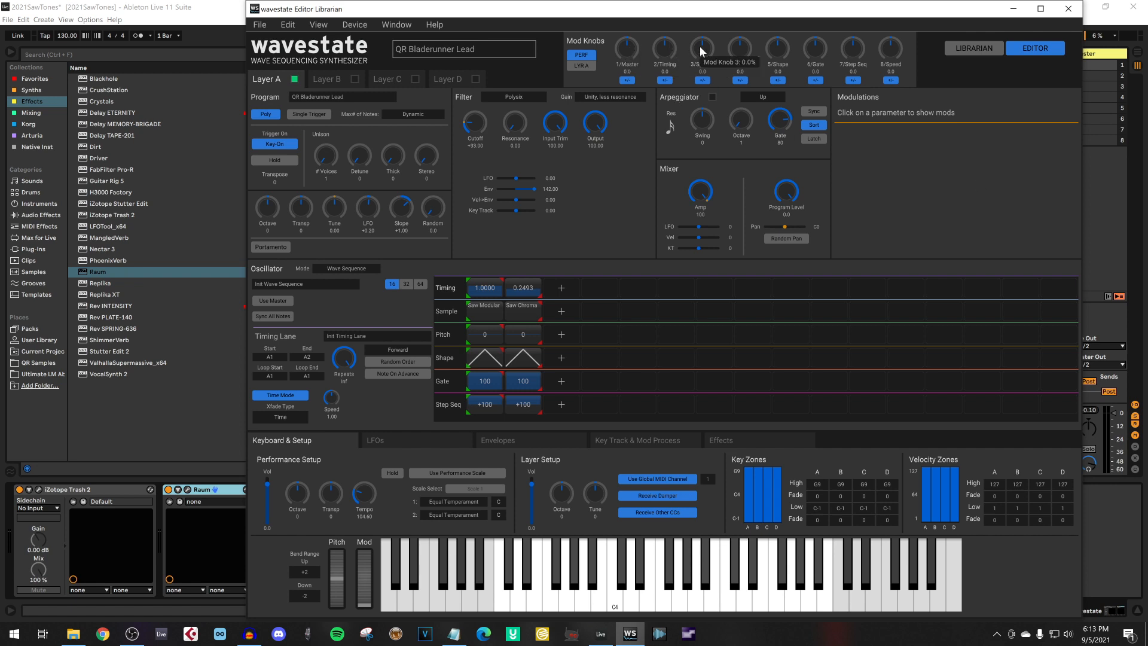
pyautogui.moveTo(921, 294)
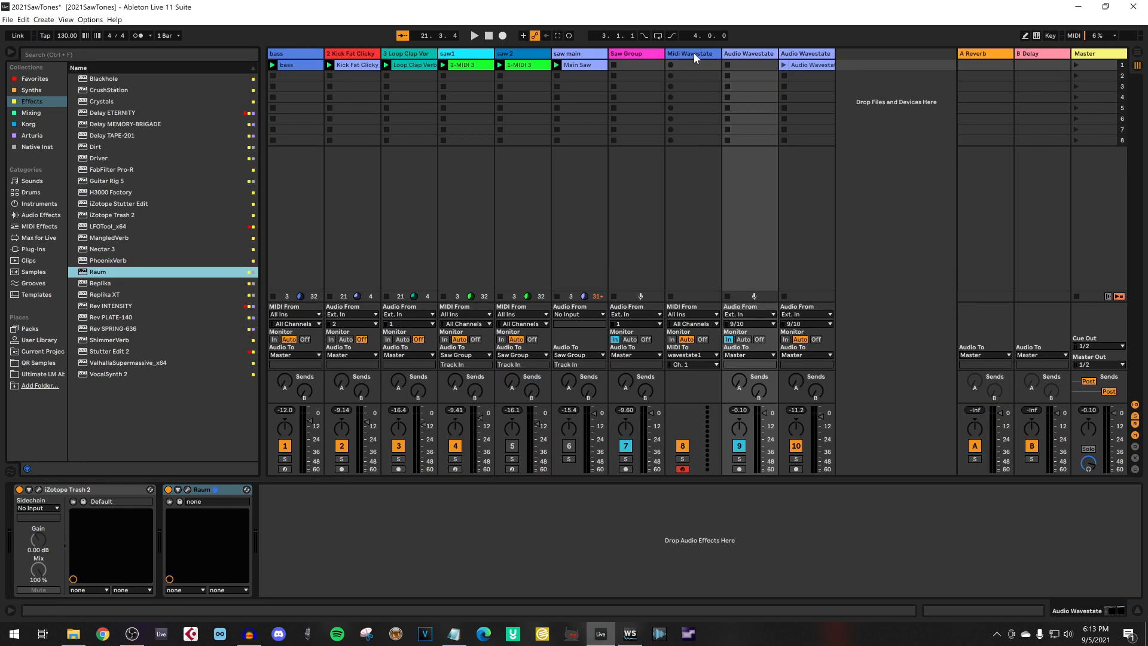
# Show Delay ETERNITY's plug-in window on Audio Wavestate with the QR Filter Groove 1-8 preset
pyautogui.click(691, 54)
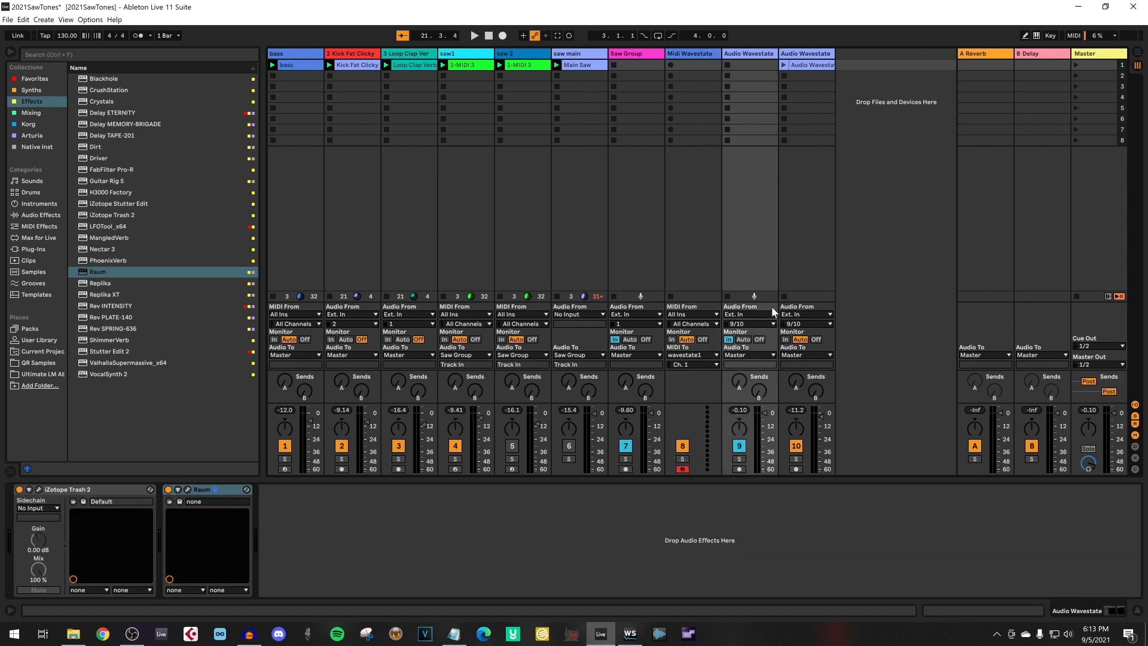
pyautogui.moveTo(763, 275)
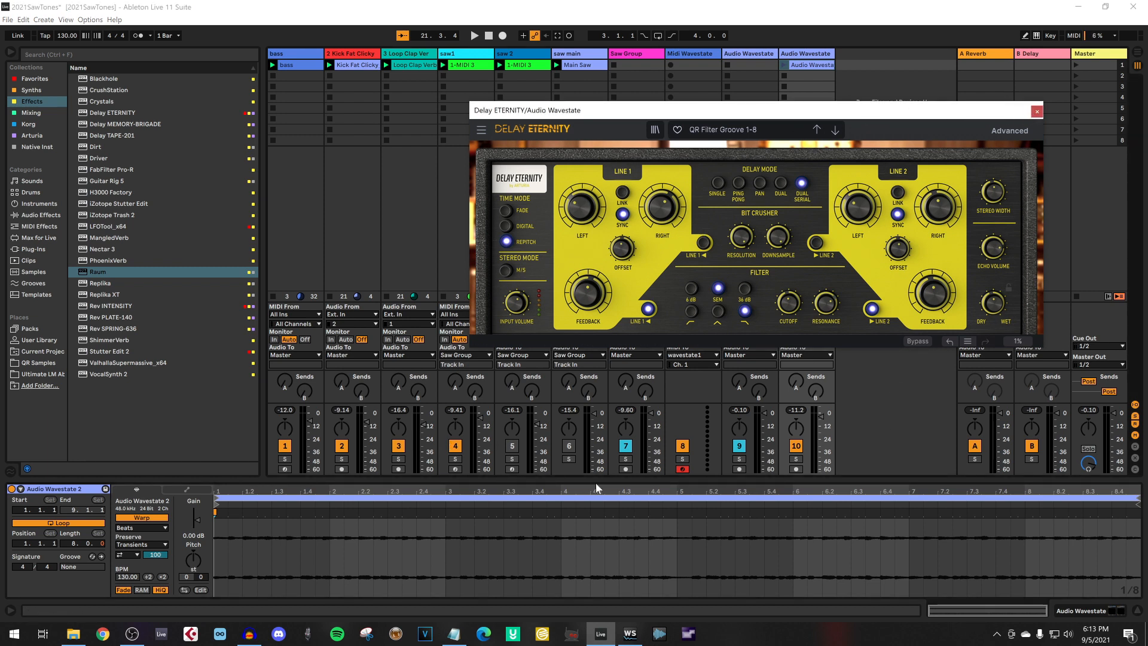
pyautogui.click(488, 34)
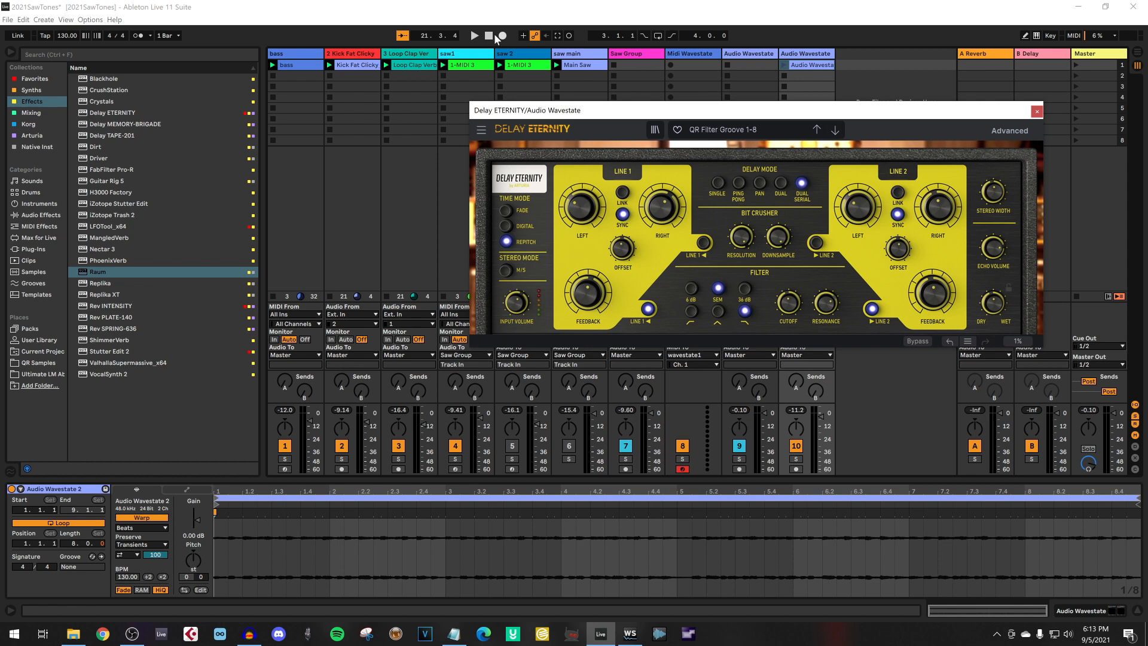